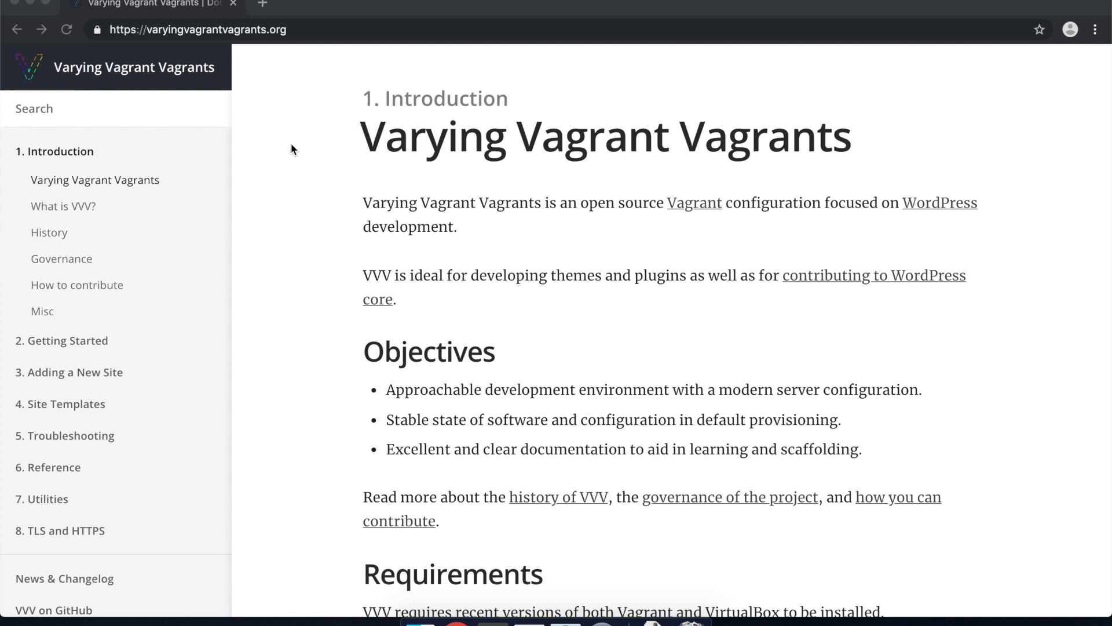
pyautogui.moveTo(169, 63)
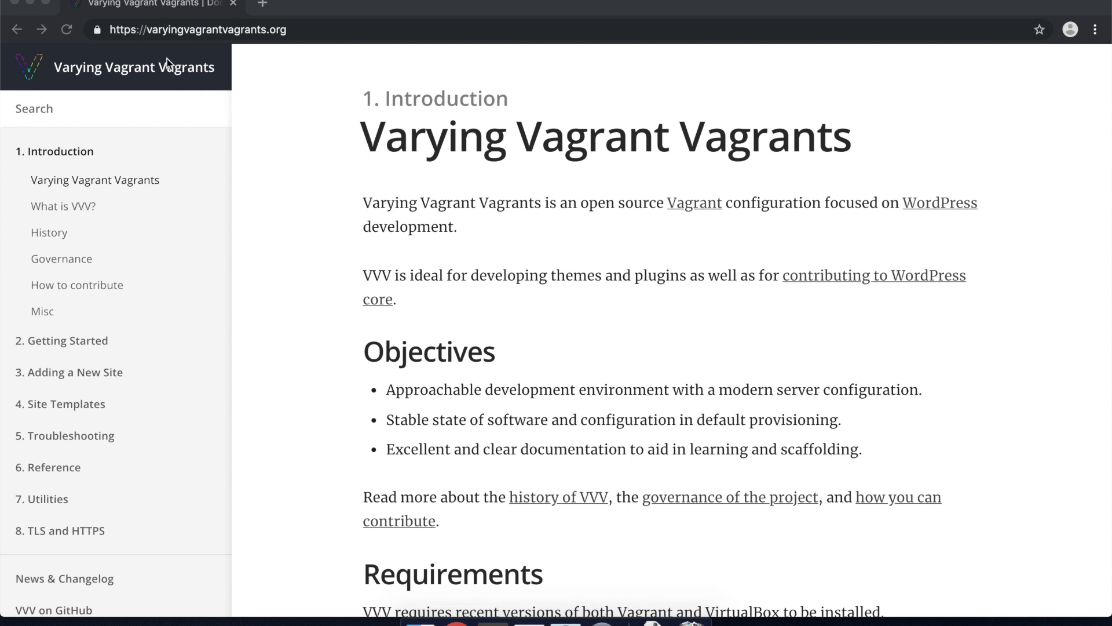
pyautogui.moveTo(209, 43)
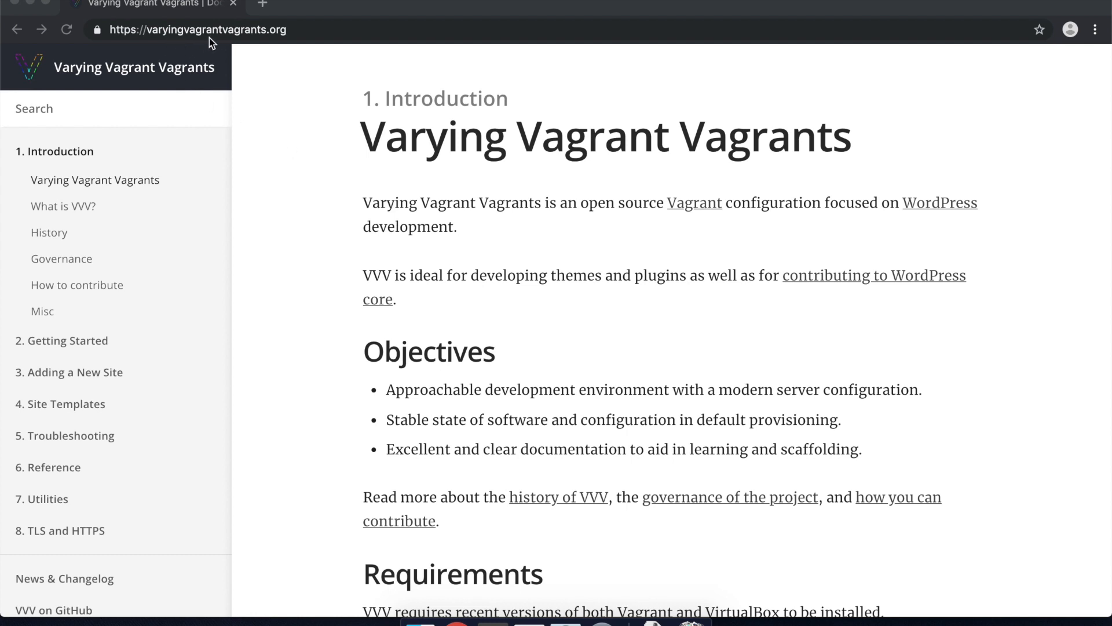
pyautogui.moveTo(244, 49)
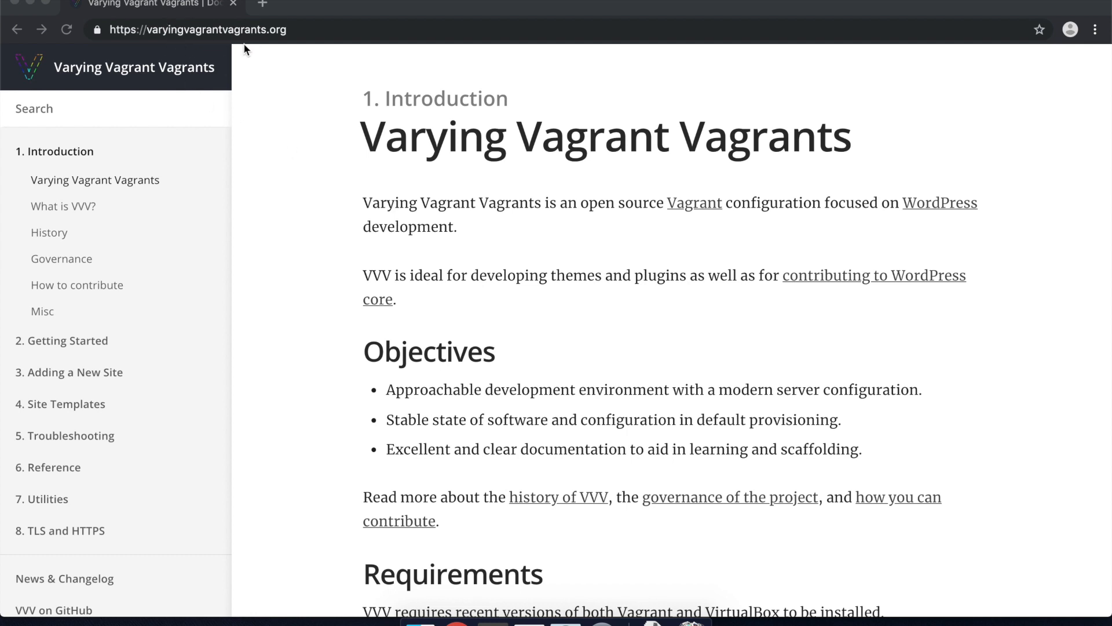
pyautogui.moveTo(241, 56)
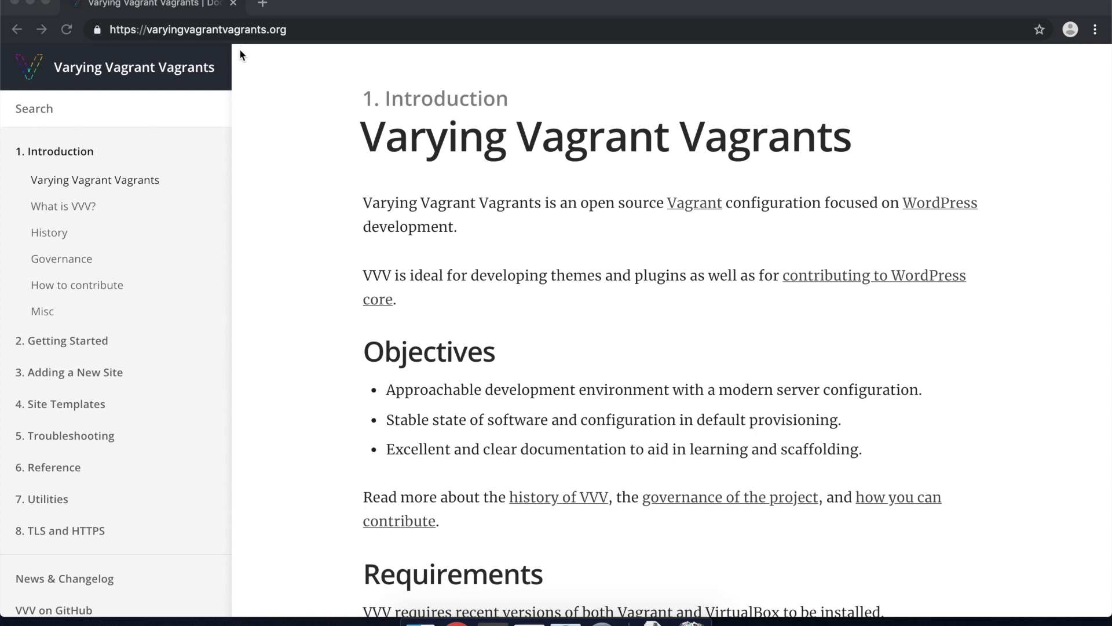
pyautogui.moveTo(219, 80)
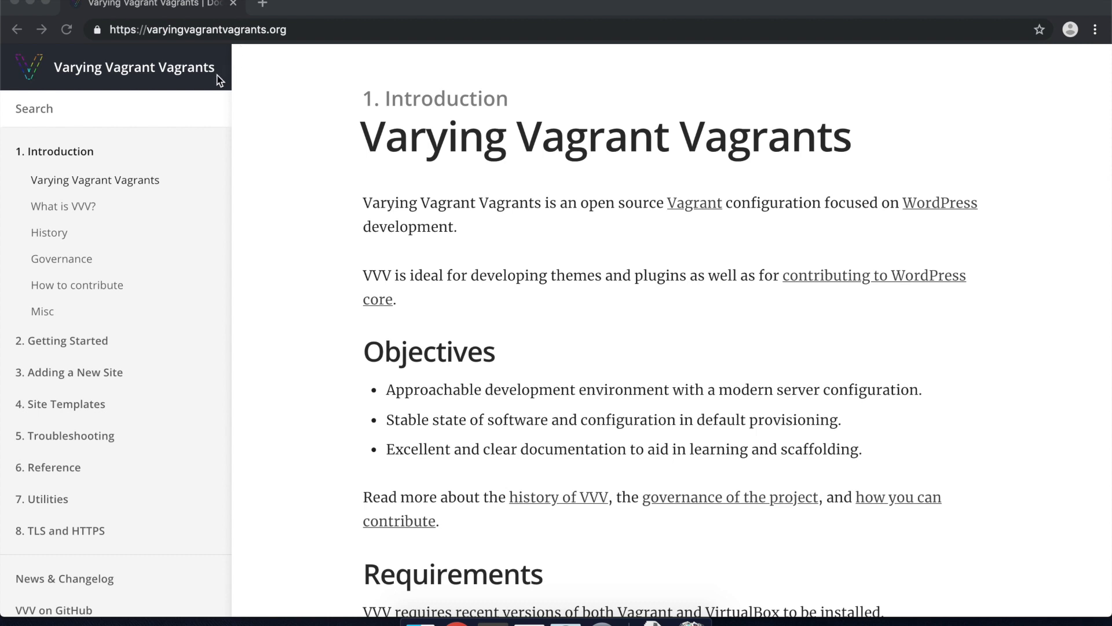
pyautogui.moveTo(253, 173)
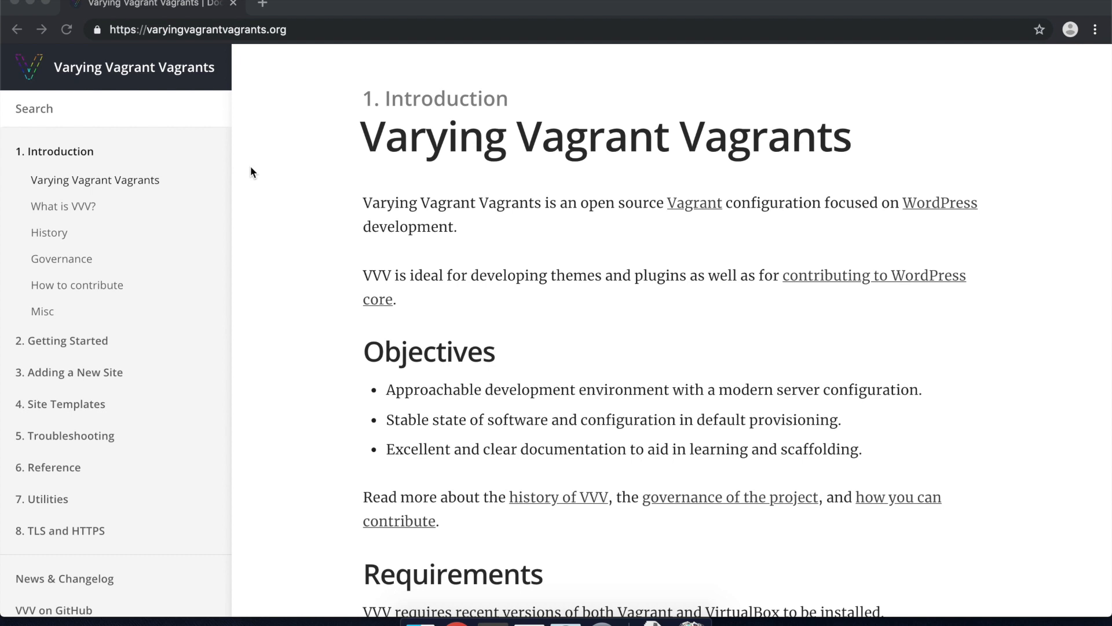
pyautogui.moveTo(230, 174)
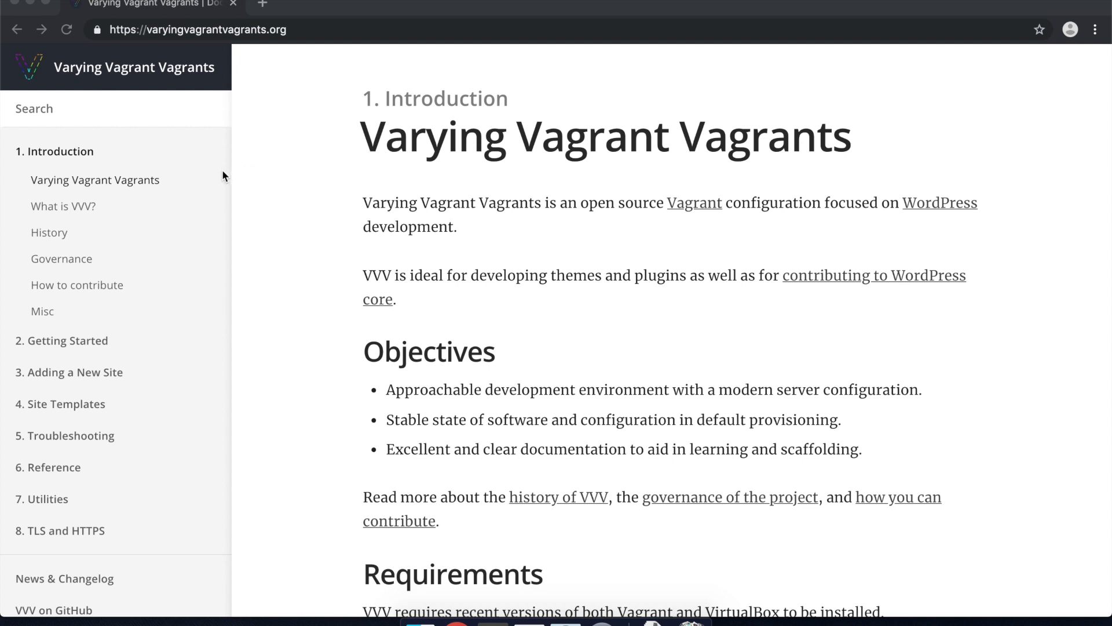
# Step: Browse the VVV docs and go to the Getting Started section
pyautogui.scroll(-3)
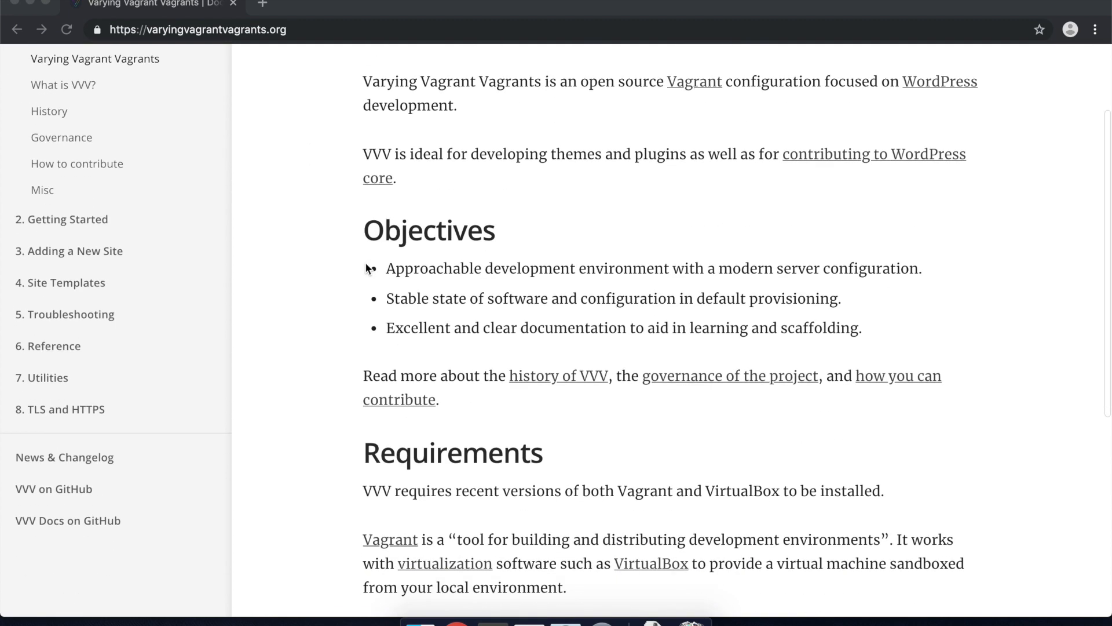
pyautogui.scroll(3)
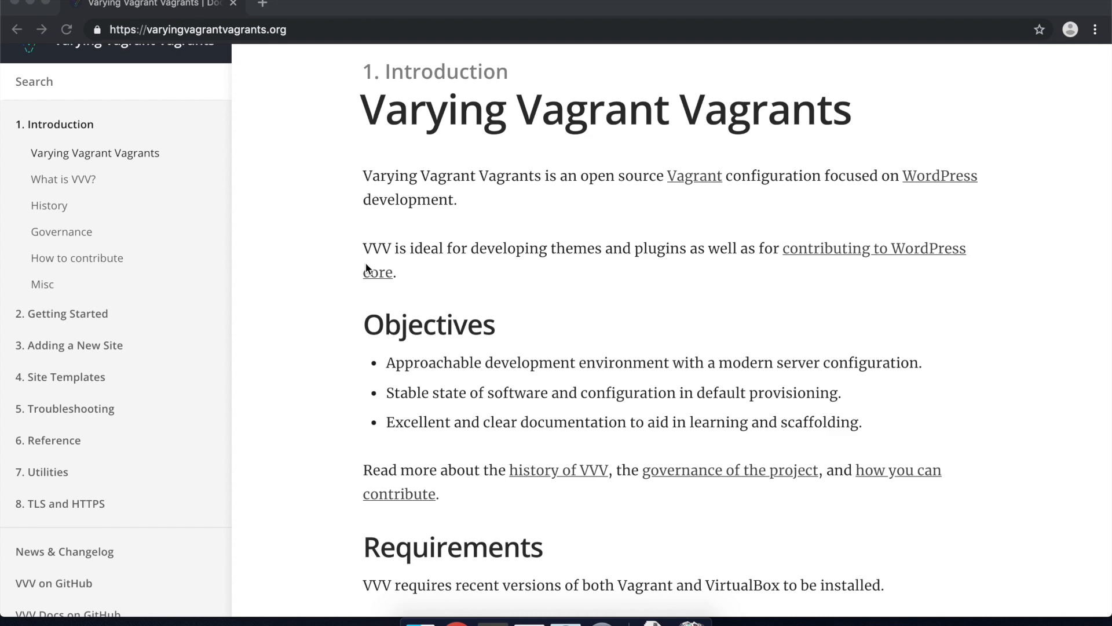
pyautogui.moveTo(432, 429)
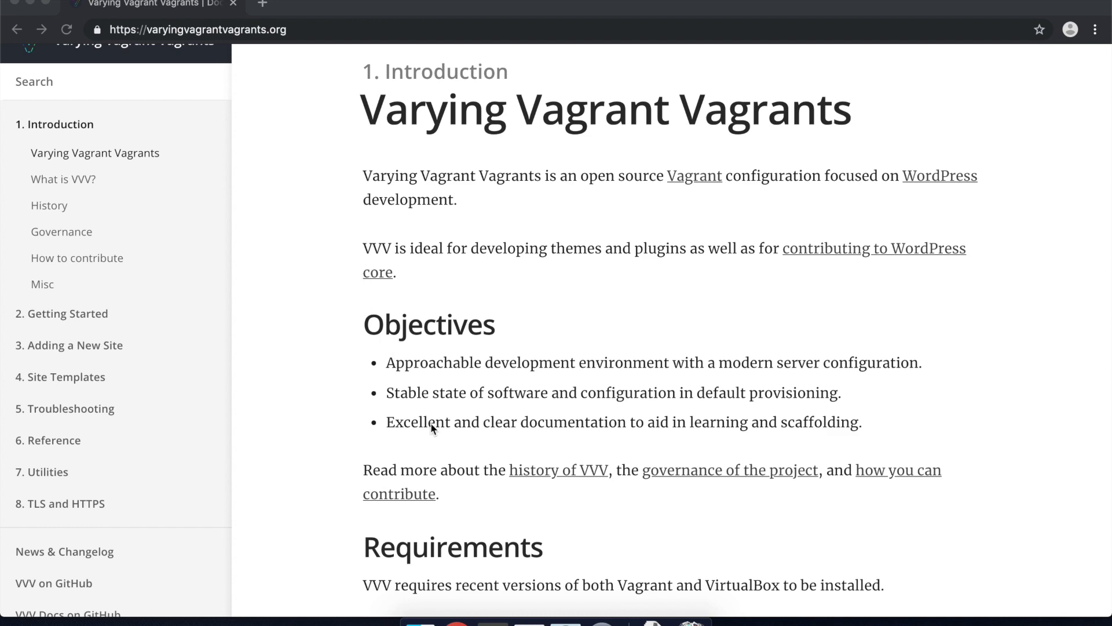
pyautogui.scroll(-3)
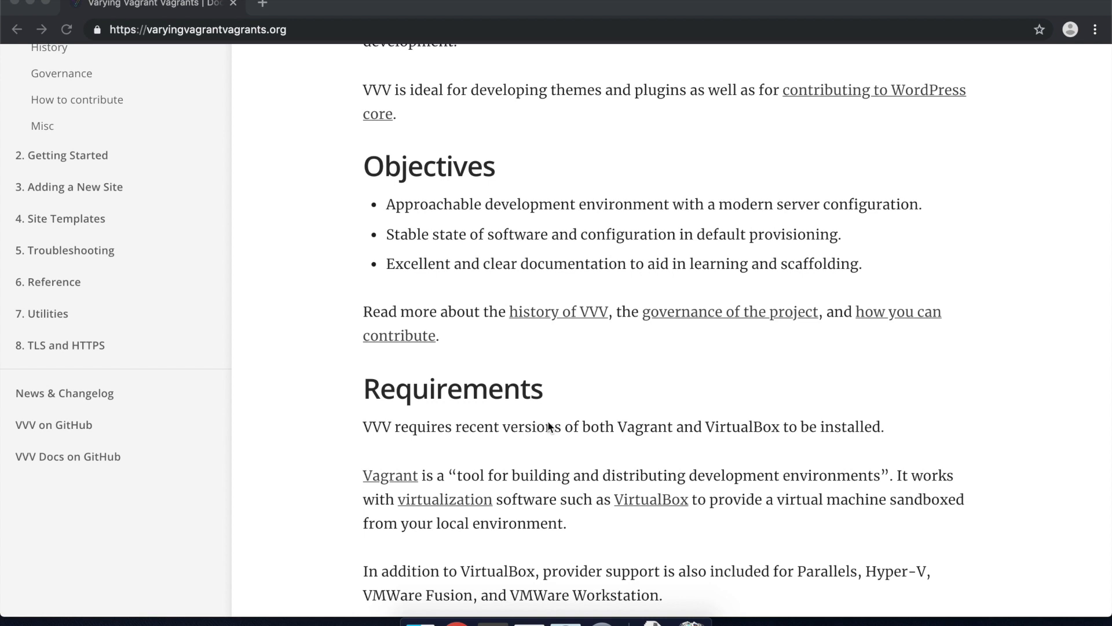
pyautogui.moveTo(715, 437)
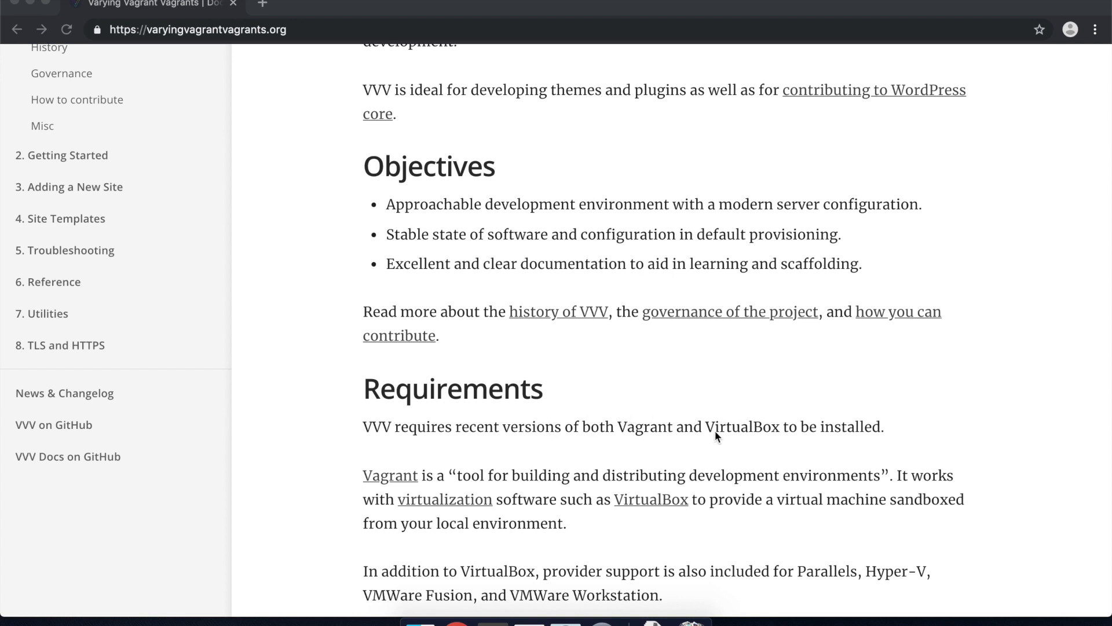
pyautogui.scroll(-3)
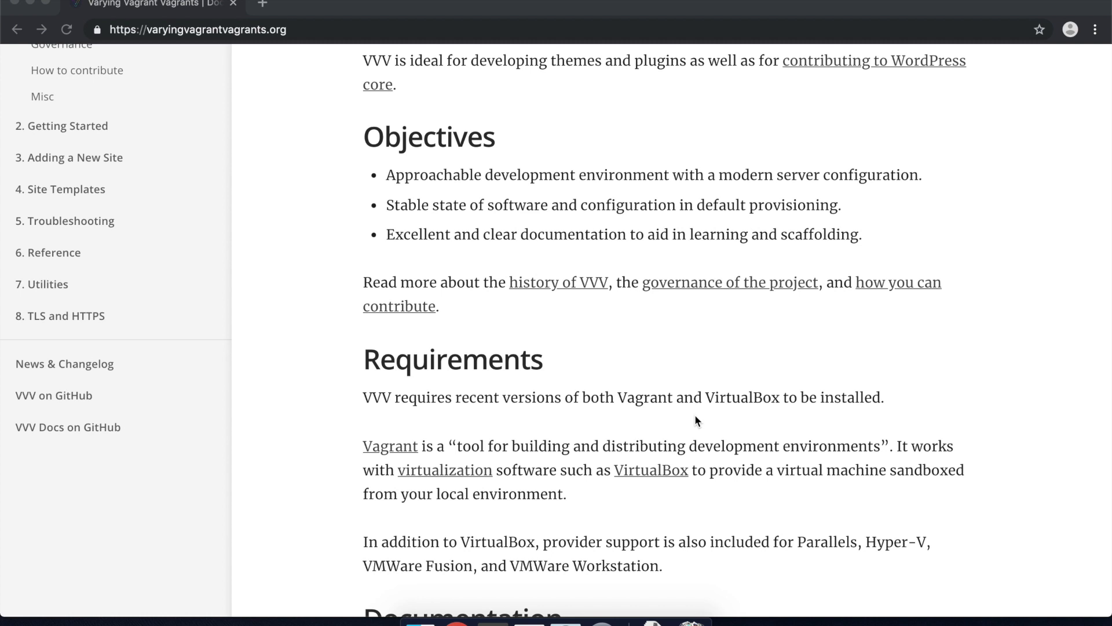
pyautogui.scroll(-3)
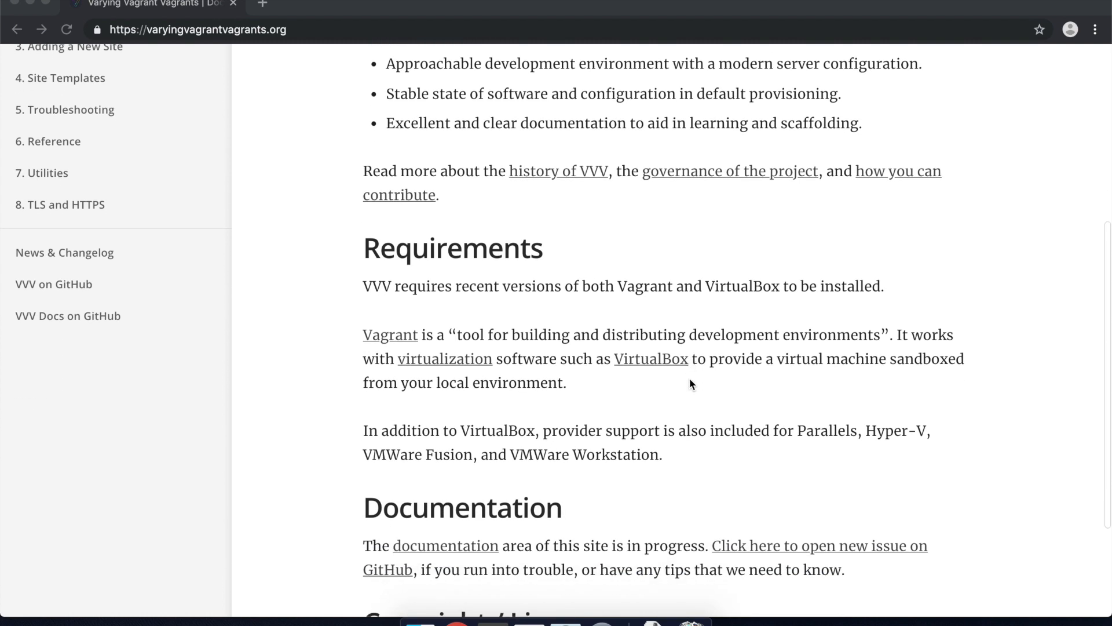
pyautogui.scroll(3)
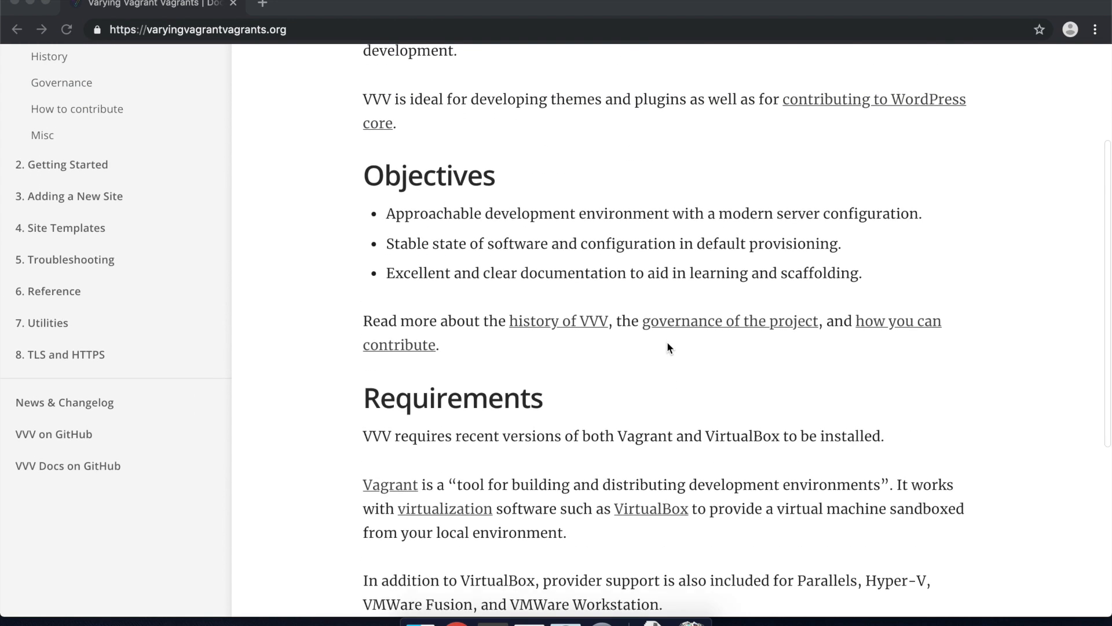
pyautogui.scroll(3)
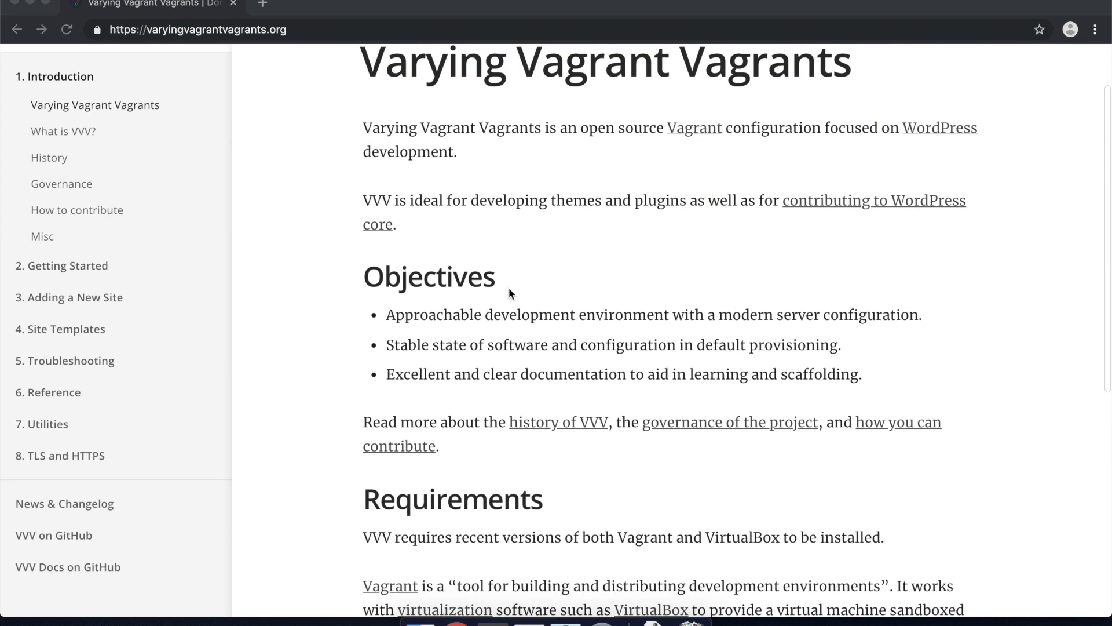
pyautogui.click(67, 265)
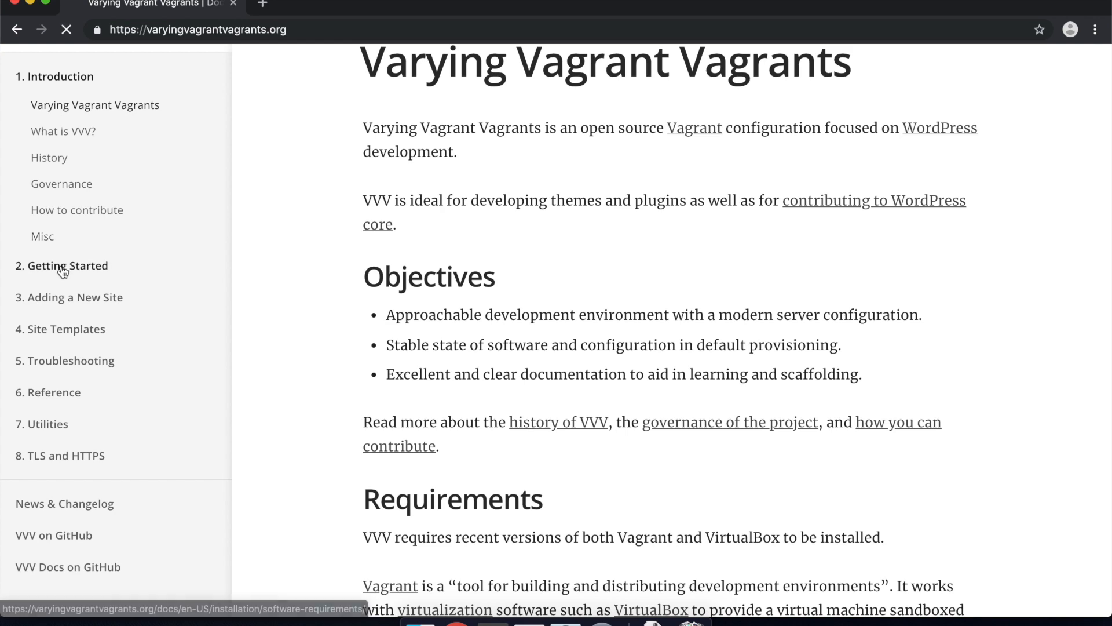
pyautogui.click(61, 265)
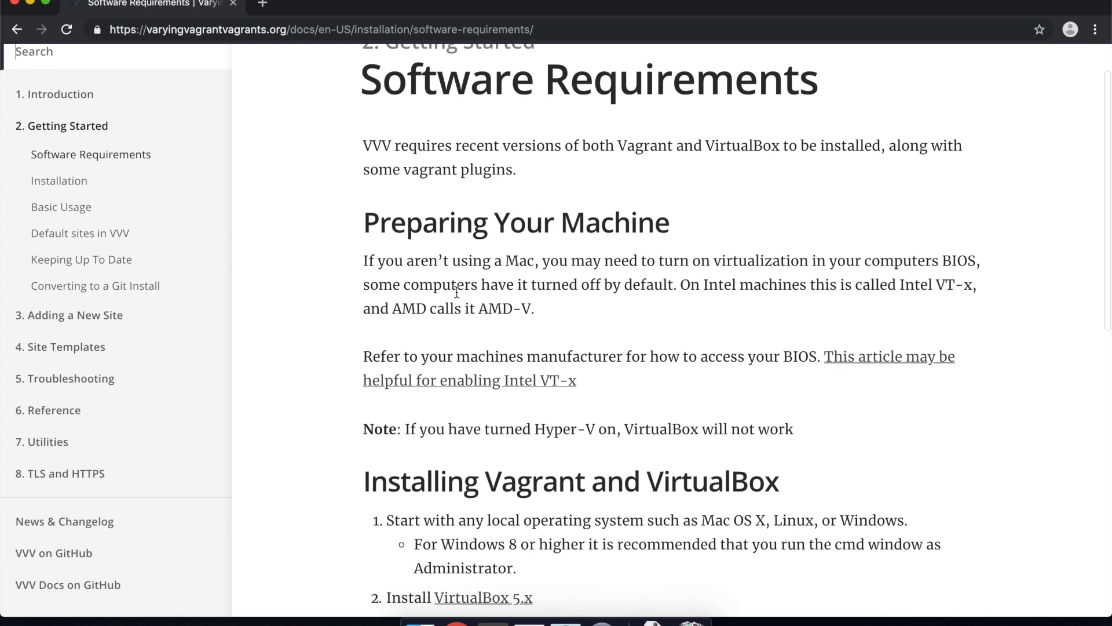
# Step: Start the VirtualBox 5.x OS X hosts download in a new tab and launch VirtualBox.app via Spotlight
pyautogui.scroll(-3)
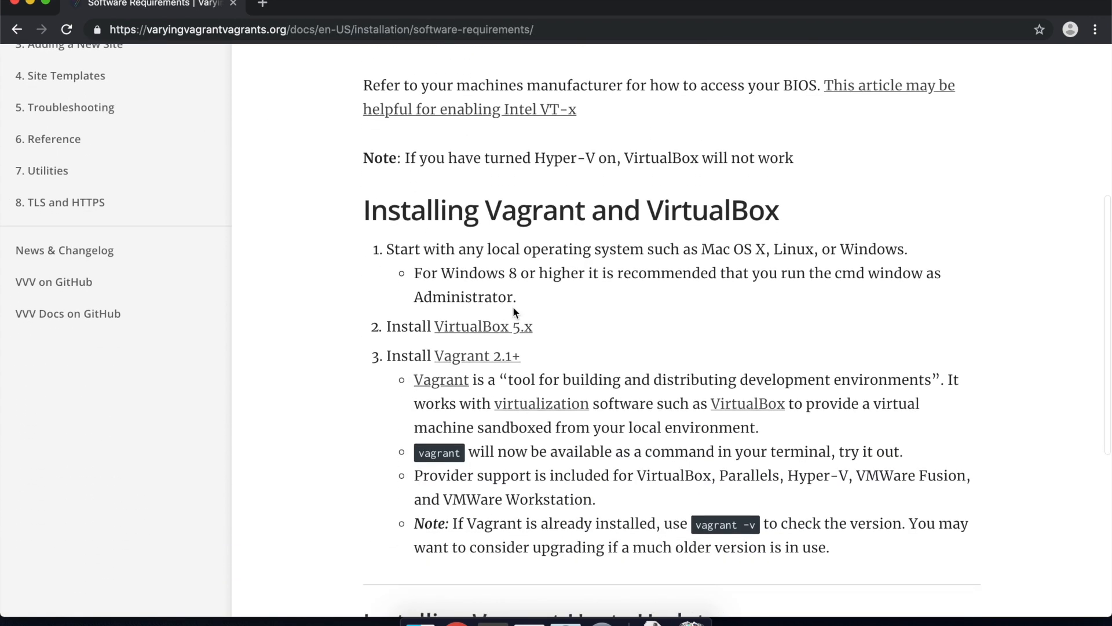
pyautogui.rightClick(483, 325)
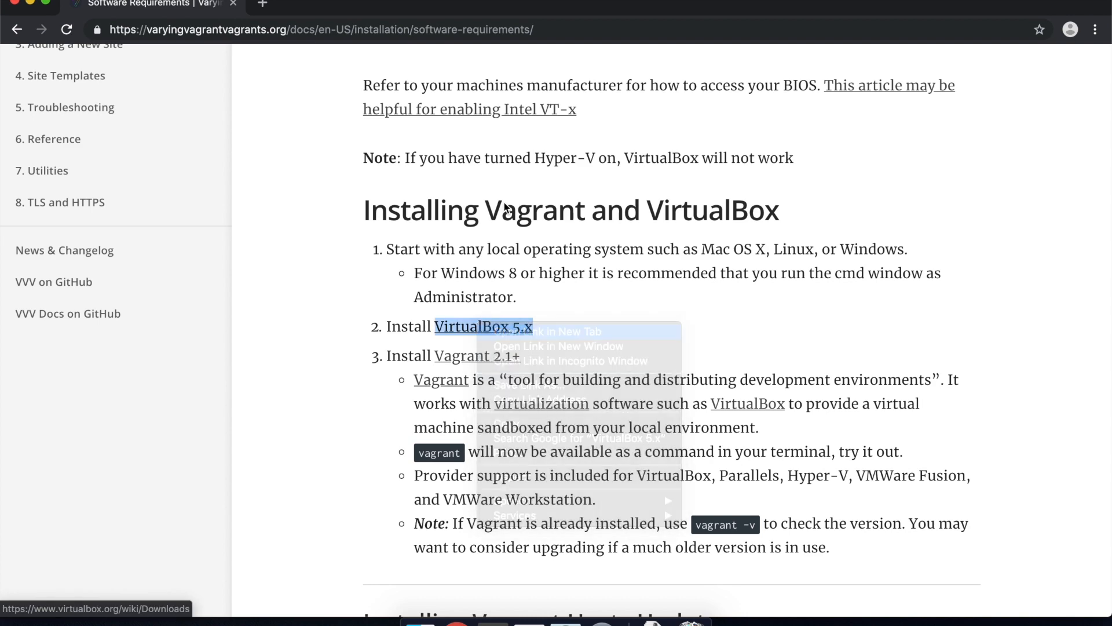
pyautogui.click(561, 331)
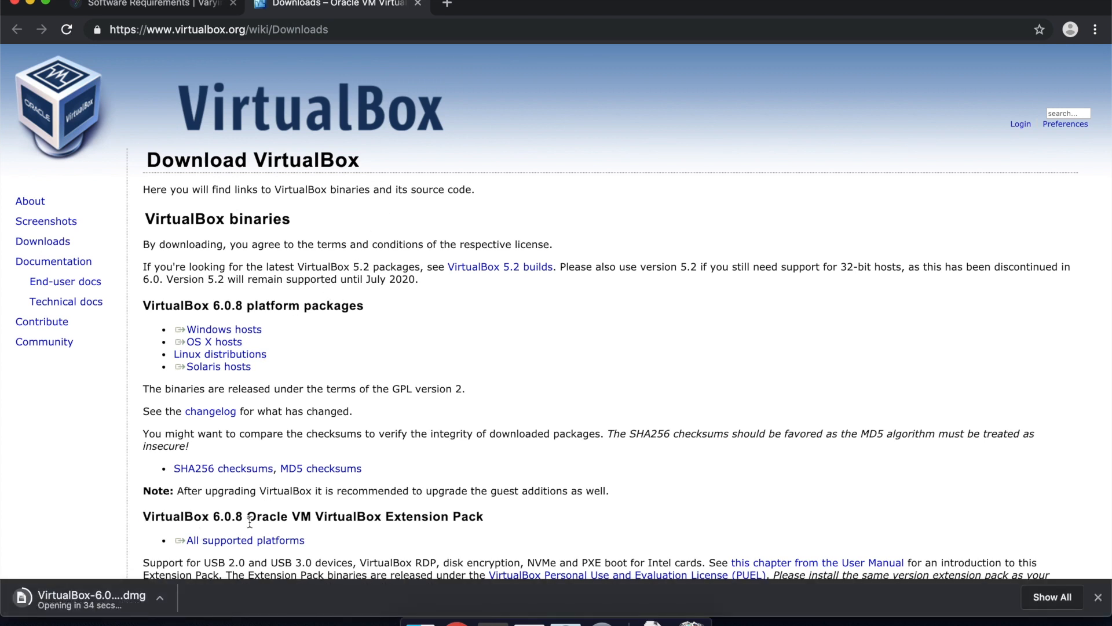
pyautogui.click(84, 594)
pyautogui.write('V')
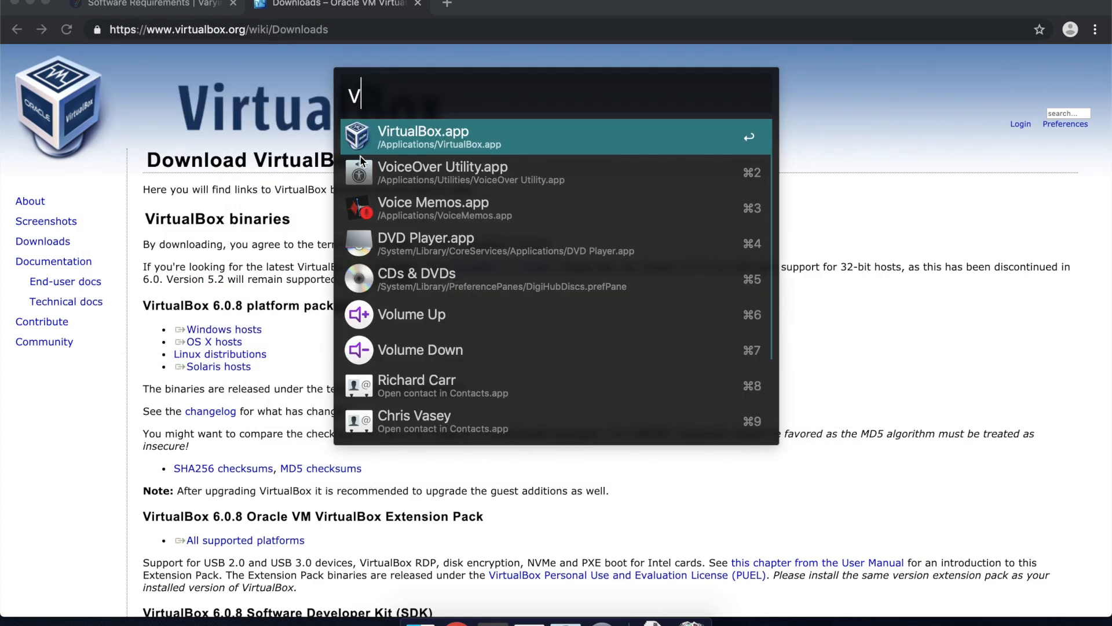
pyautogui.write('ir')
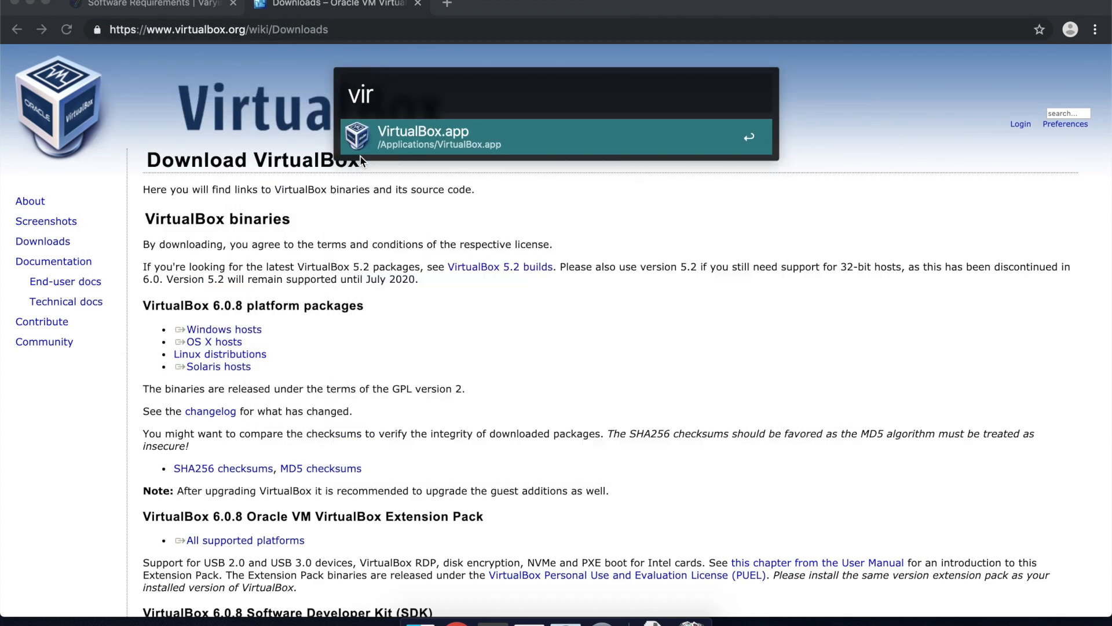
pyautogui.press('Escape')
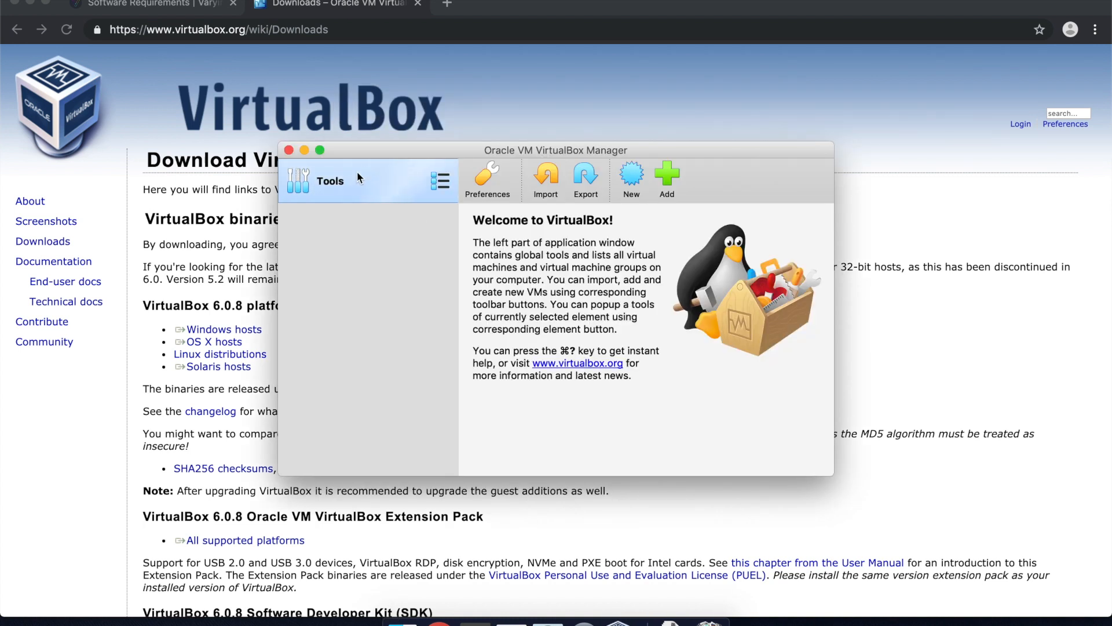
pyautogui.moveTo(507, 166)
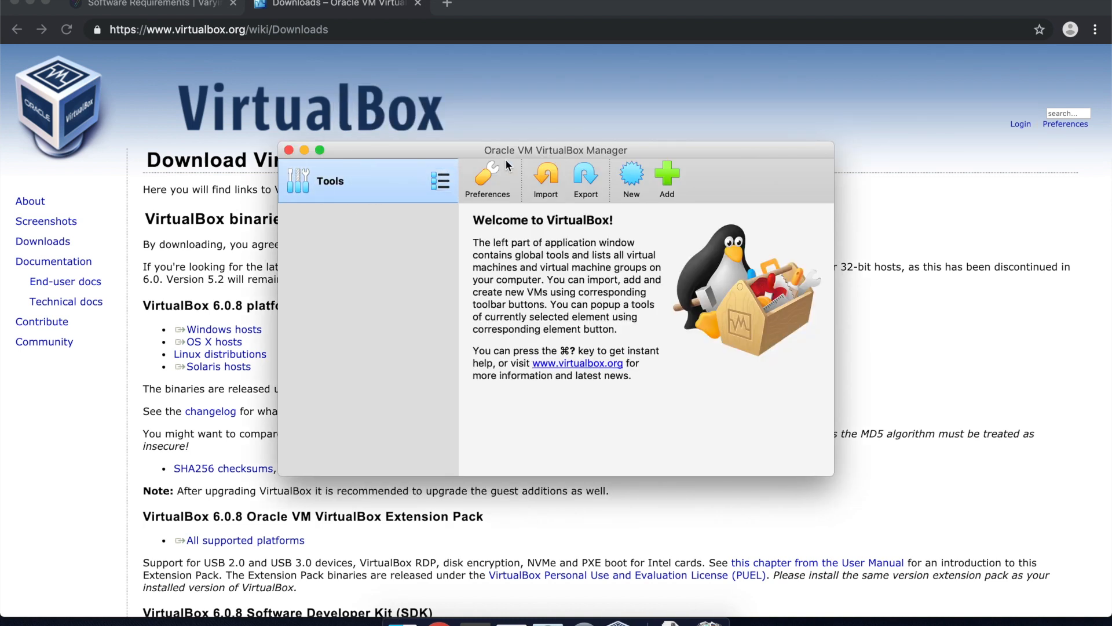
pyautogui.moveTo(523, 171)
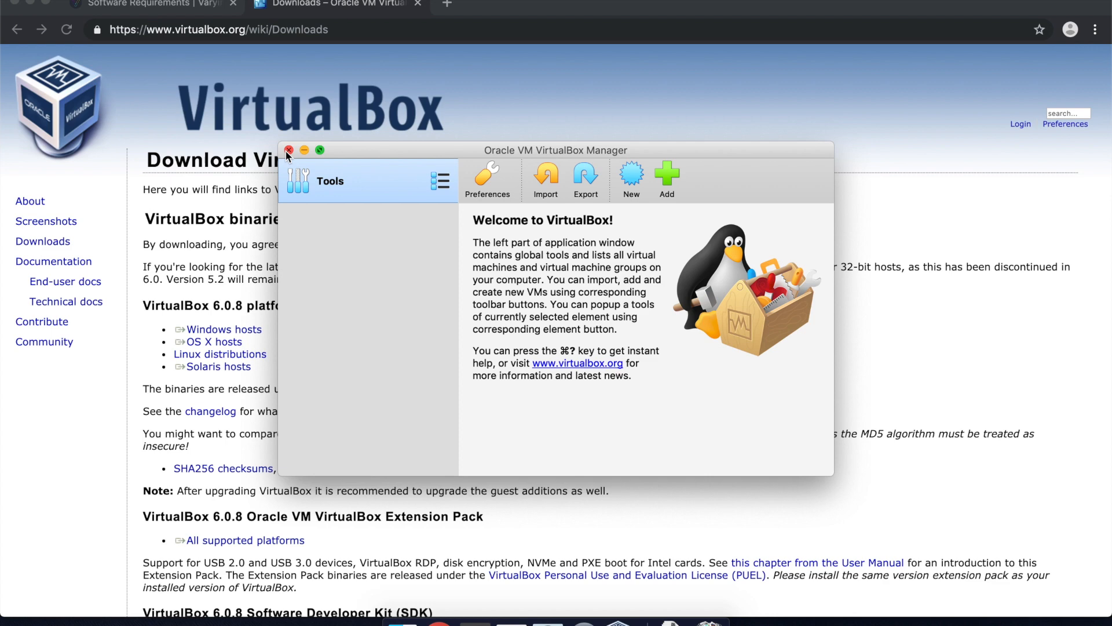
# Step: Download the macOS Vagrant installer and run its standard installation to success, then close it
pyautogui.click(289, 149)
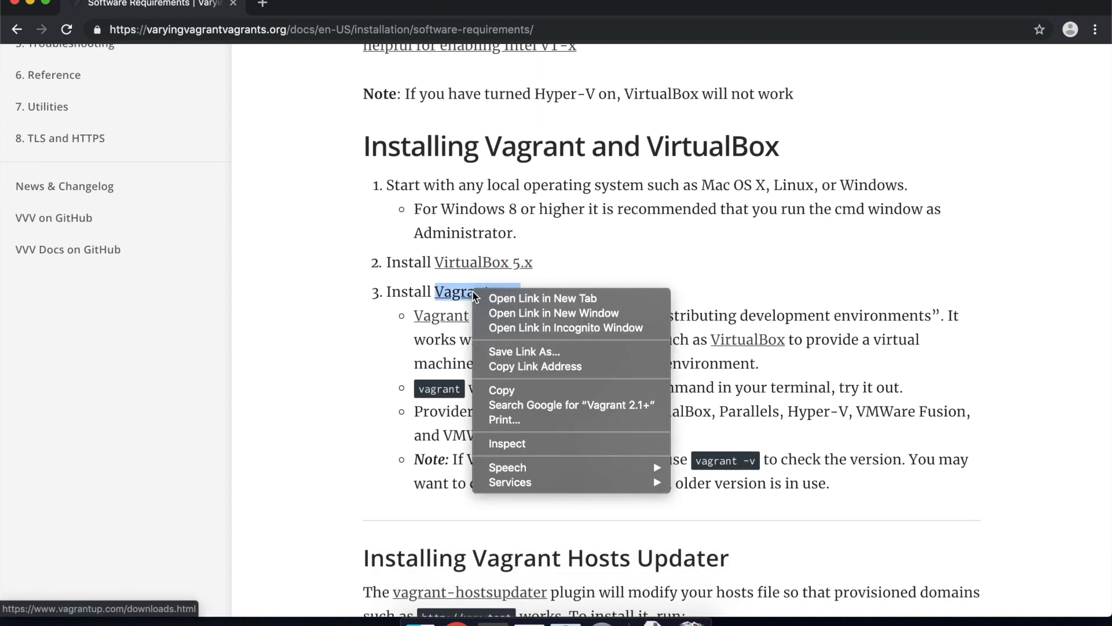
pyautogui.moveTo(541, 297)
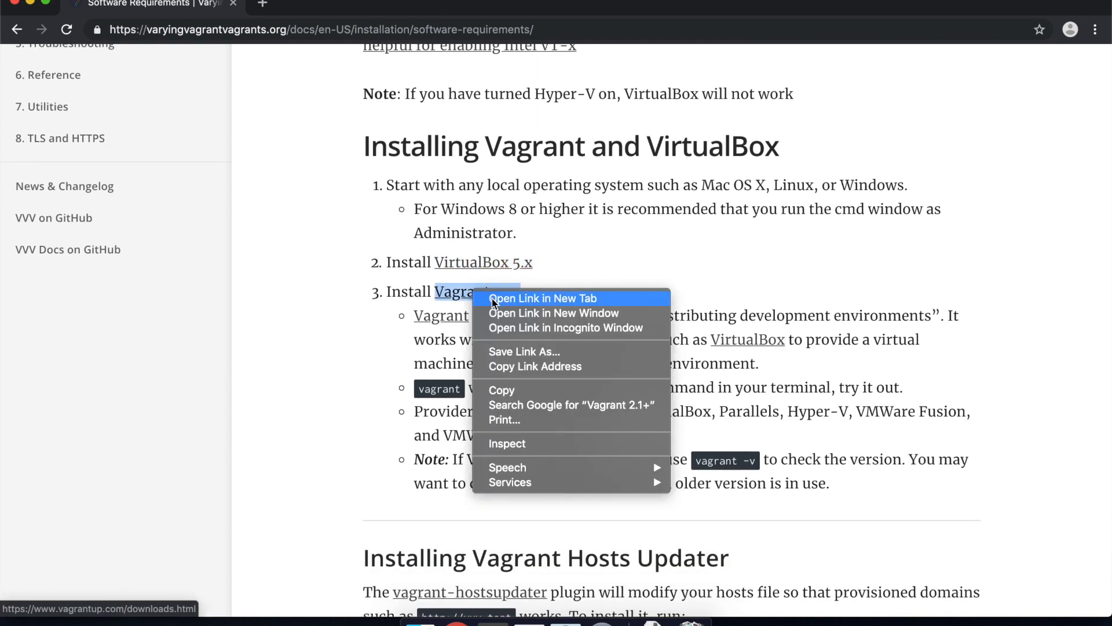
pyautogui.click(541, 297)
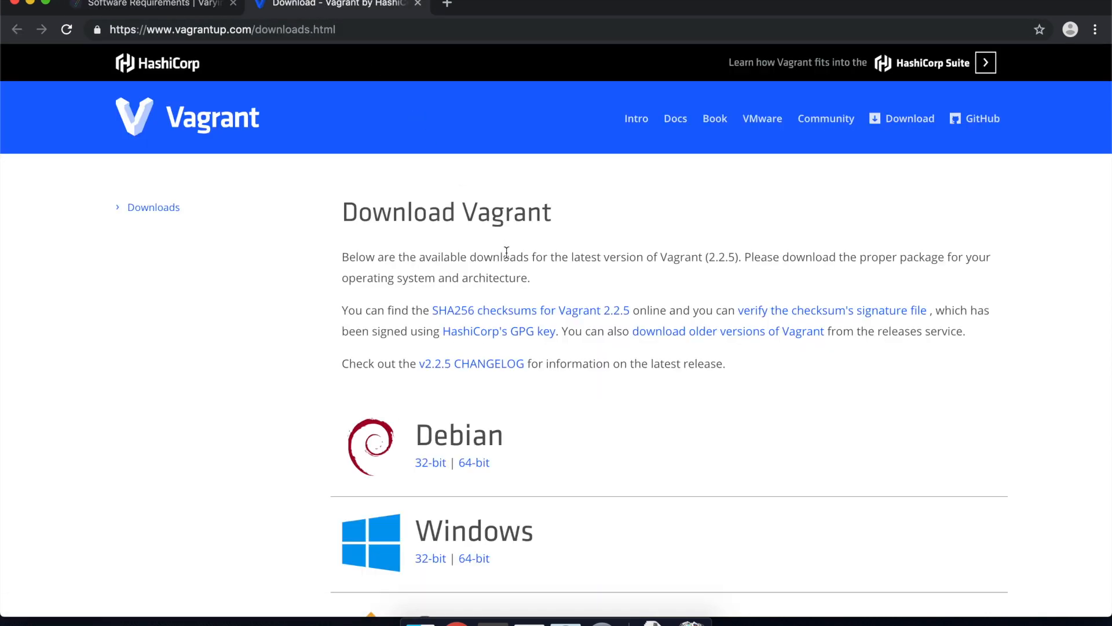
pyautogui.scroll(-3)
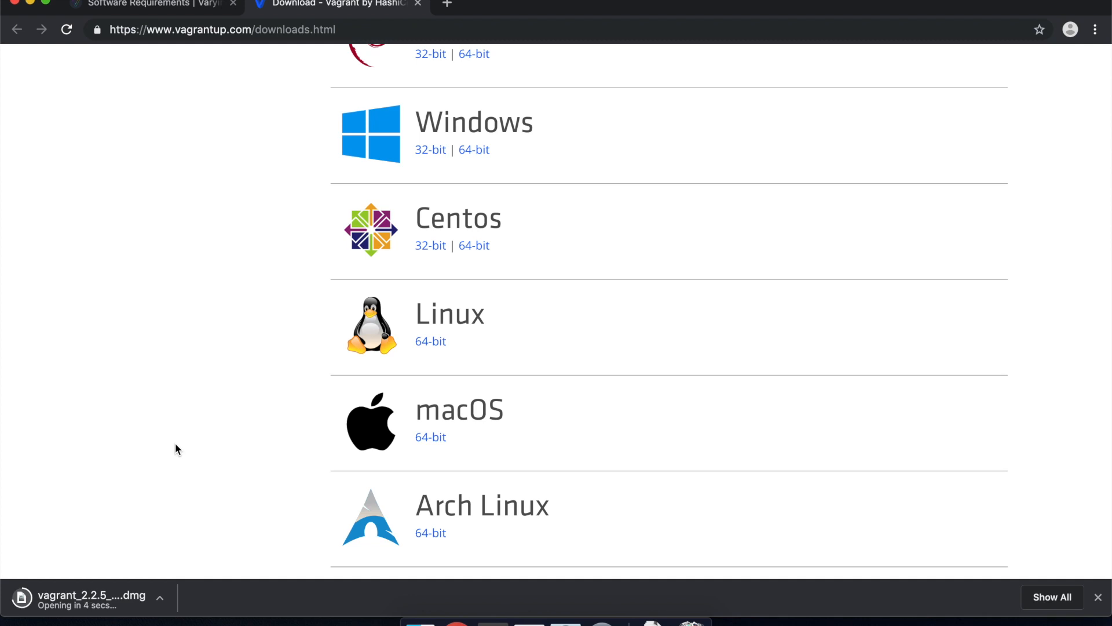
pyautogui.click(150, 4)
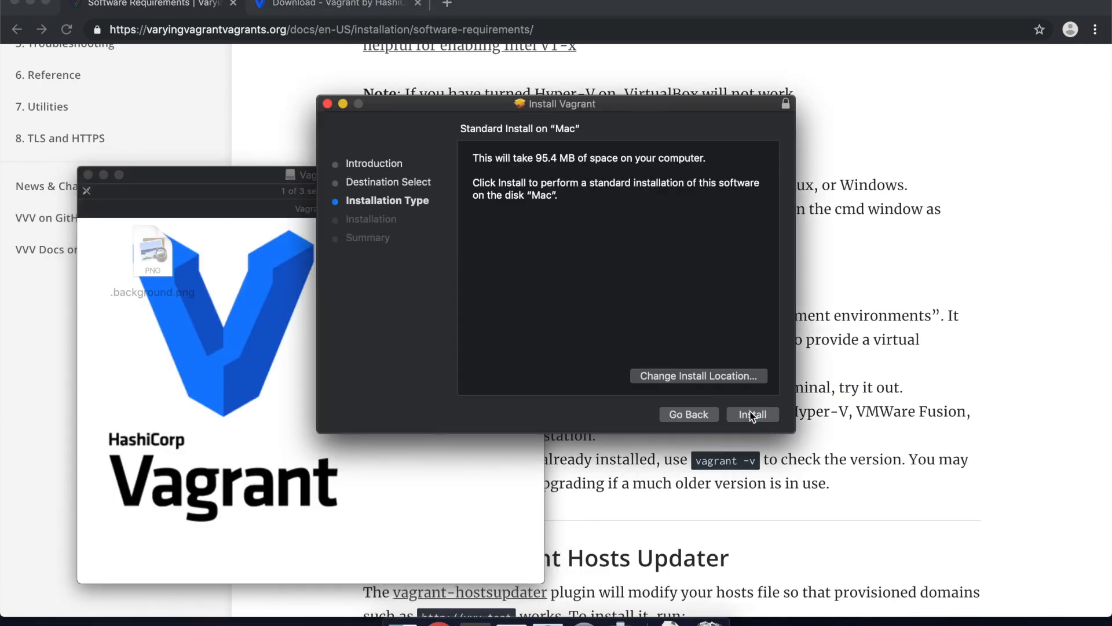
pyautogui.click(750, 413)
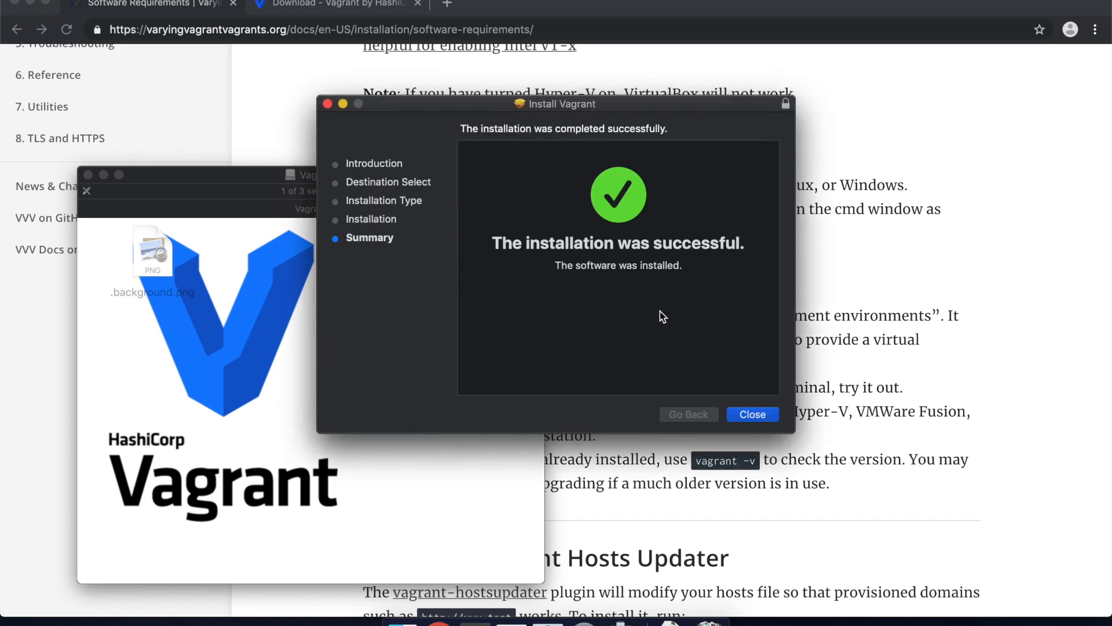
pyautogui.click(752, 414)
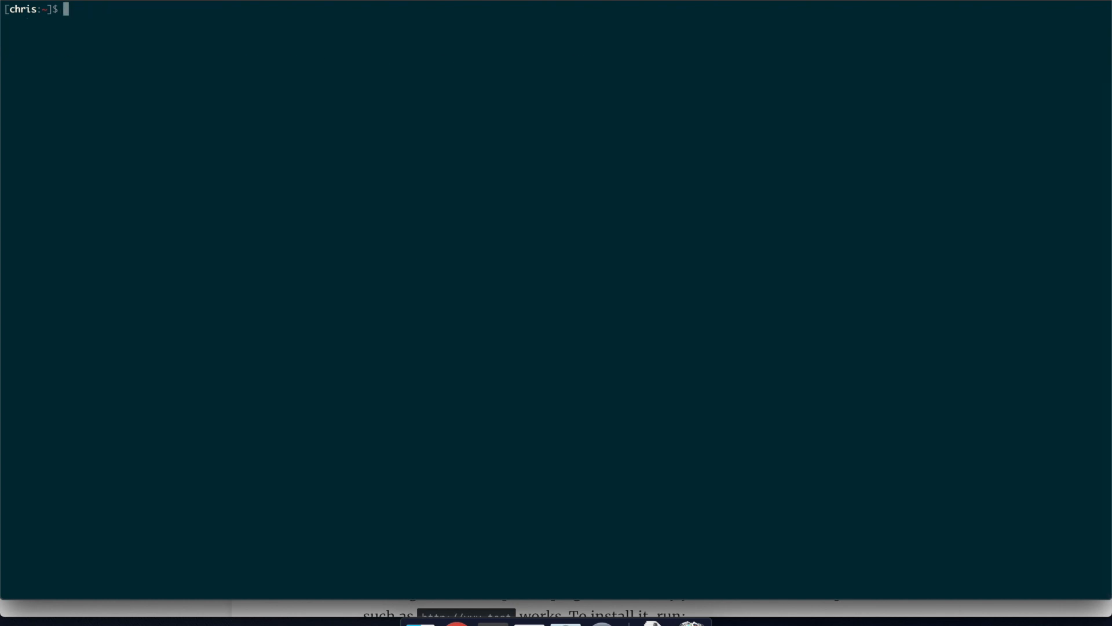
# Step: Run vagrant -v to print the installed version, Vagrant 2.2.5
pyautogui.write('vagrant -v')
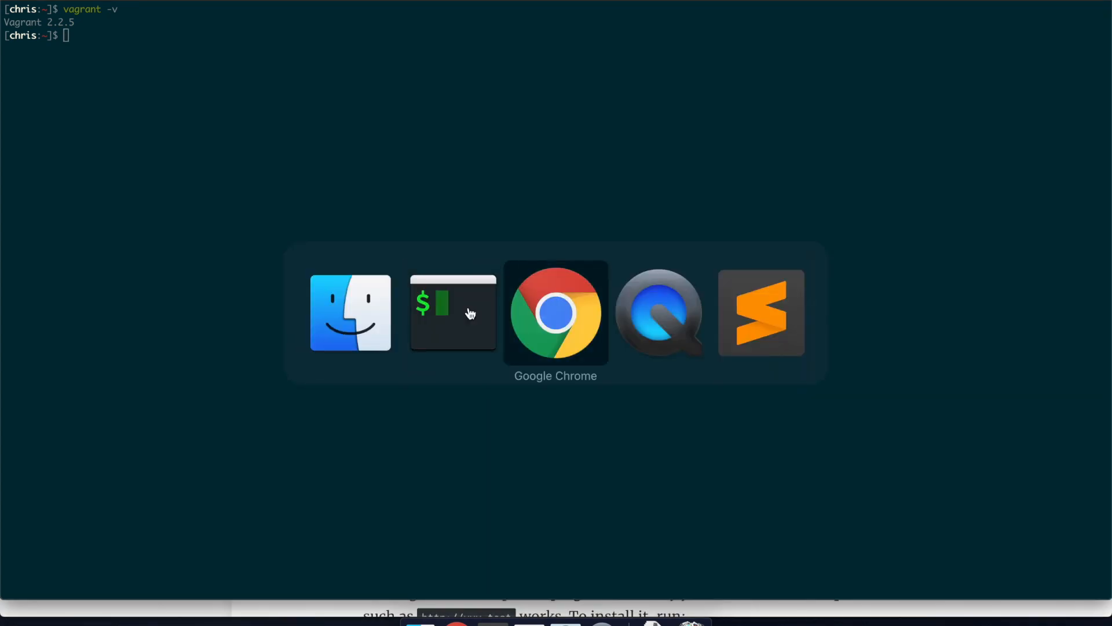
# Step: Bring Chrome forward and scroll the Software Requirements page to the Hosts Updater and Reboot sections
pyautogui.click(555, 311)
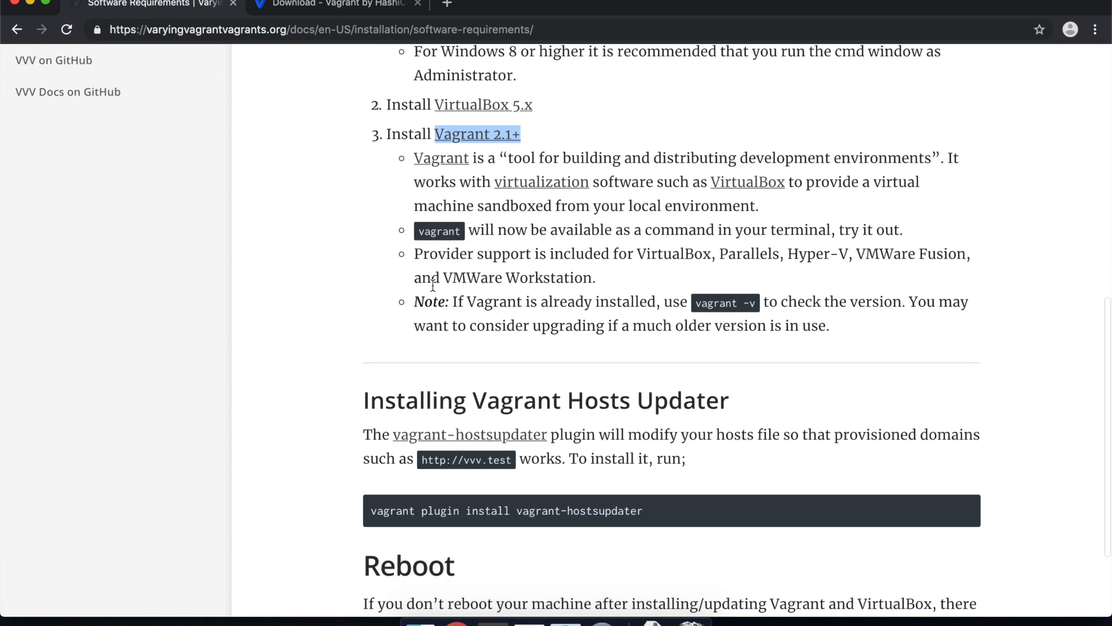
pyautogui.scroll(3)
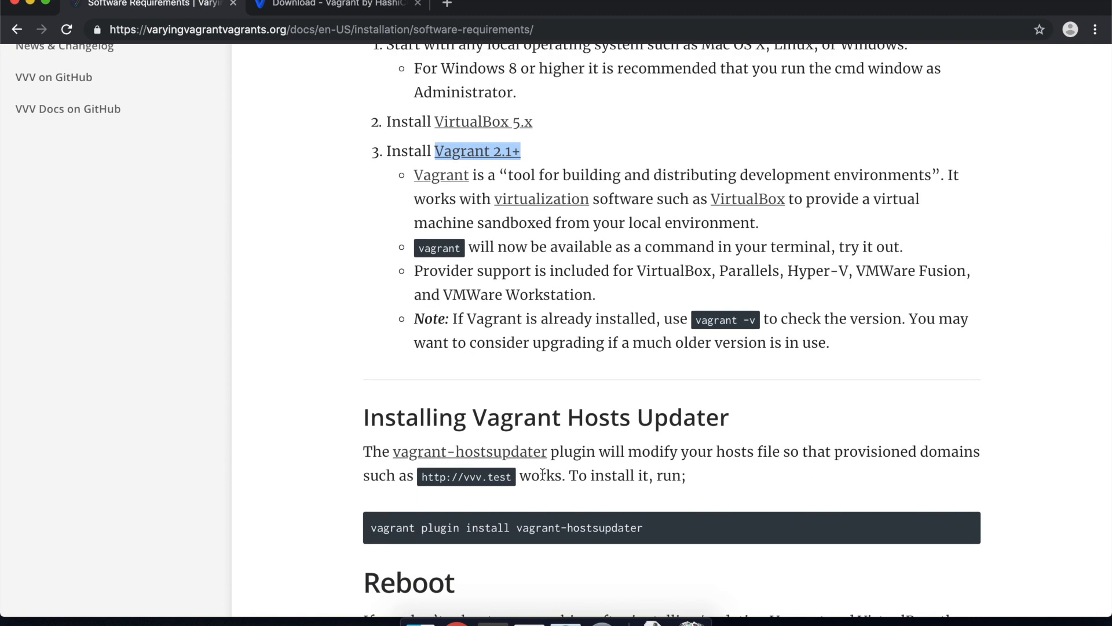
pyautogui.moveTo(627, 522)
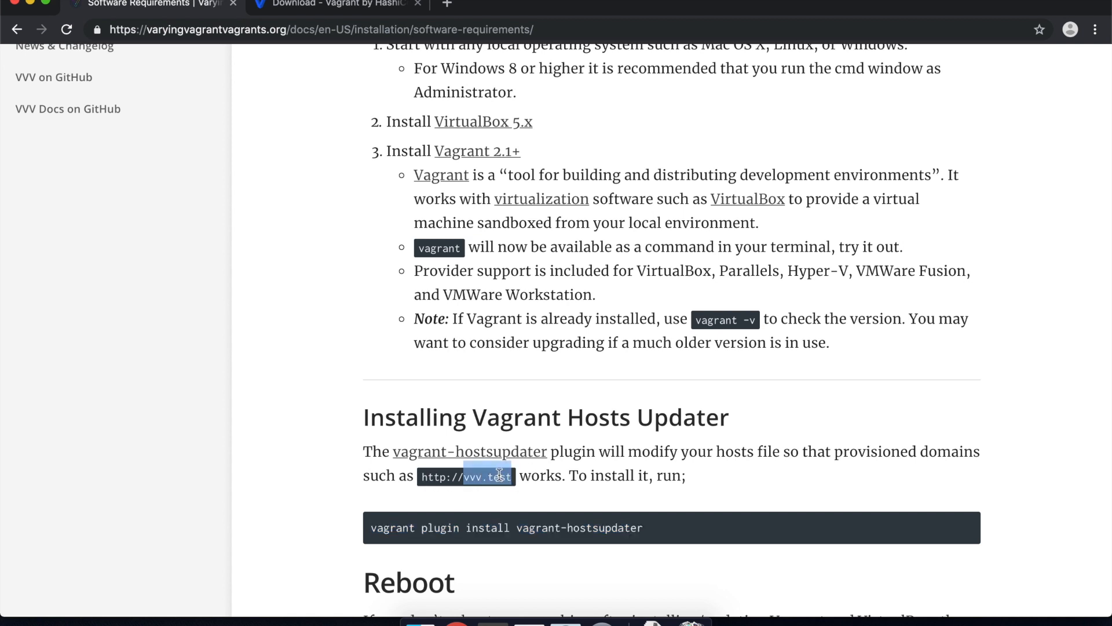
pyautogui.moveTo(497, 466)
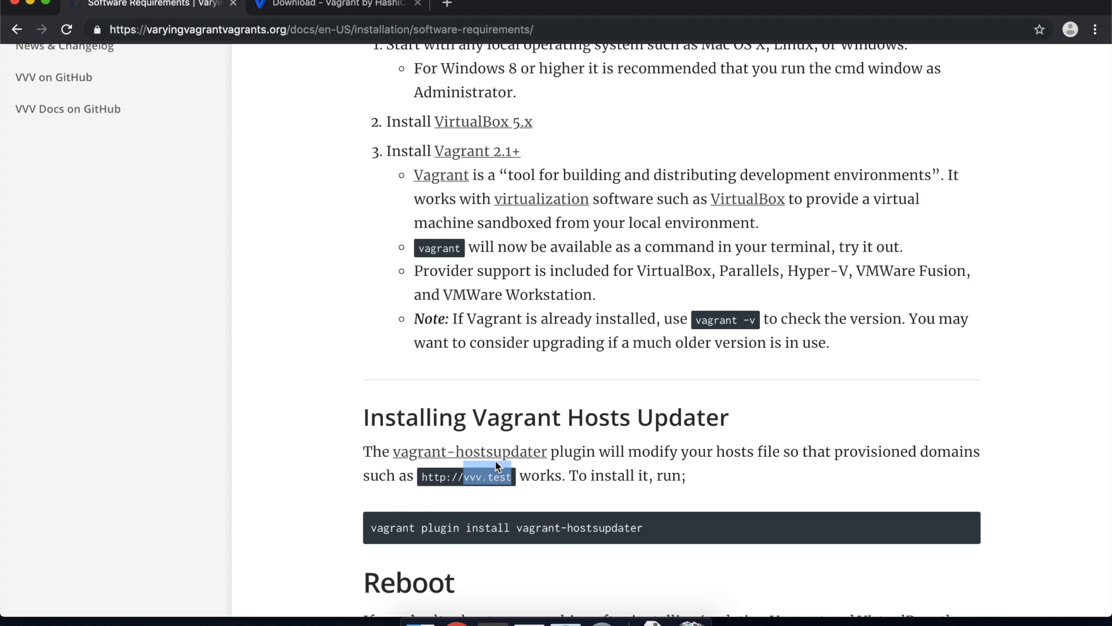
pyautogui.scroll(-3)
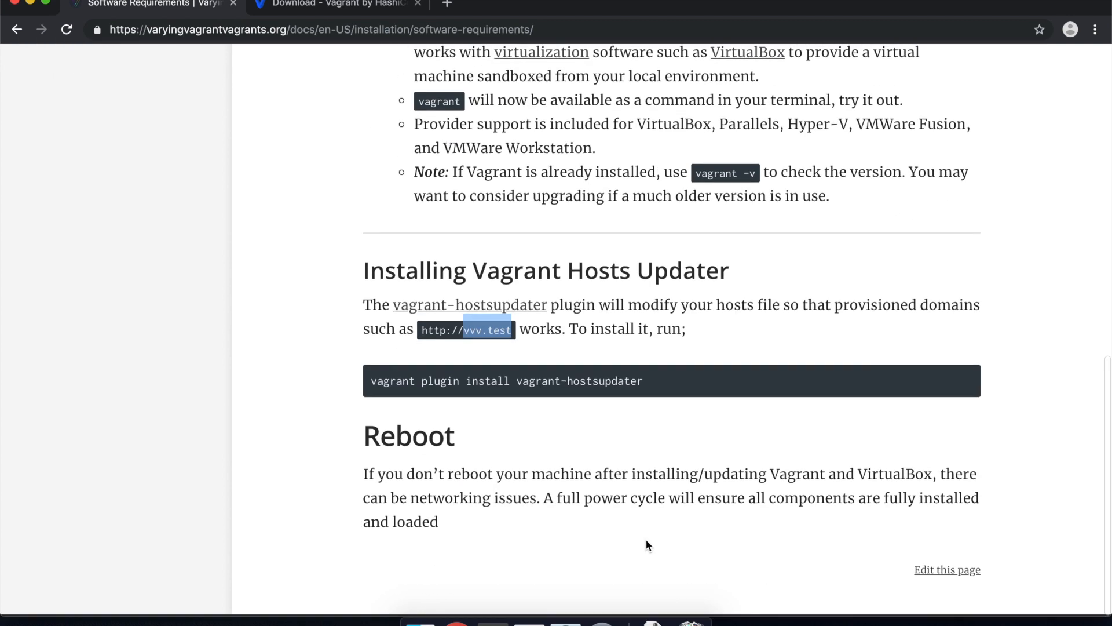
# Step: Run vagrant plugin install vagrant-hostsupdater in Terminal
pyautogui.tripleClick(507, 383)
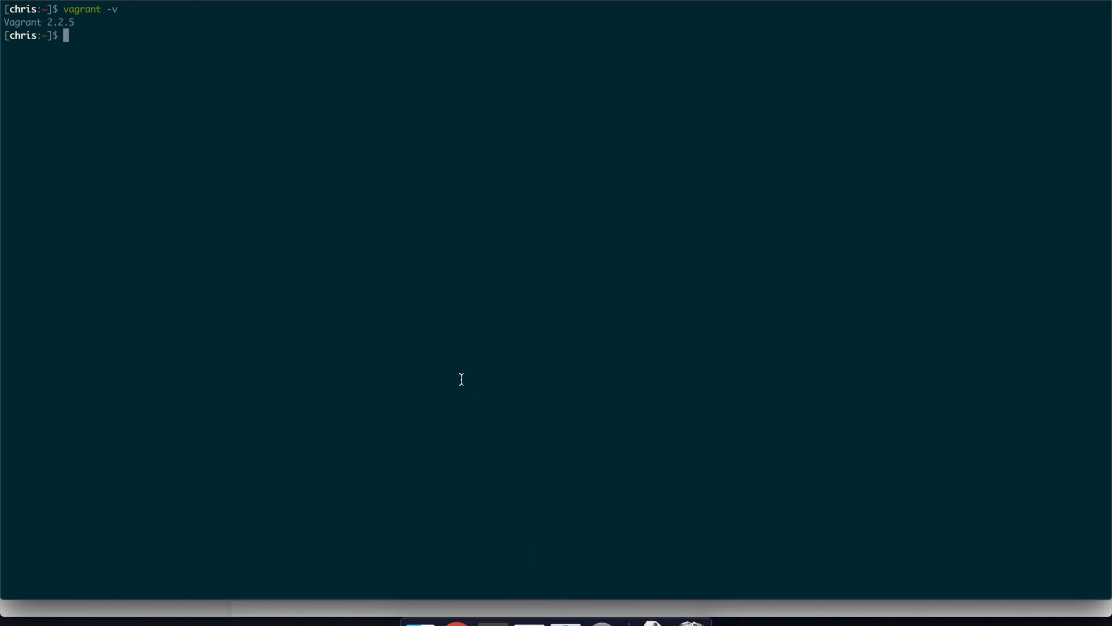
pyautogui.write('vagrant plugin install vagrant-hostsupdater')
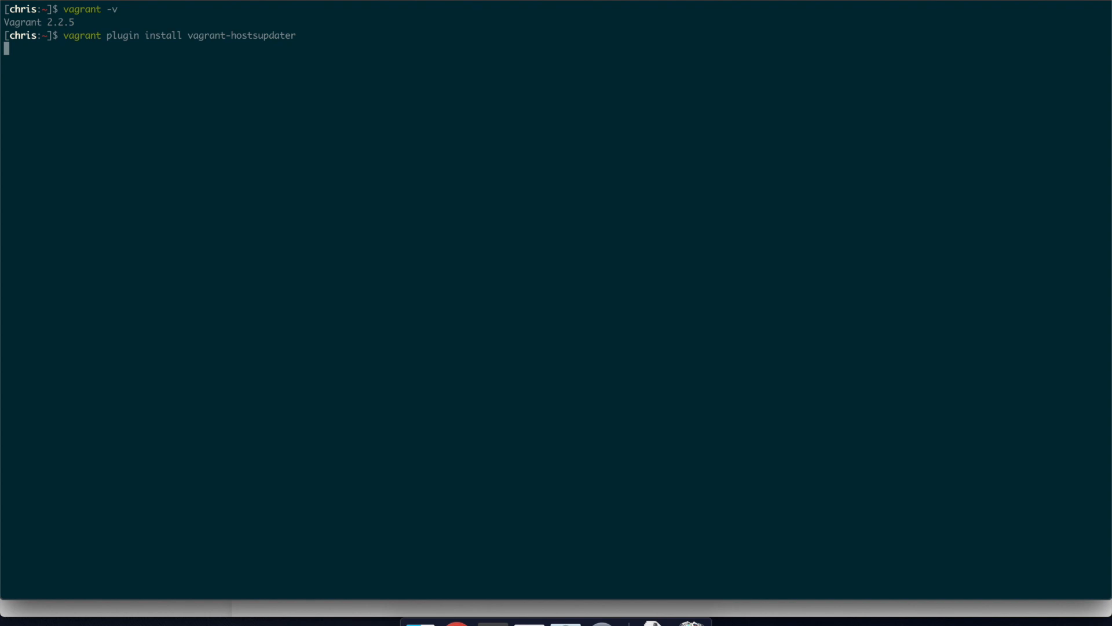
pyautogui.press('Return')
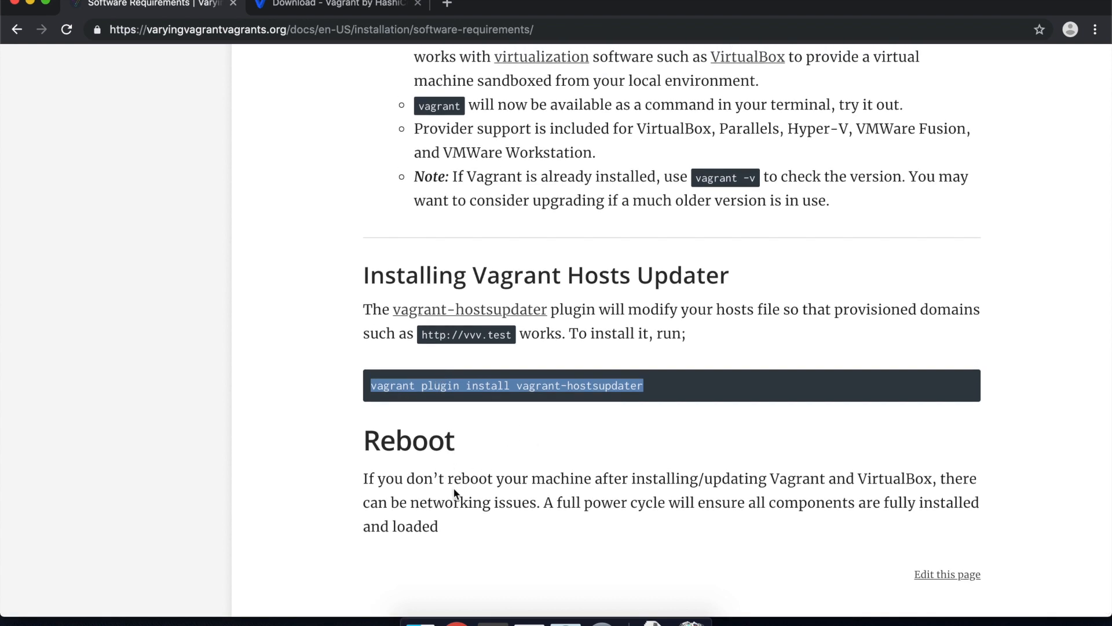
# Step: Return to the top of the Software Requirements page and select Installation in the sidebar
pyautogui.scroll(3)
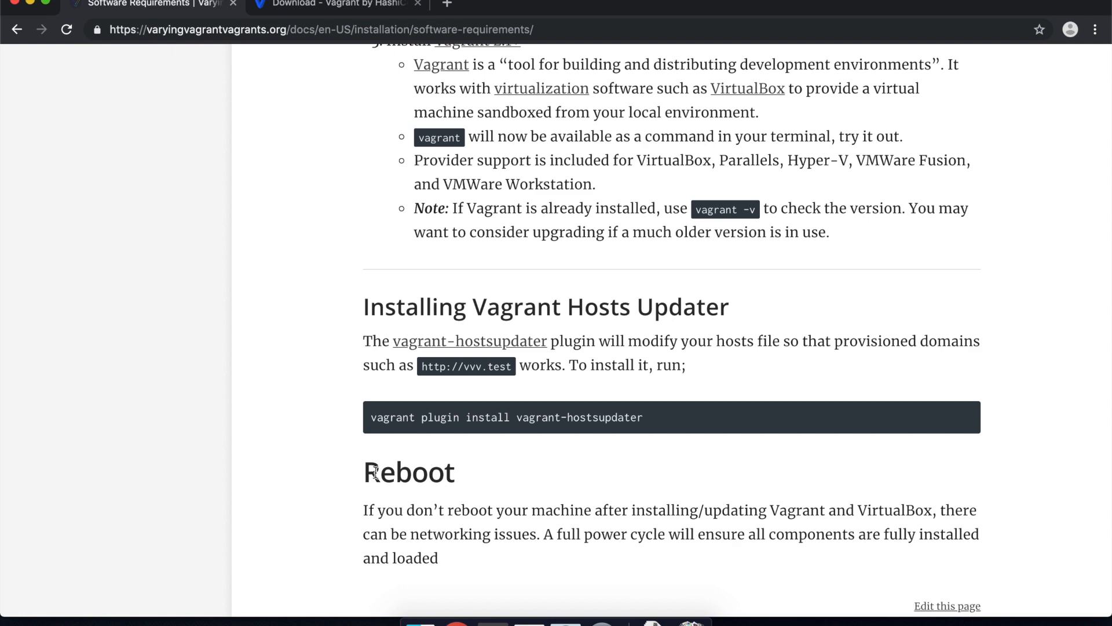
pyautogui.scroll(3)
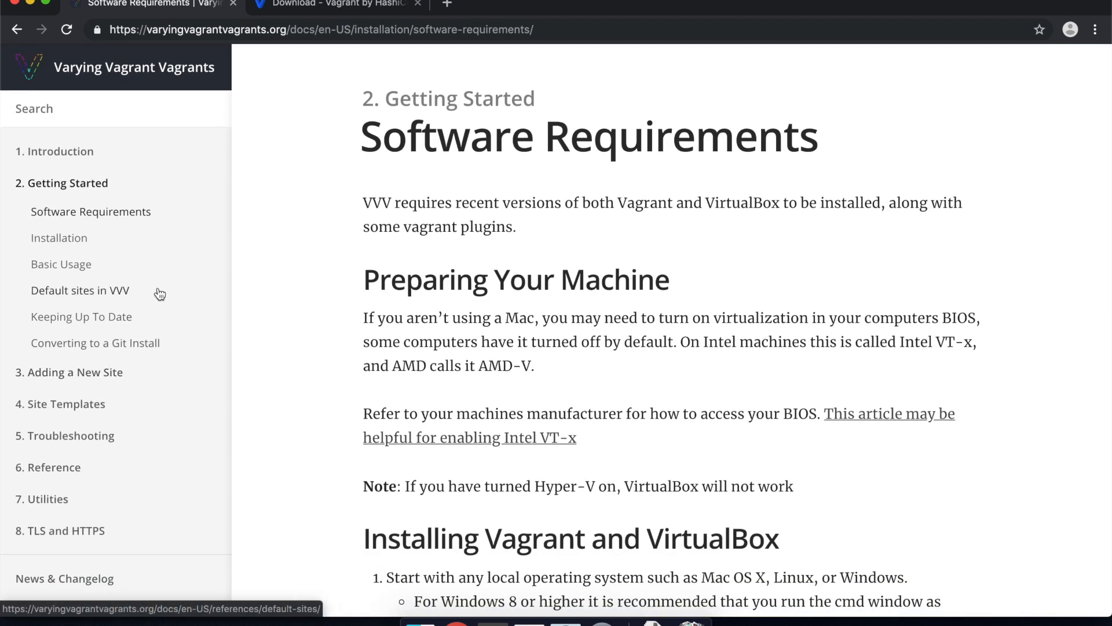
pyautogui.moveTo(59, 238)
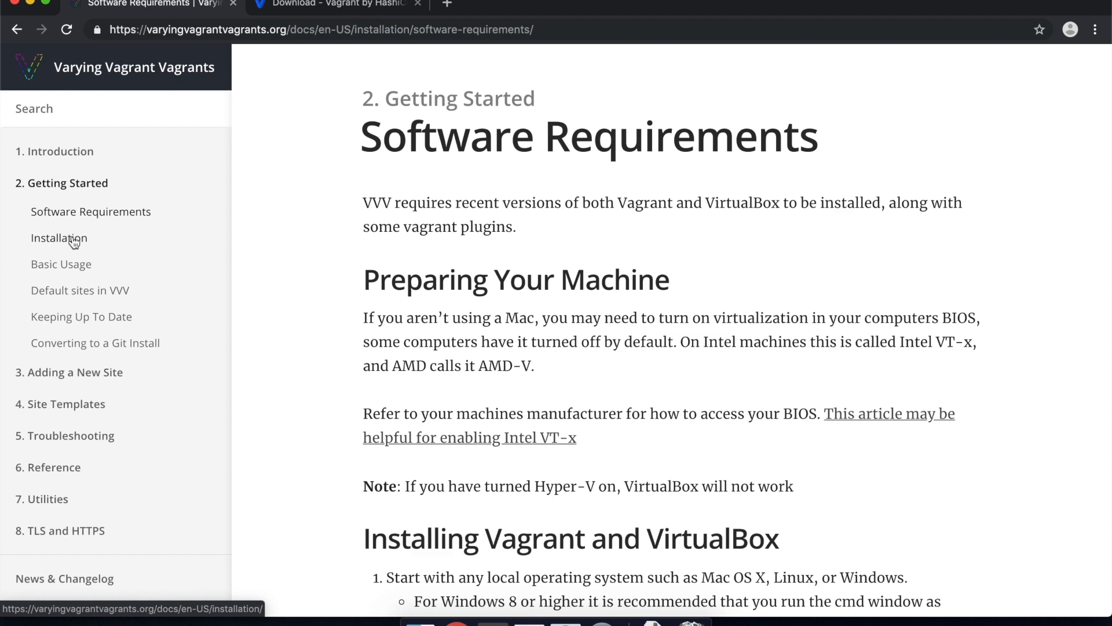
pyautogui.click(59, 238)
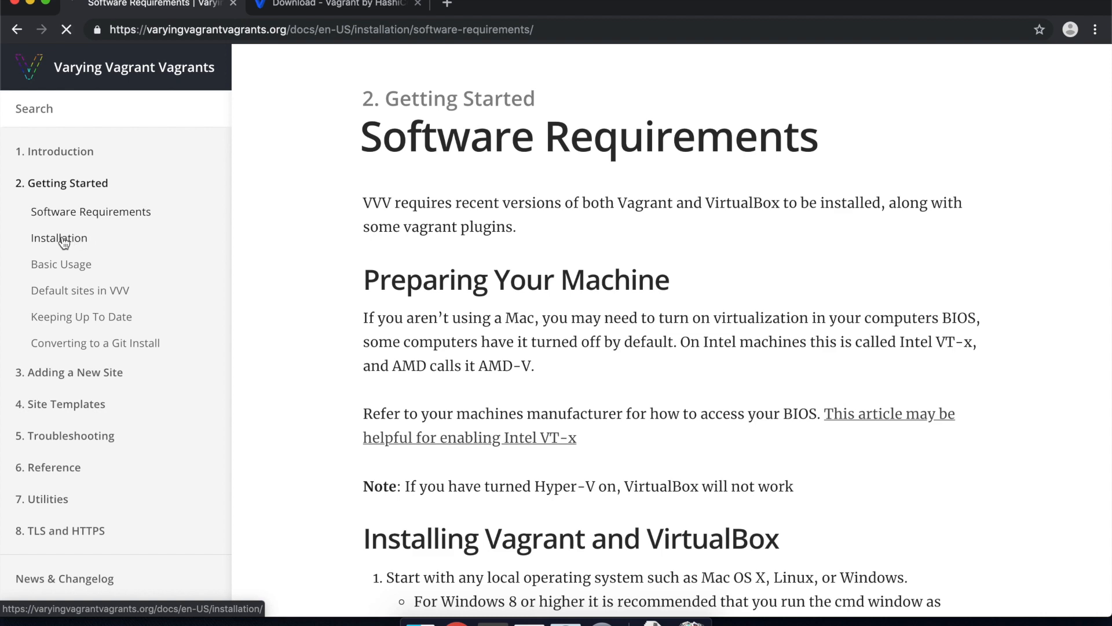
# Step: Show the Installation page's With git section containing the git clone command for VVV
pyautogui.click(59, 237)
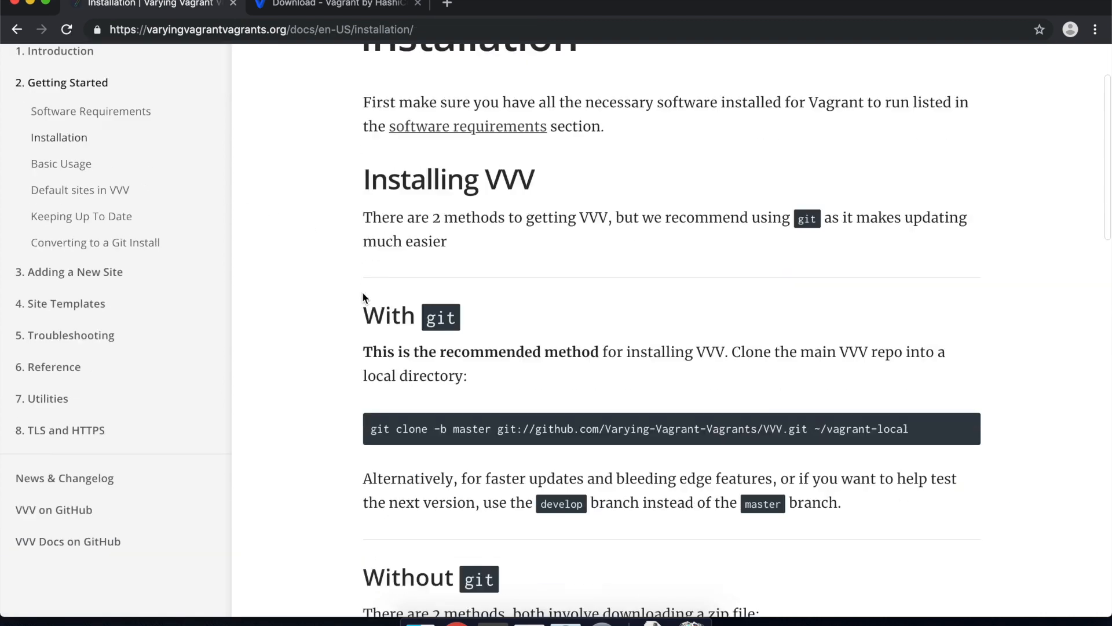
pyautogui.scroll(-3)
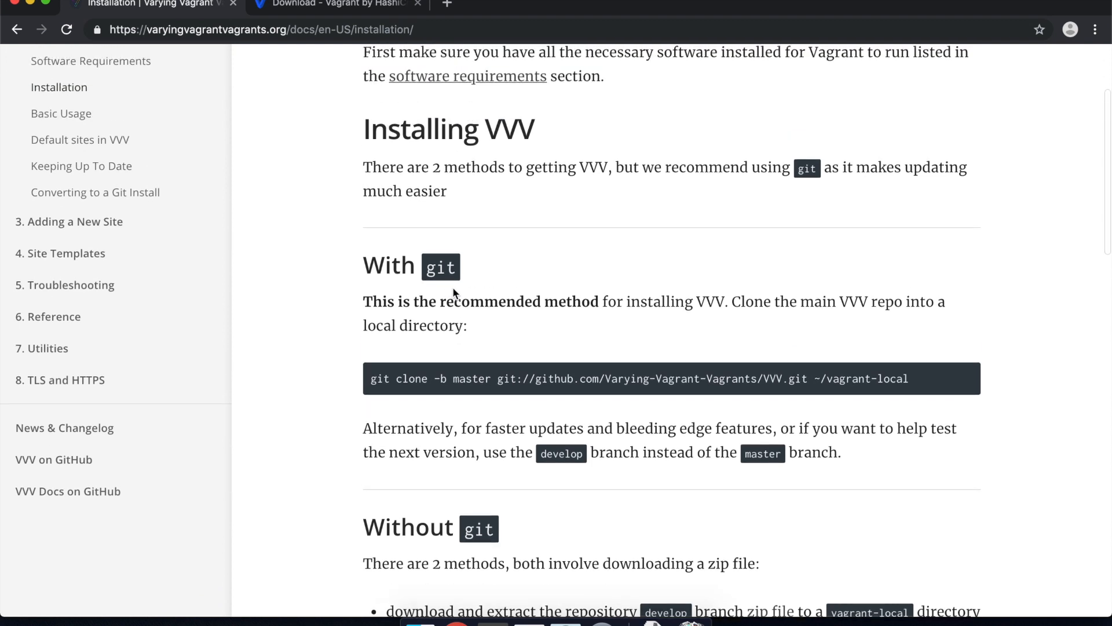
pyautogui.scroll(3)
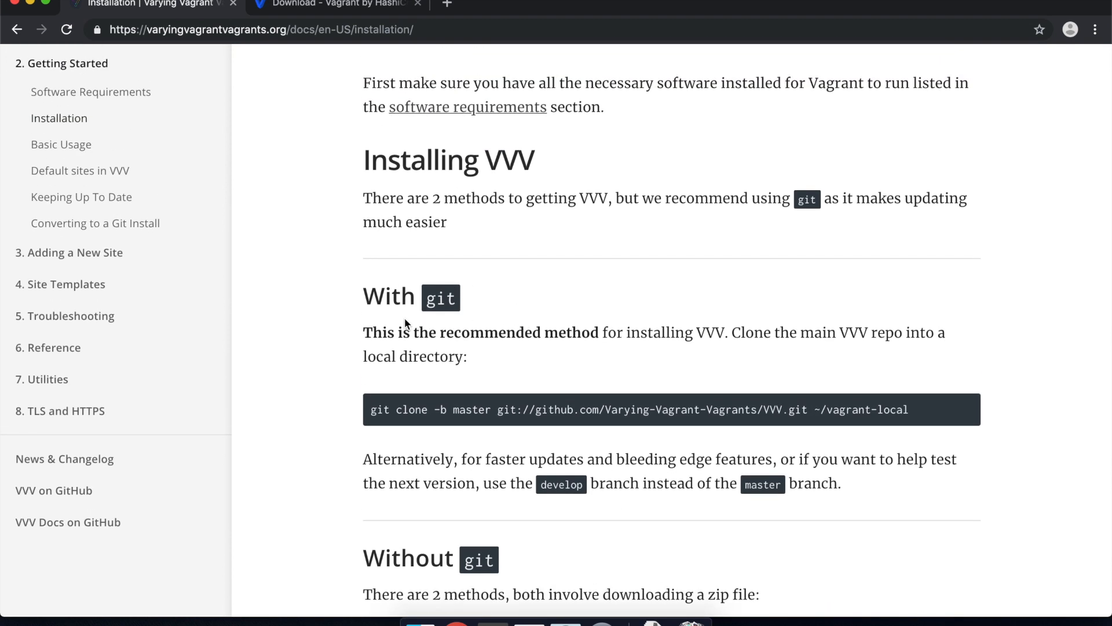
pyautogui.scroll(-3)
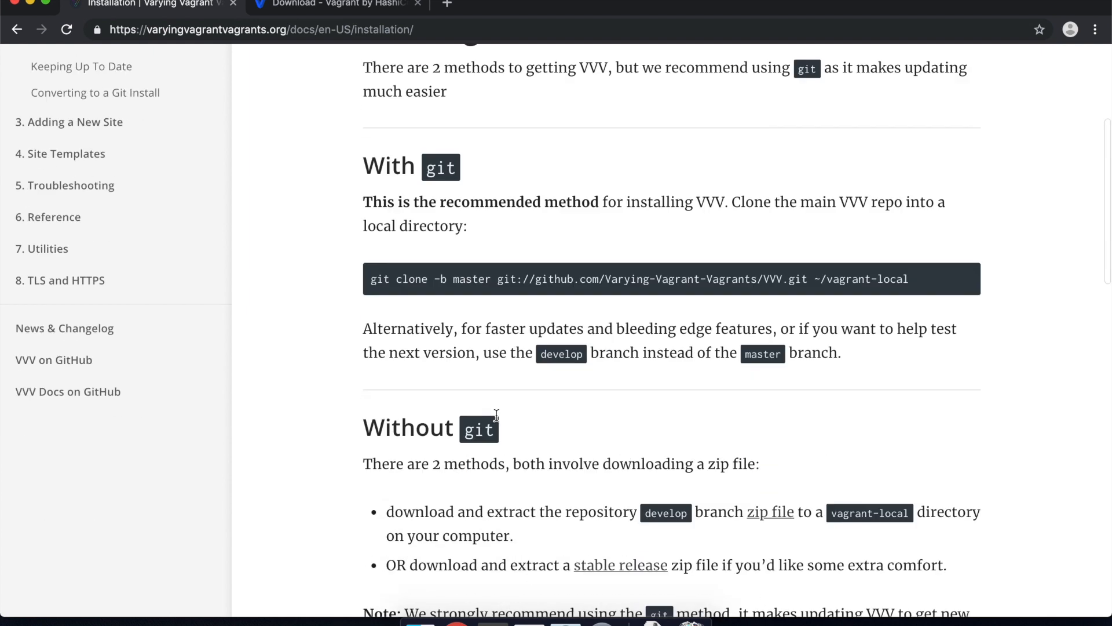
pyautogui.scroll(3)
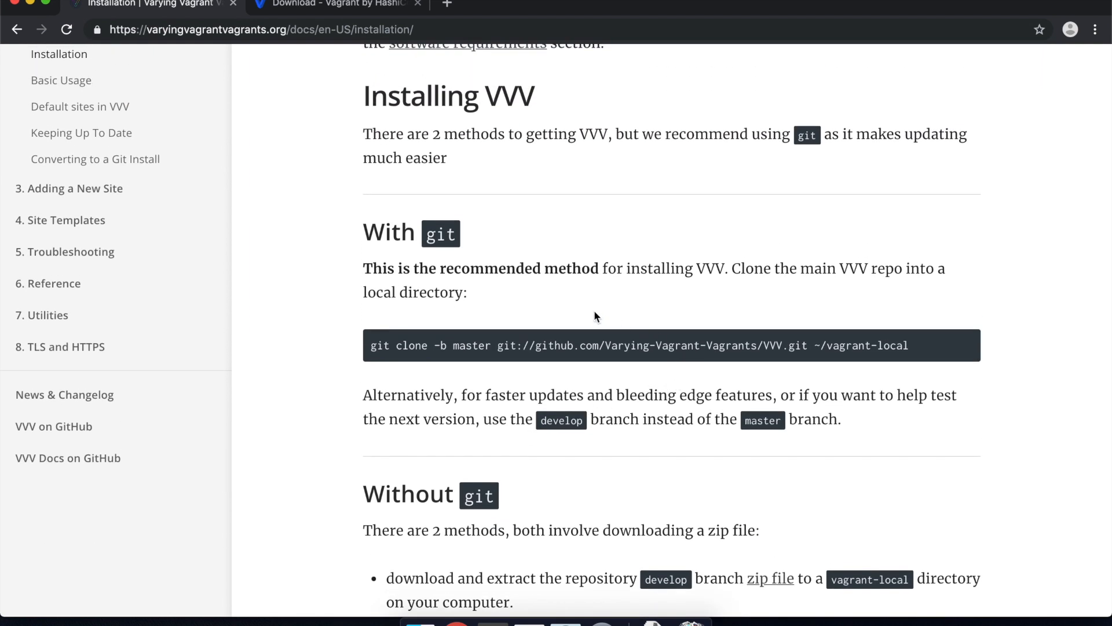
pyautogui.moveTo(570, 372)
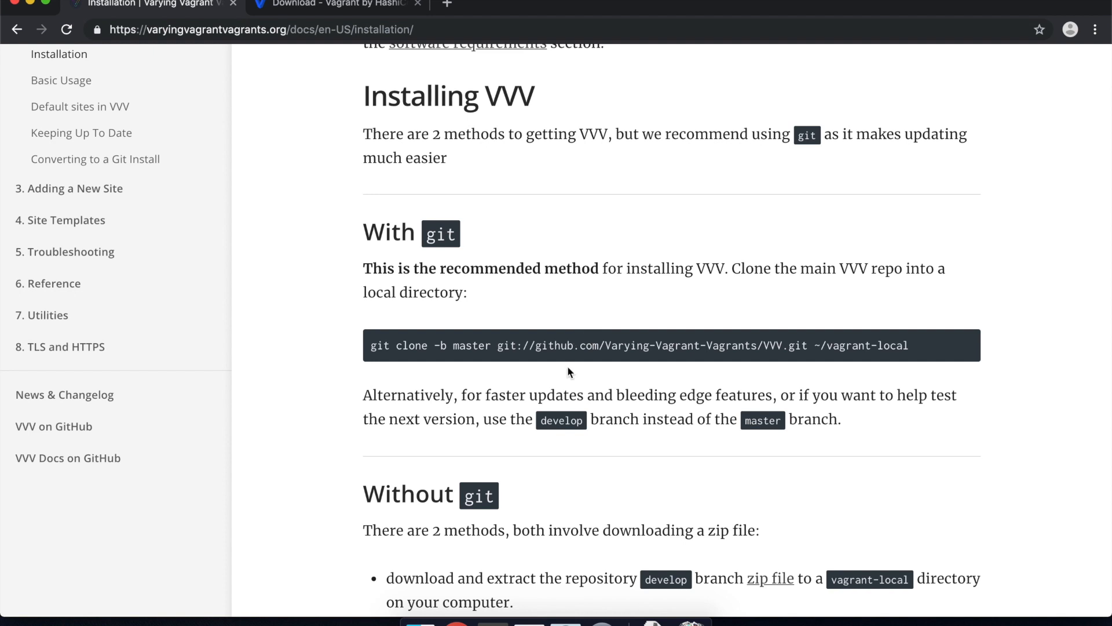
pyautogui.scroll(-3)
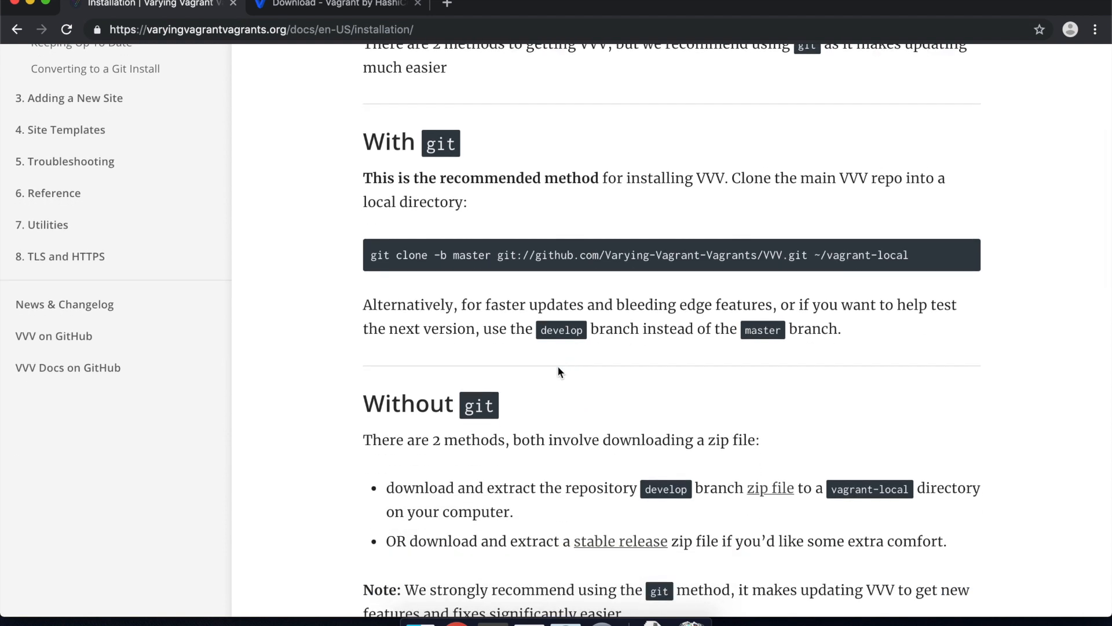
pyautogui.moveTo(530, 624)
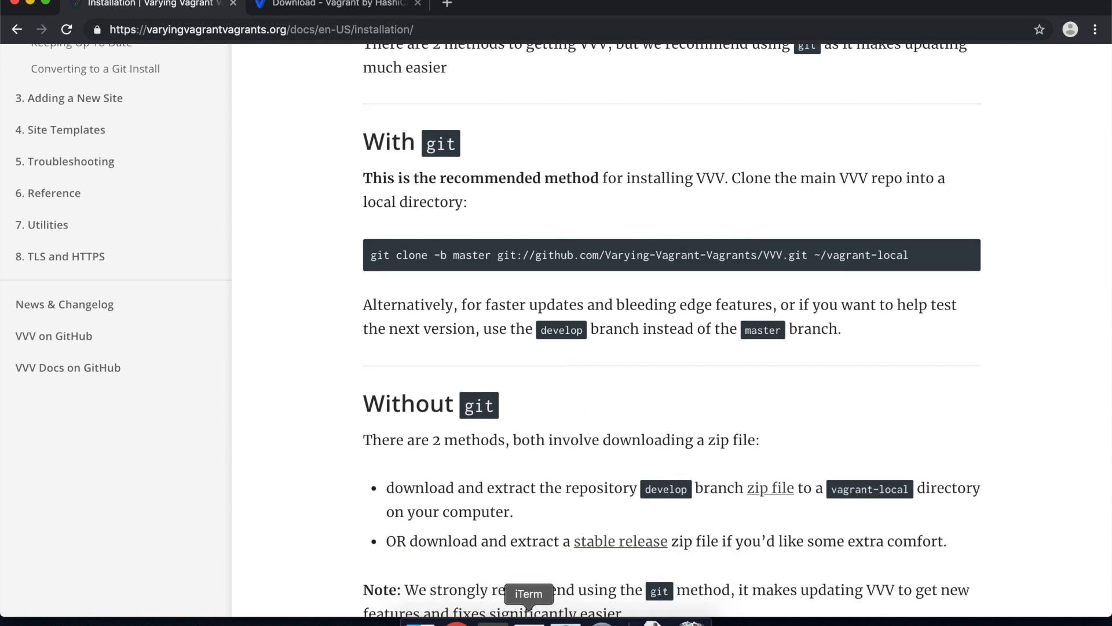
# Step: Switch to iTerm, read the plugin install output, and run git to check it is available
pyautogui.click(529, 594)
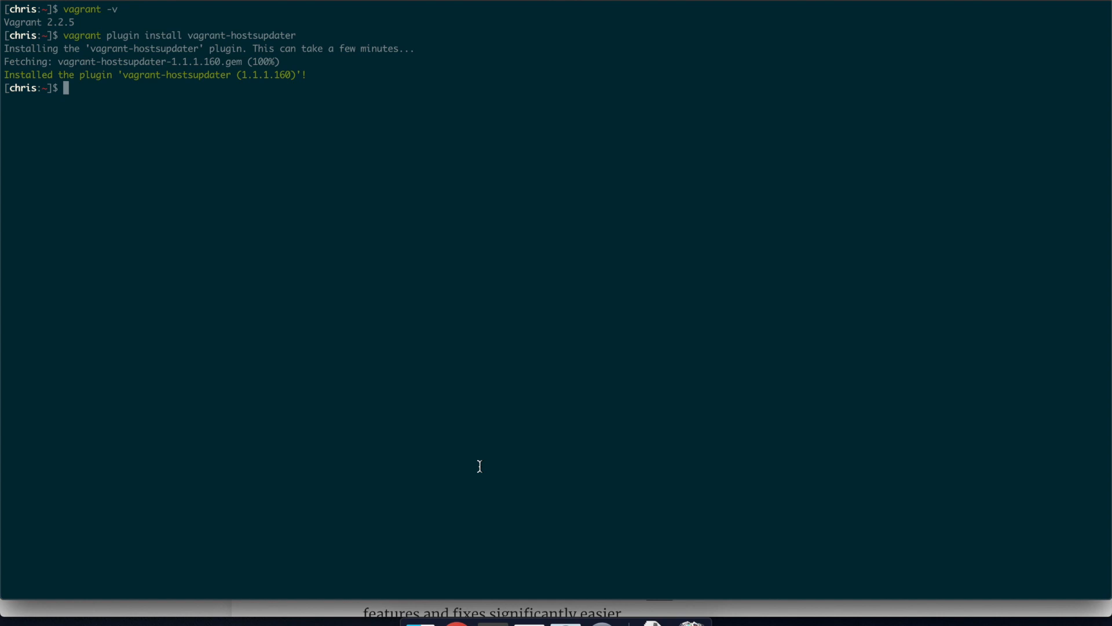
pyautogui.write('git')
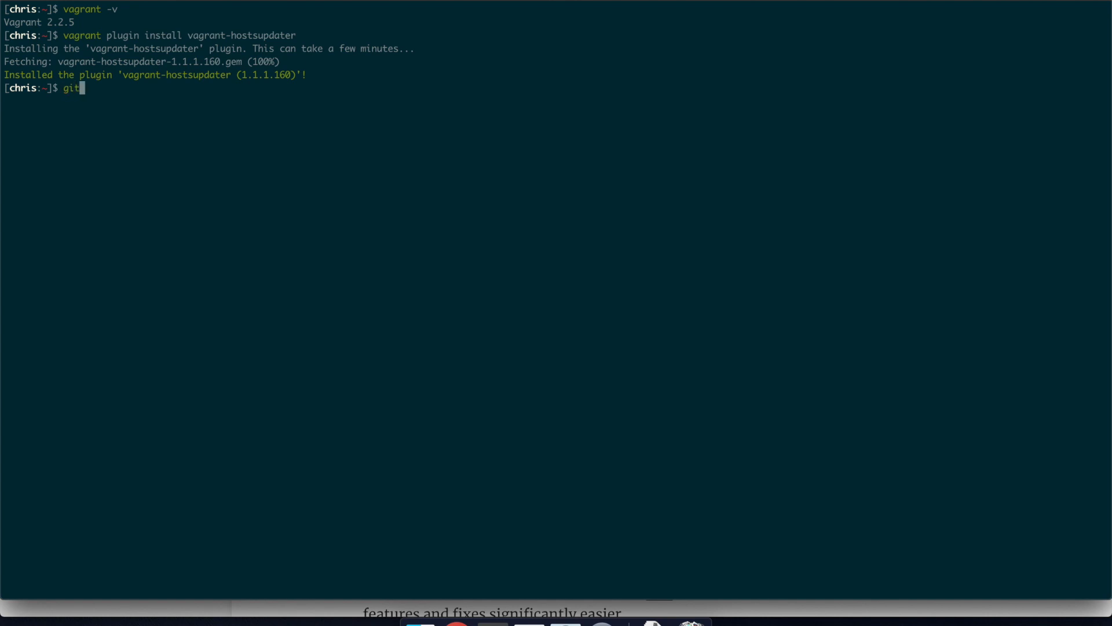
pyautogui.press('Return')
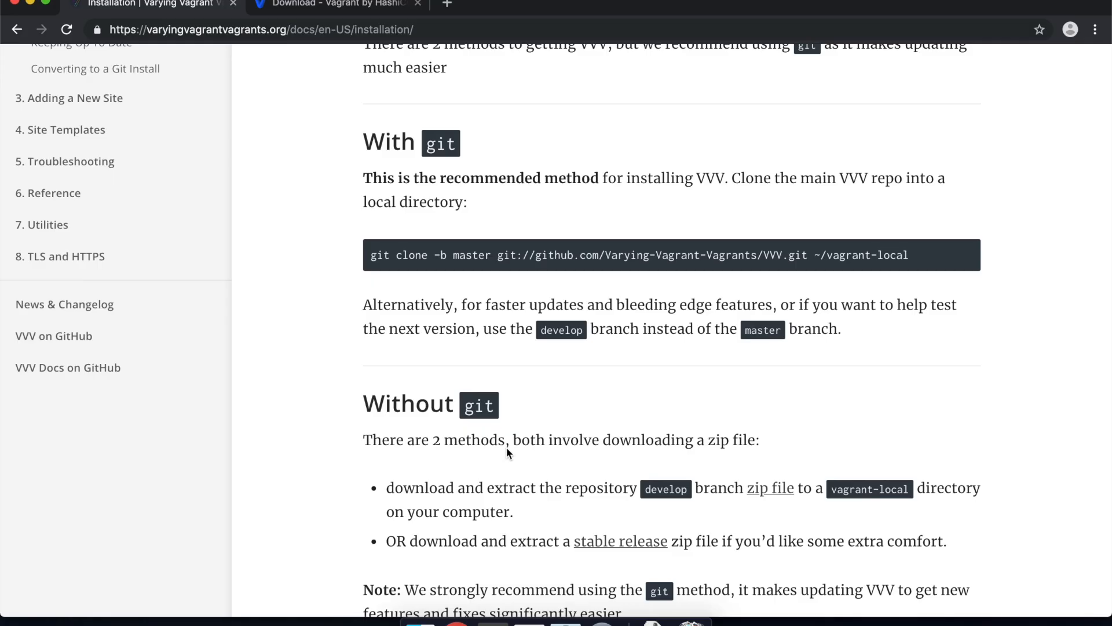
pyautogui.moveTo(929, 265)
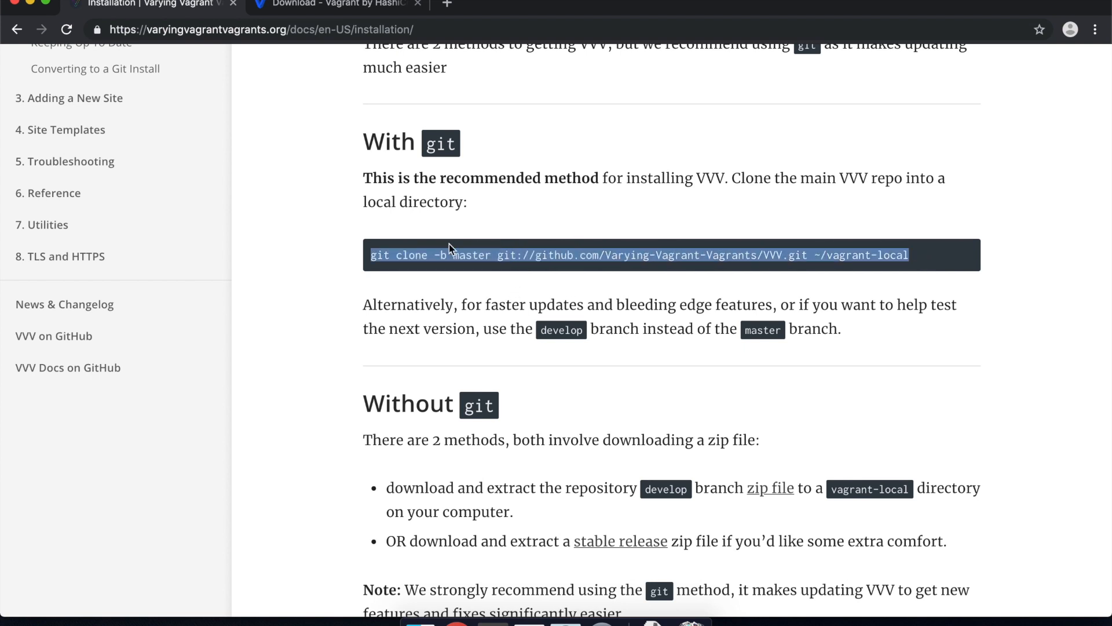
pyautogui.moveTo(418, 279)
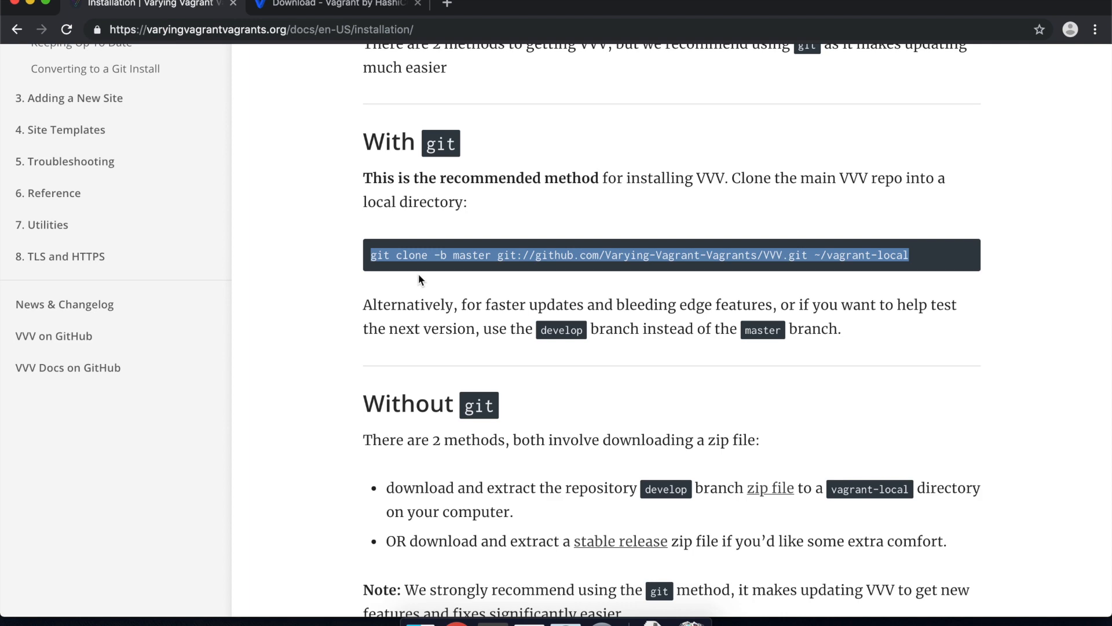
pyautogui.moveTo(395, 268)
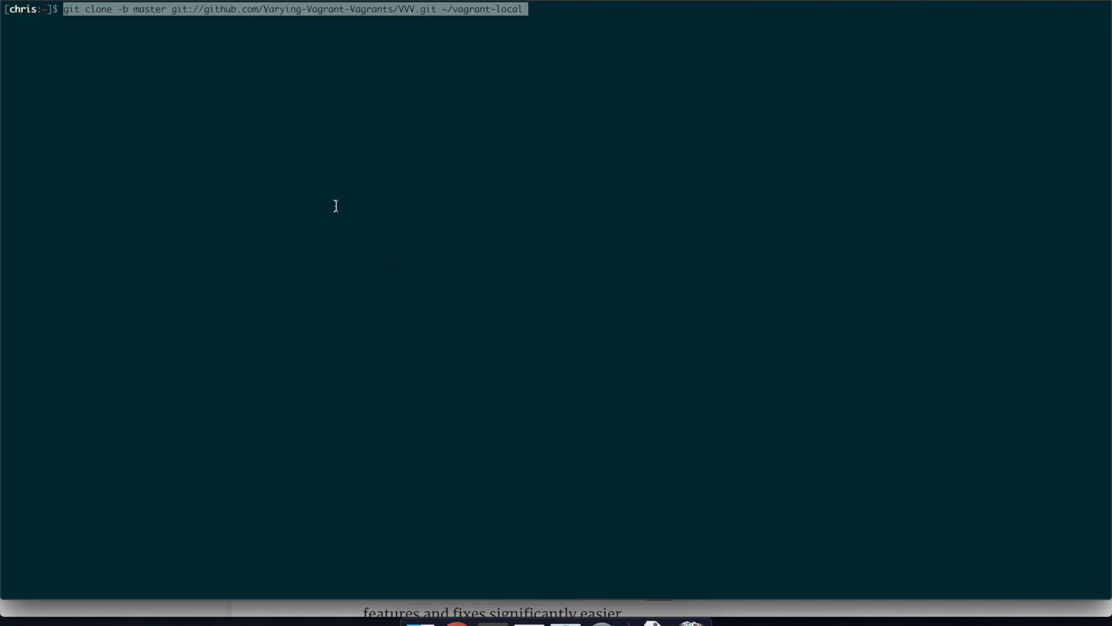
pyautogui.moveTo(238, 22)
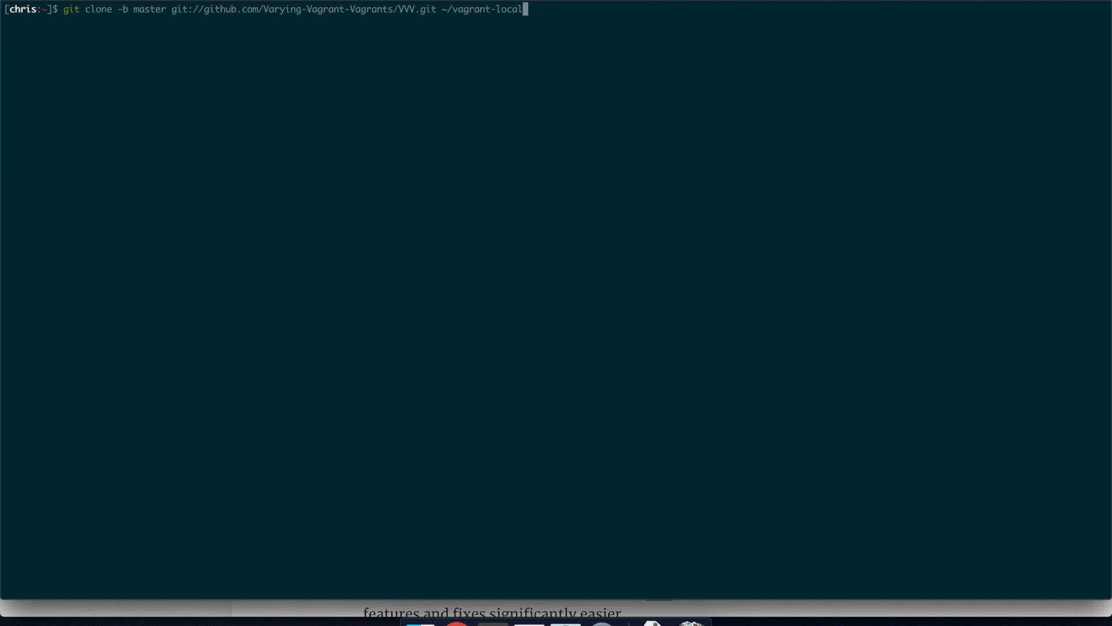
# Step: Edit the clone command's target folder to ~/vvv and run the git clone
pyautogui.press('BackSpace')
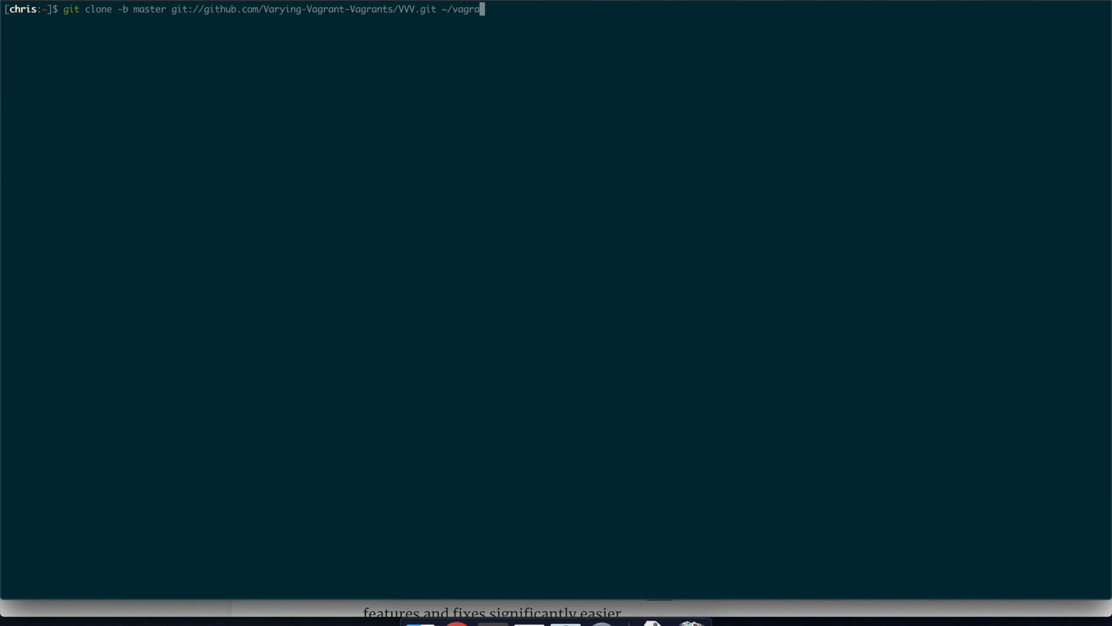
pyautogui.press('BackSpace')
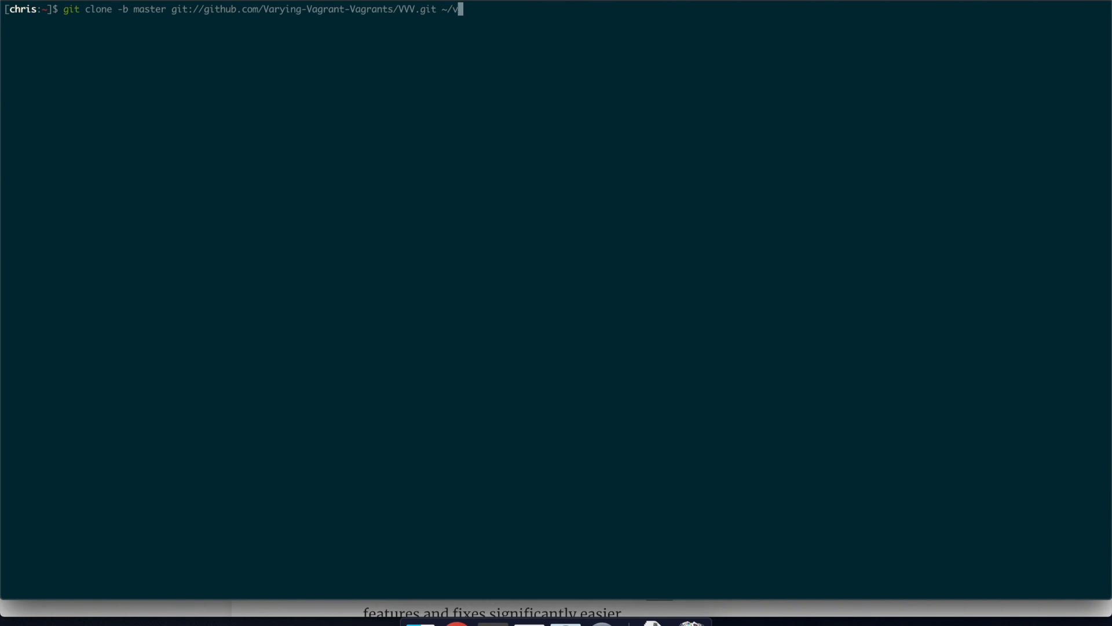
pyautogui.write('vv')
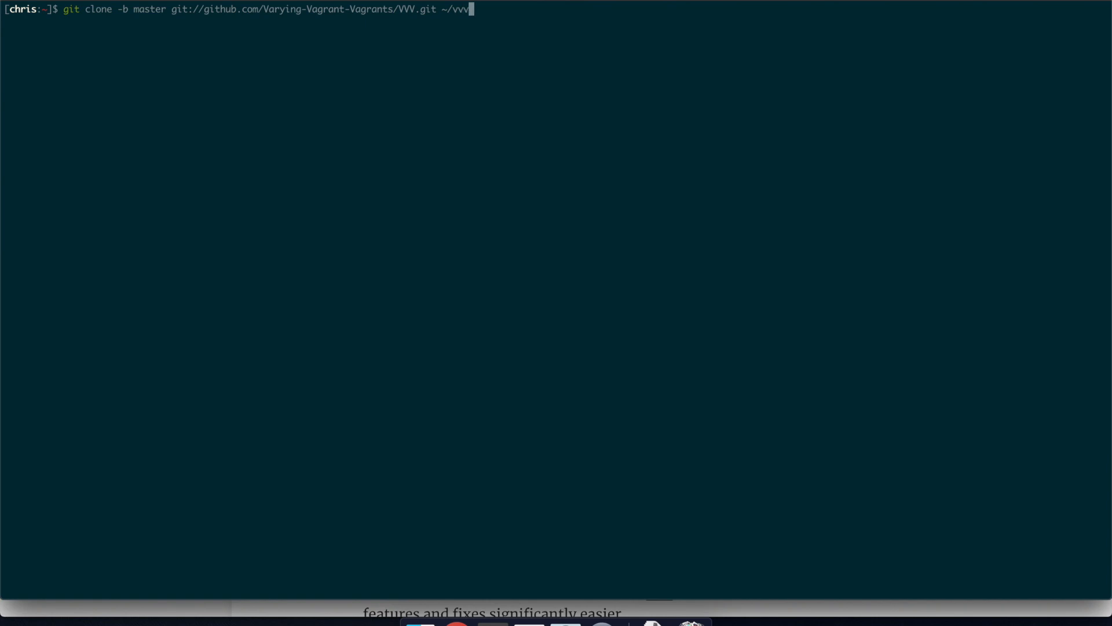
pyautogui.press('Return')
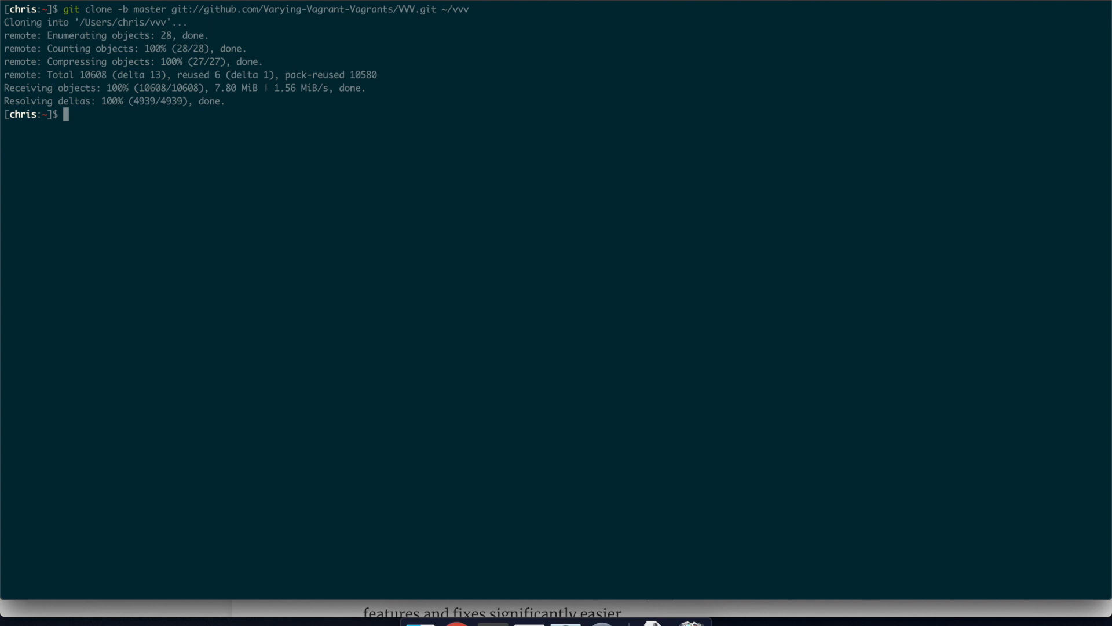
# Step: cd into ~/vvv, clear the screen, list the contents and open the folder in Sublime Text
pyautogui.write('cd ~/vvv')
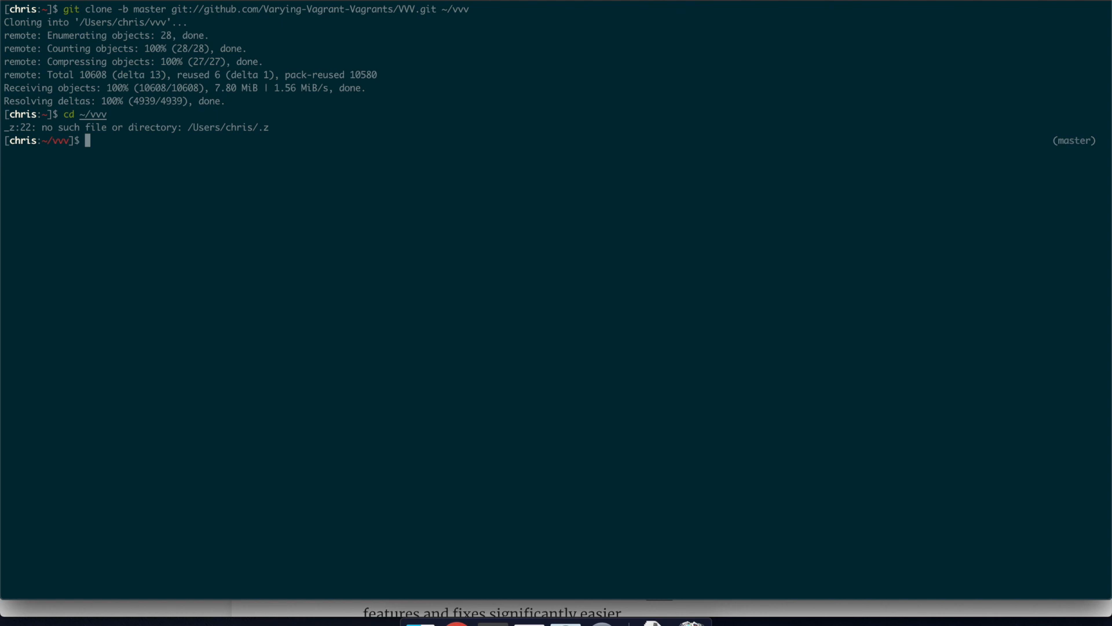
pyautogui.moveTo(223, 124)
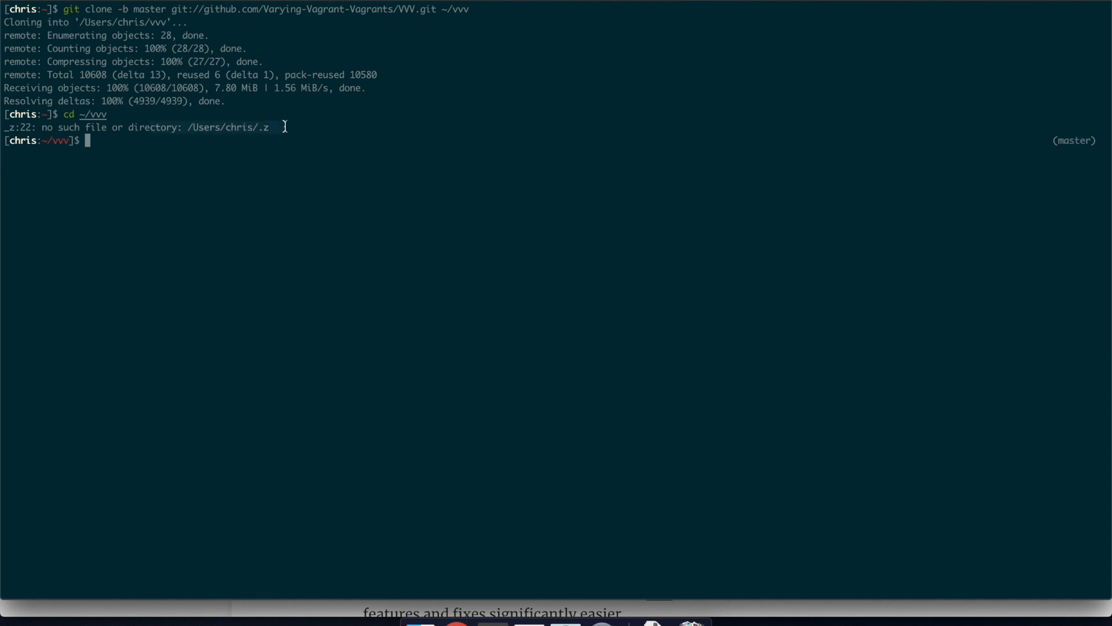
pyautogui.write('clear')
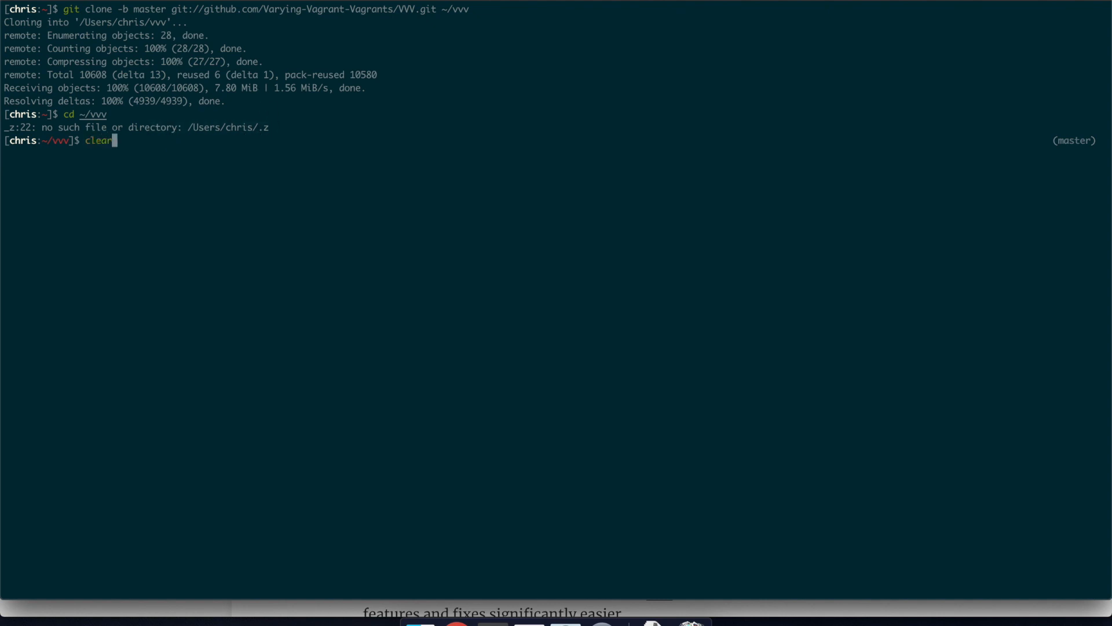
pyautogui.press('Return')
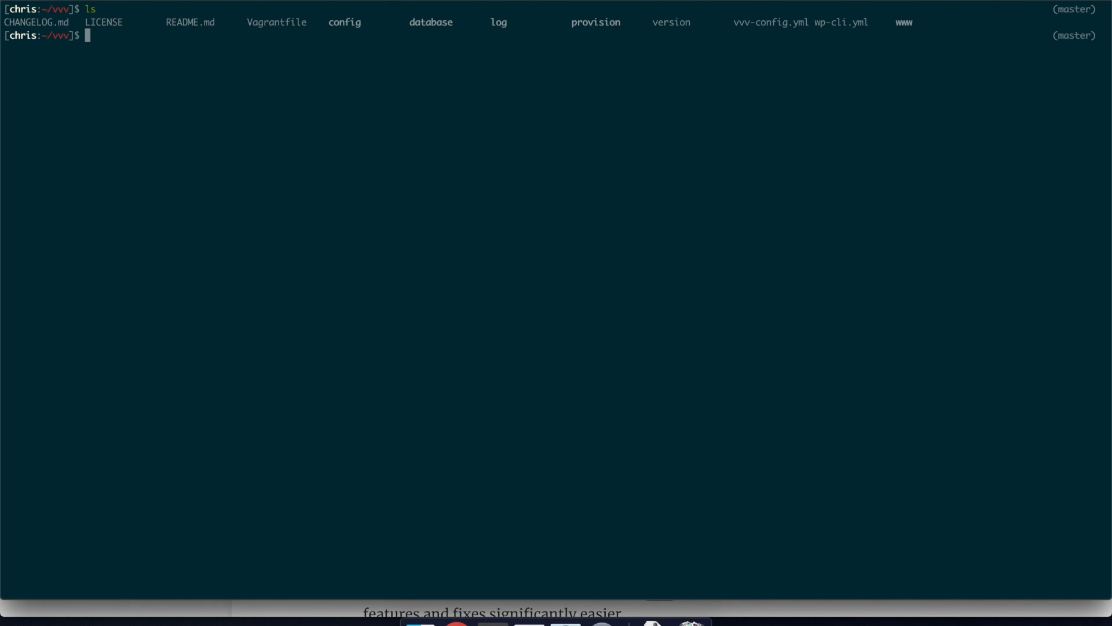
pyautogui.write('op')
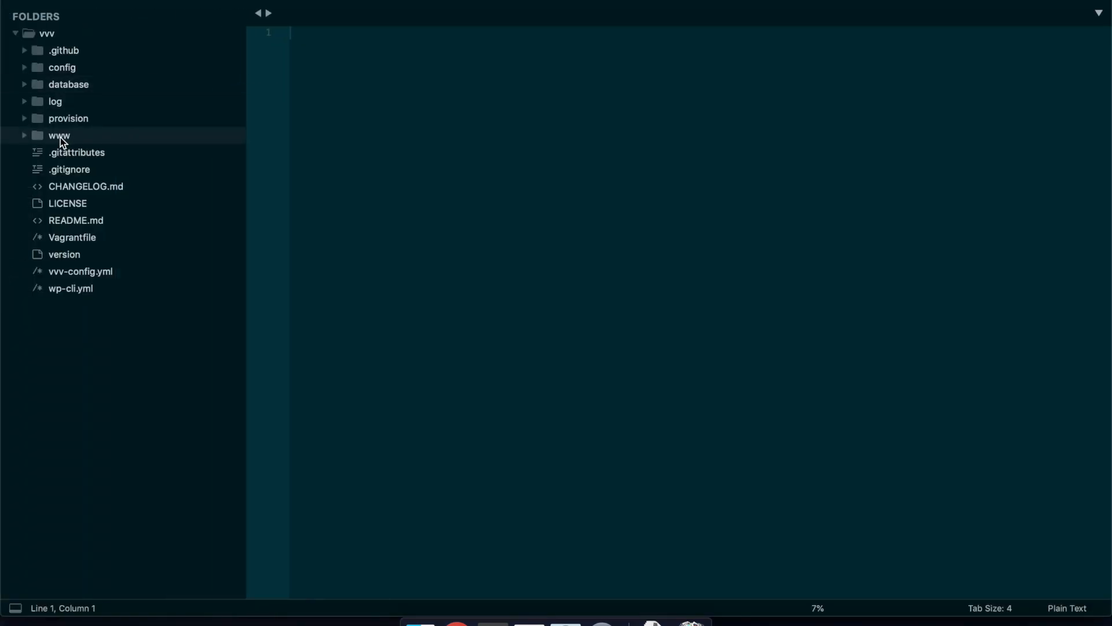
# Step: Open the Vagrantfile in Sublime Text and scroll through its Ruby source
pyautogui.click(60, 136)
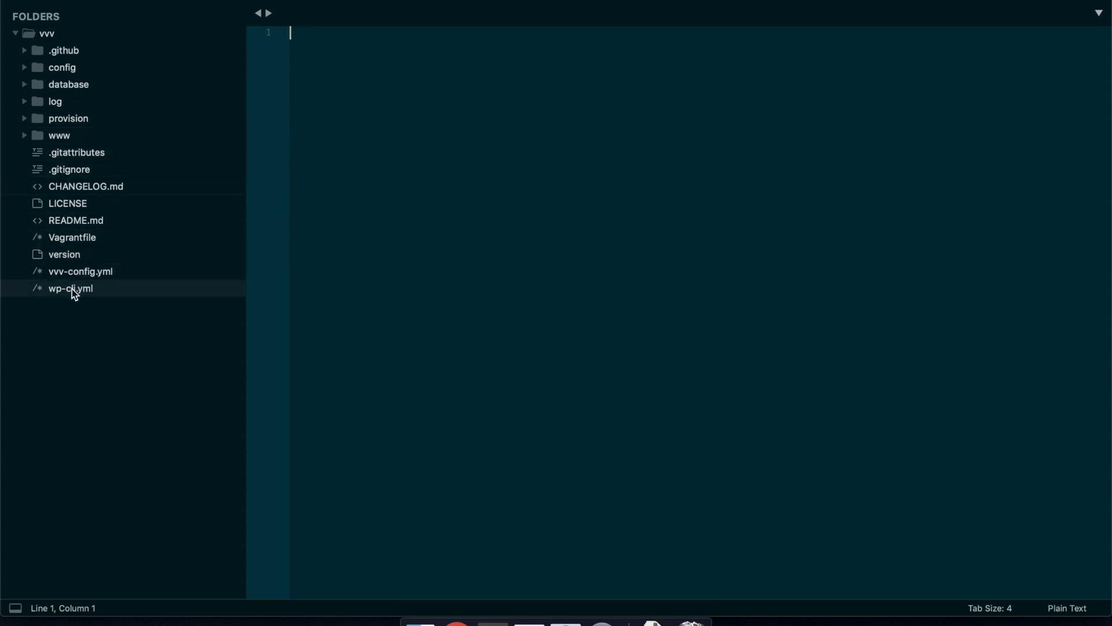
pyautogui.moveTo(100, 275)
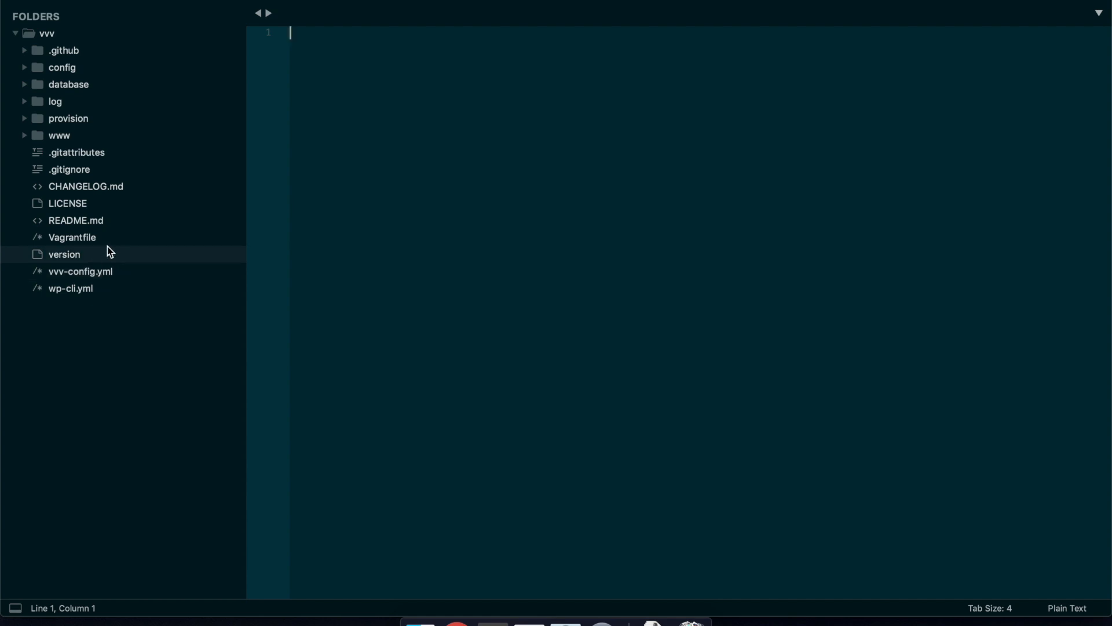
pyautogui.moveTo(89, 241)
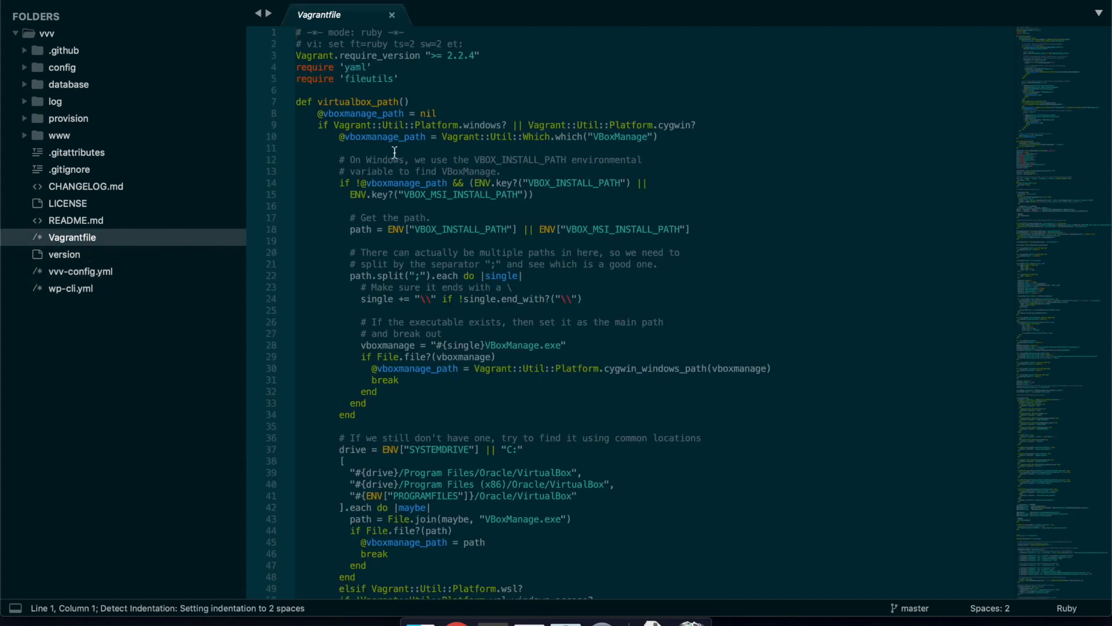
pyautogui.scroll(-3)
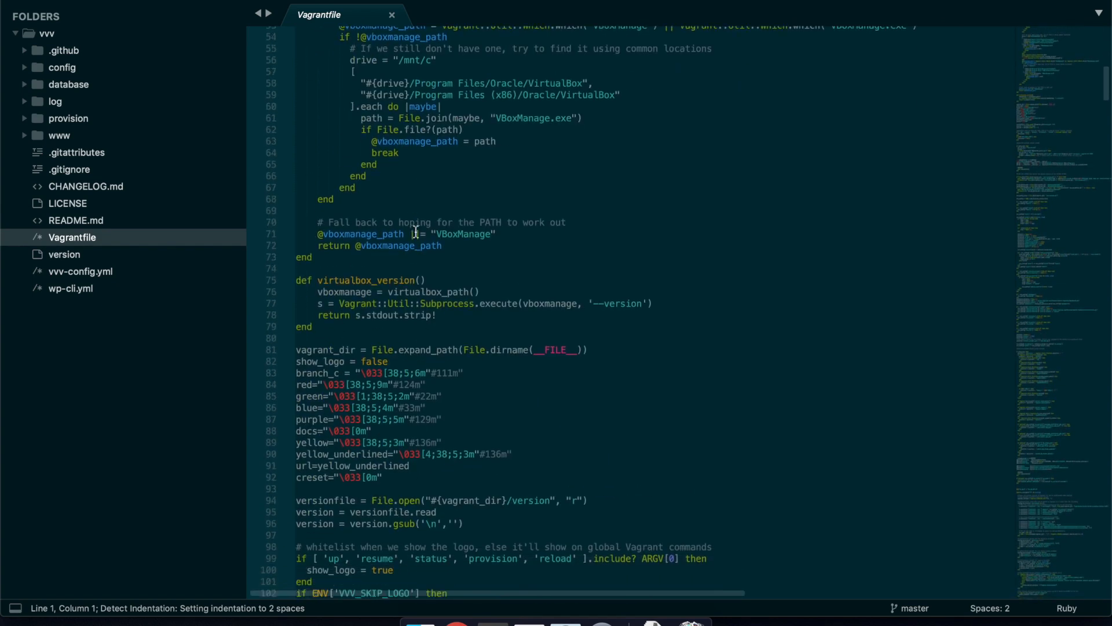
pyautogui.scroll(-3)
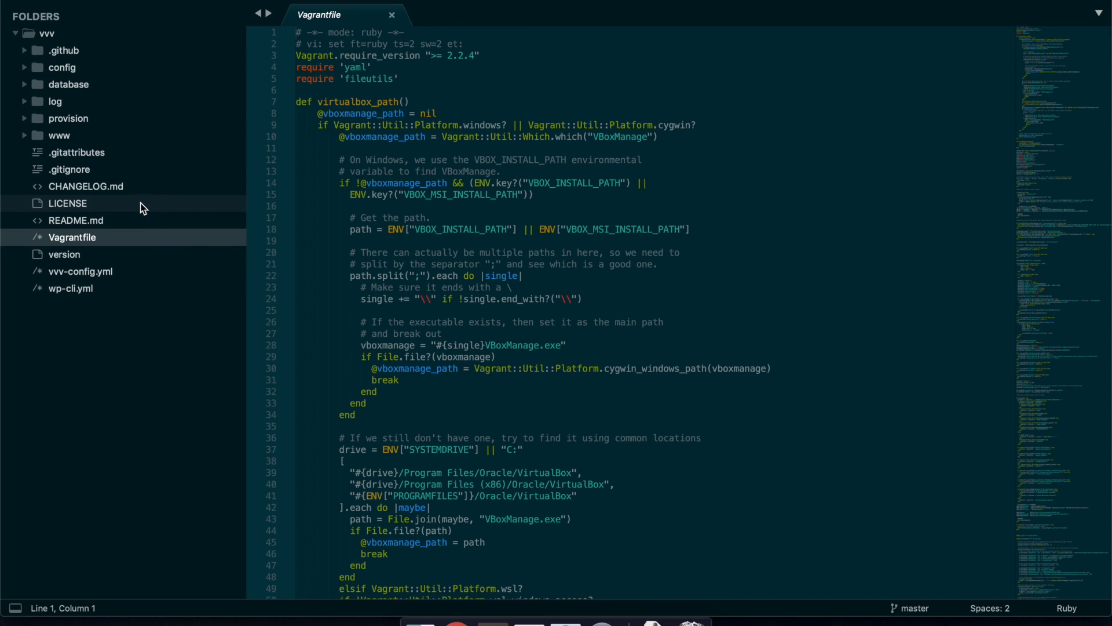
pyautogui.moveTo(90, 135)
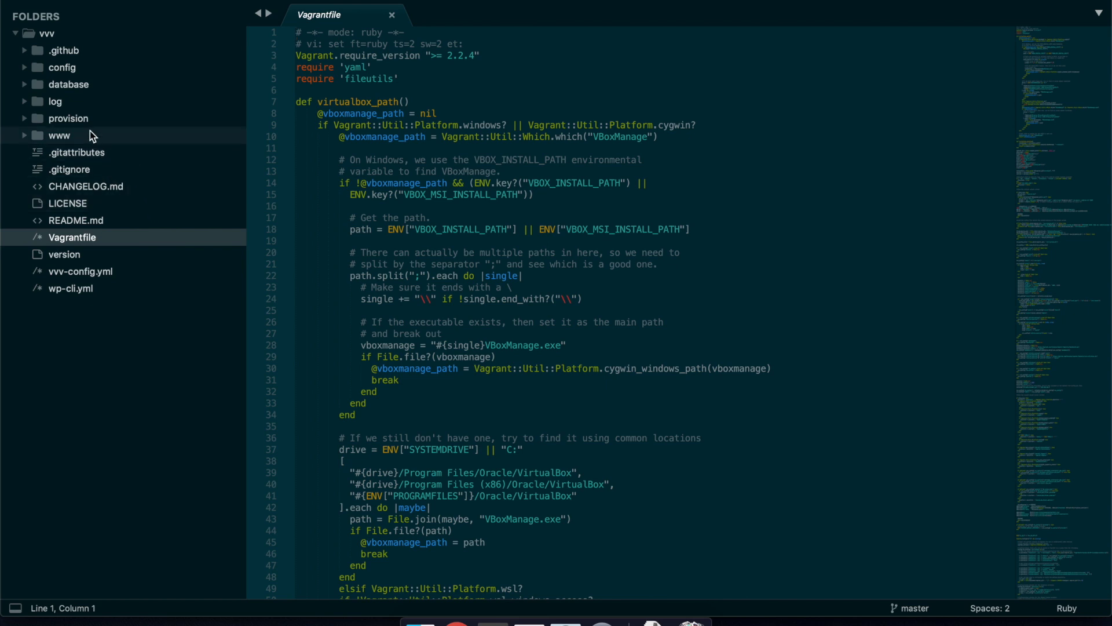
pyautogui.moveTo(91, 119)
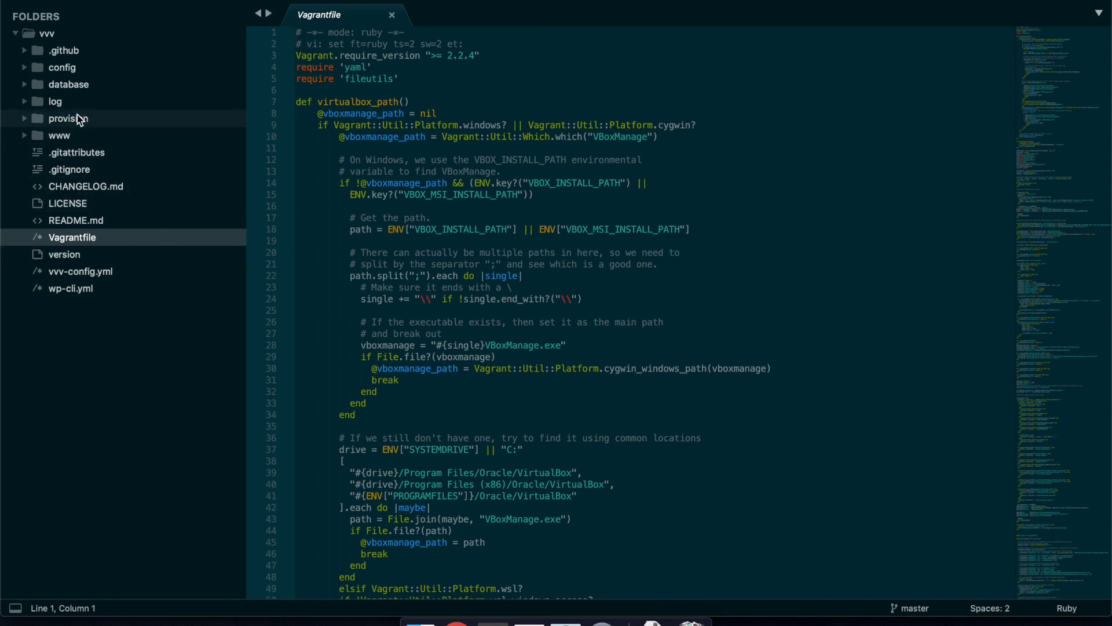
pyautogui.moveTo(99, 272)
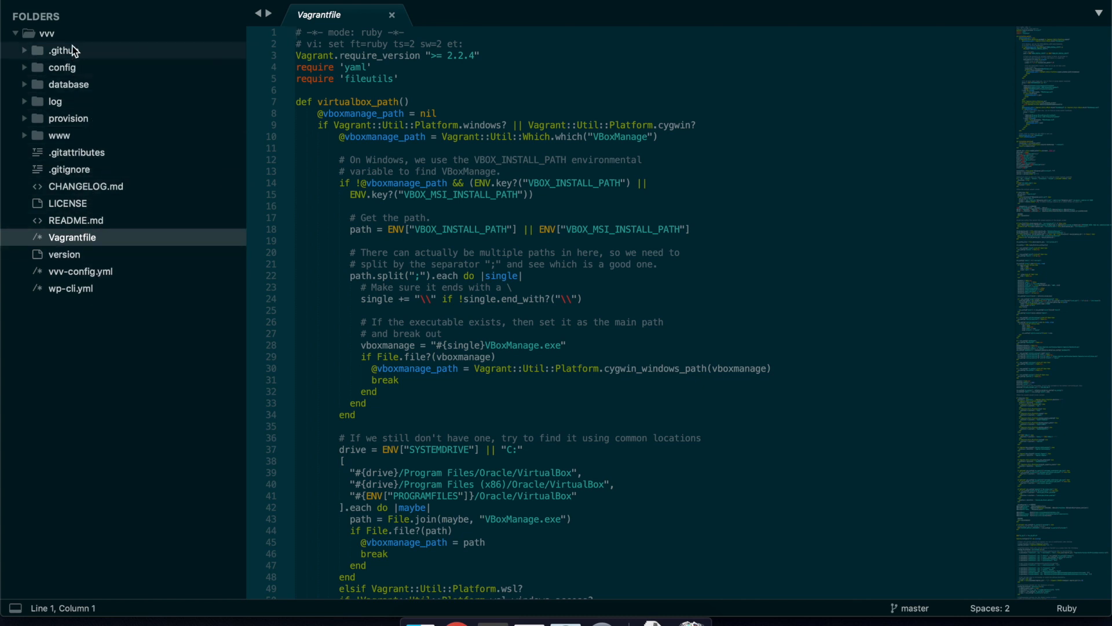
# Step: Expand and browse the database, config and nginx-config folders in the sidebar
pyautogui.click(69, 83)
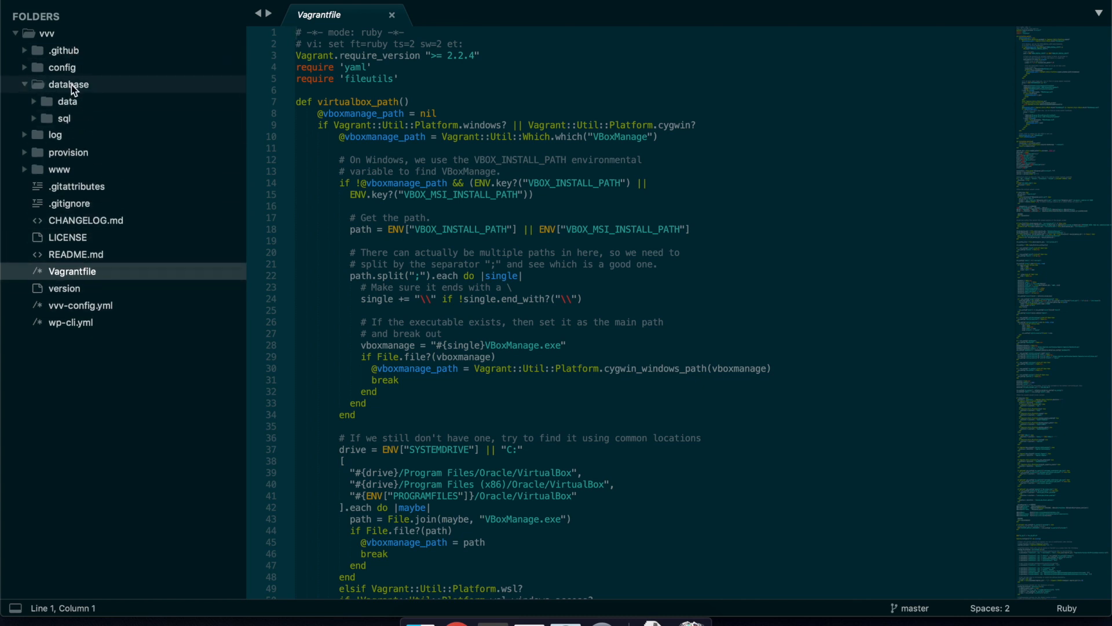
pyautogui.moveTo(77, 97)
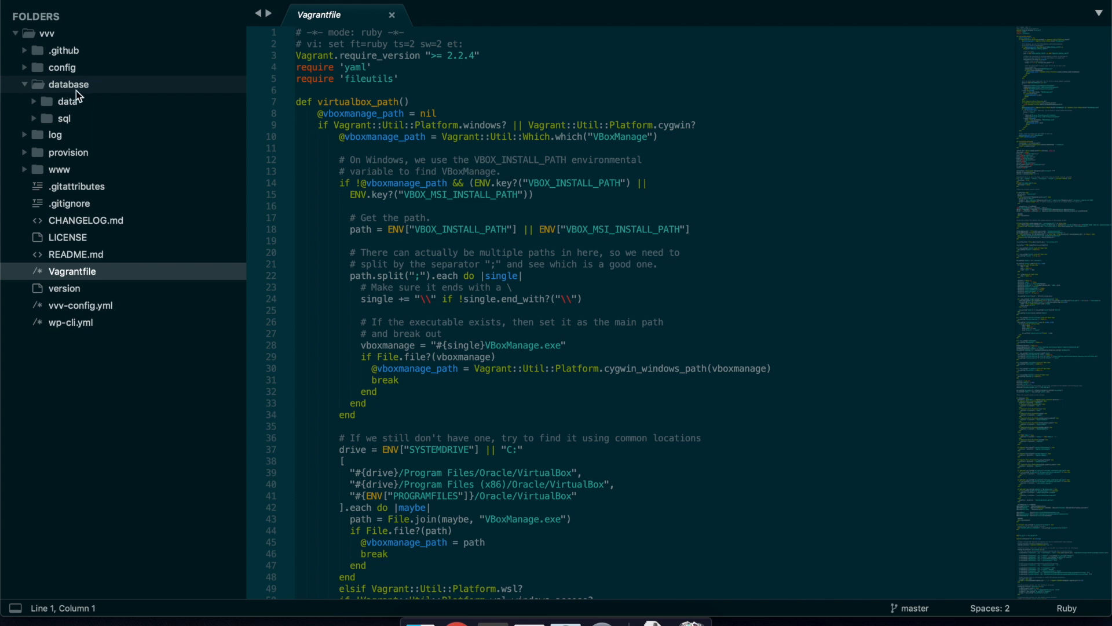
pyautogui.click(23, 83)
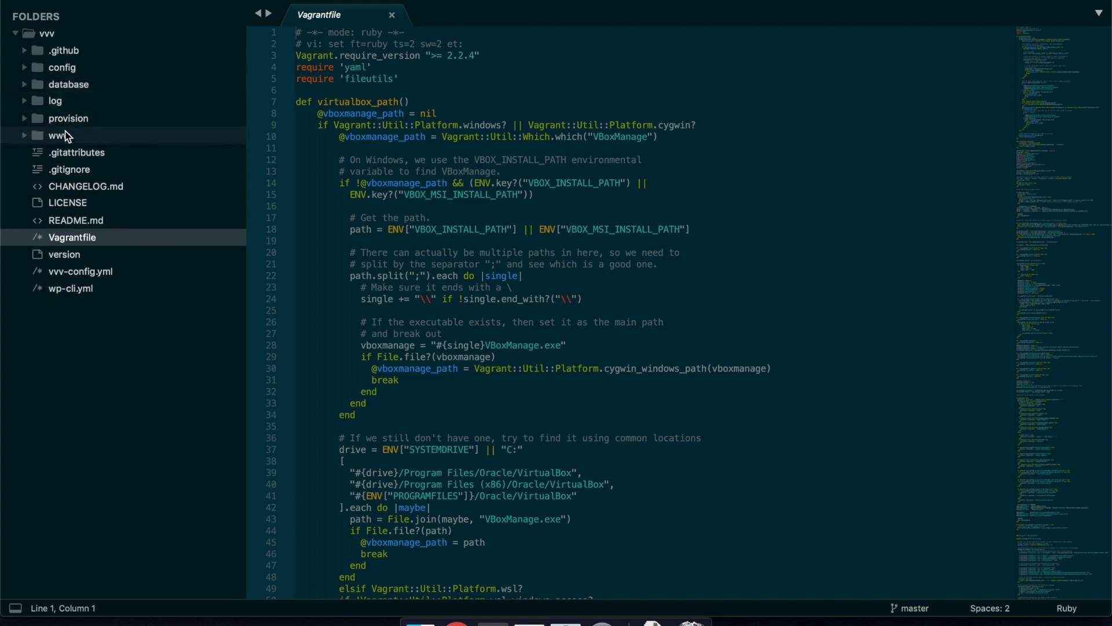
pyautogui.click(61, 67)
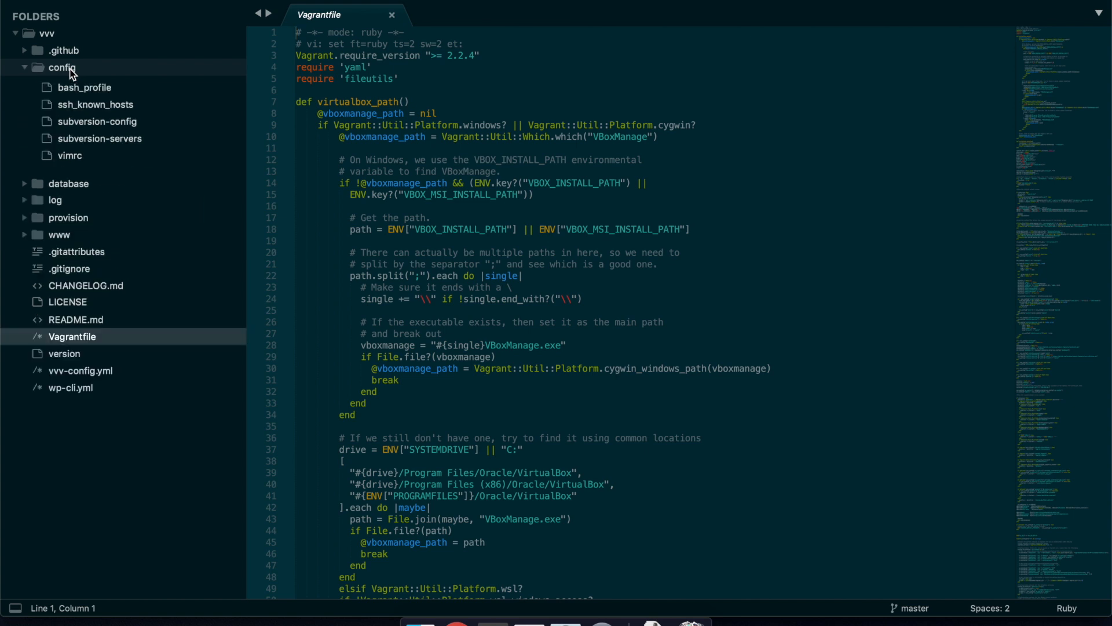
pyautogui.click(62, 68)
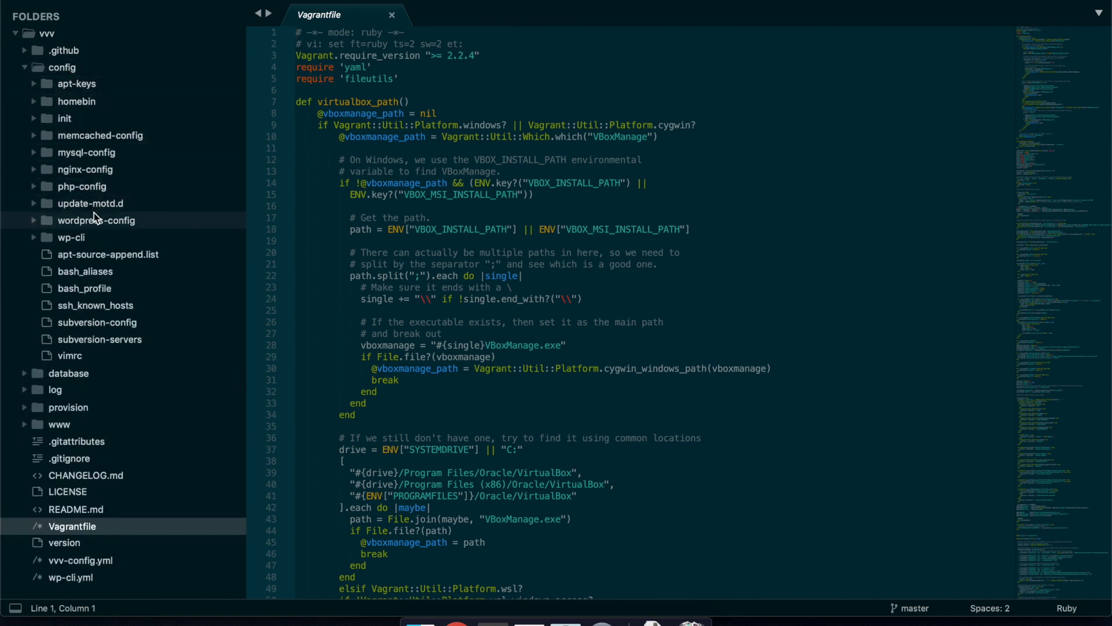
pyautogui.click(85, 169)
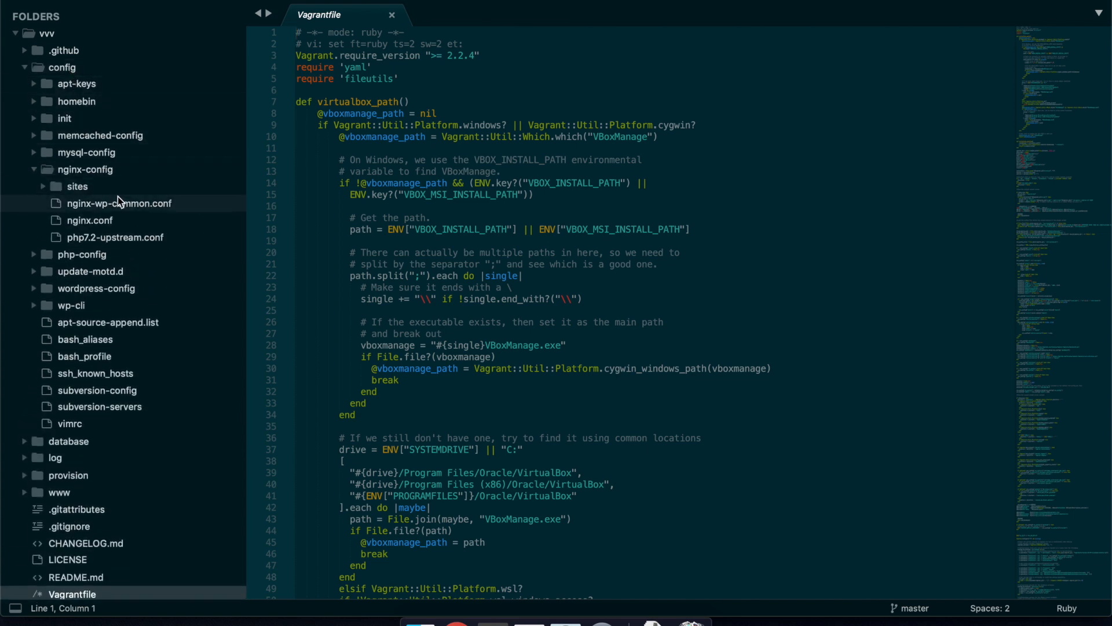
pyautogui.click(76, 185)
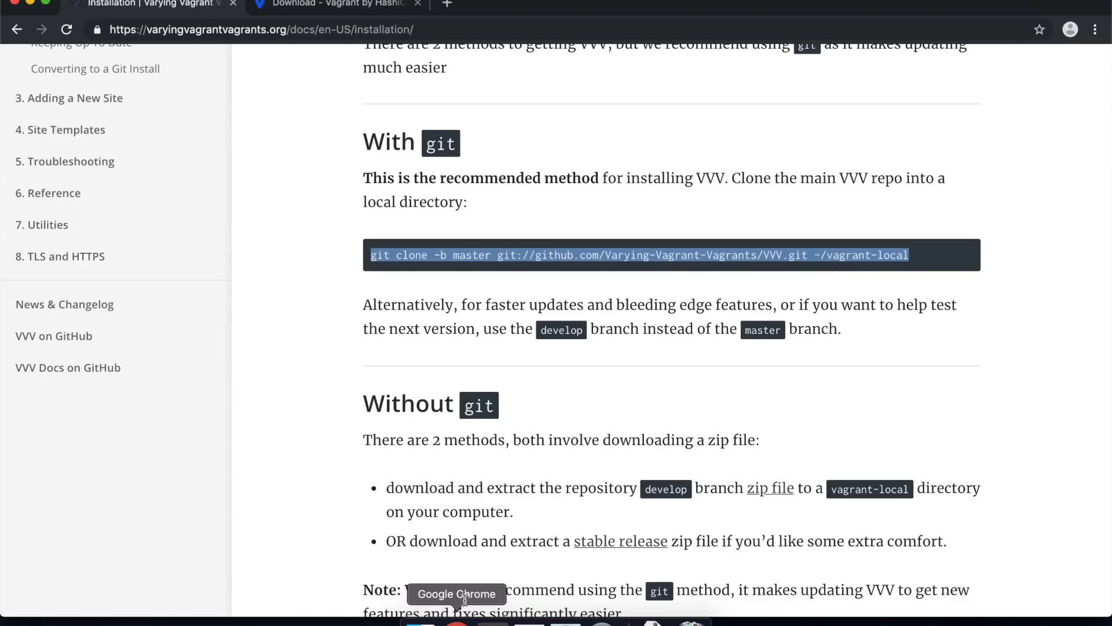
pyautogui.scroll(-3)
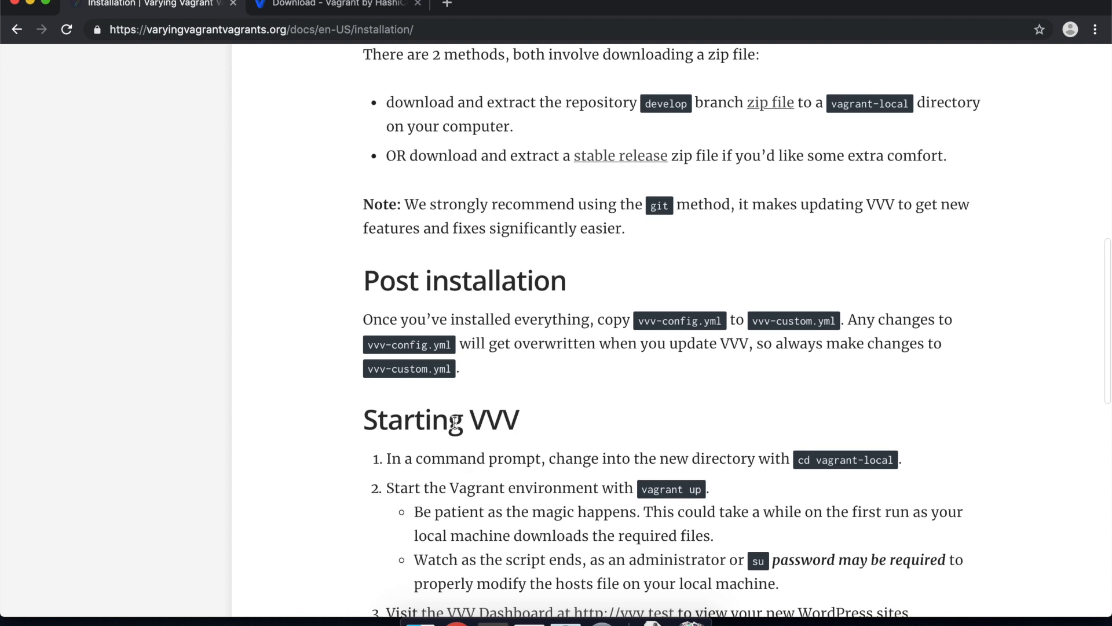
pyautogui.scroll(-3)
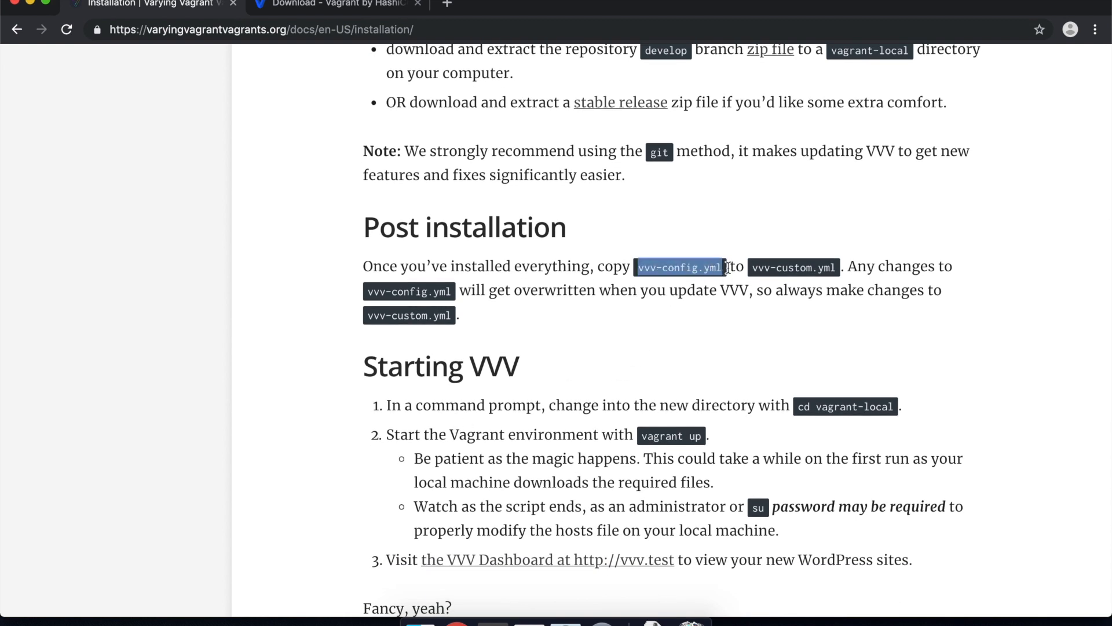
pyautogui.moveTo(830, 280)
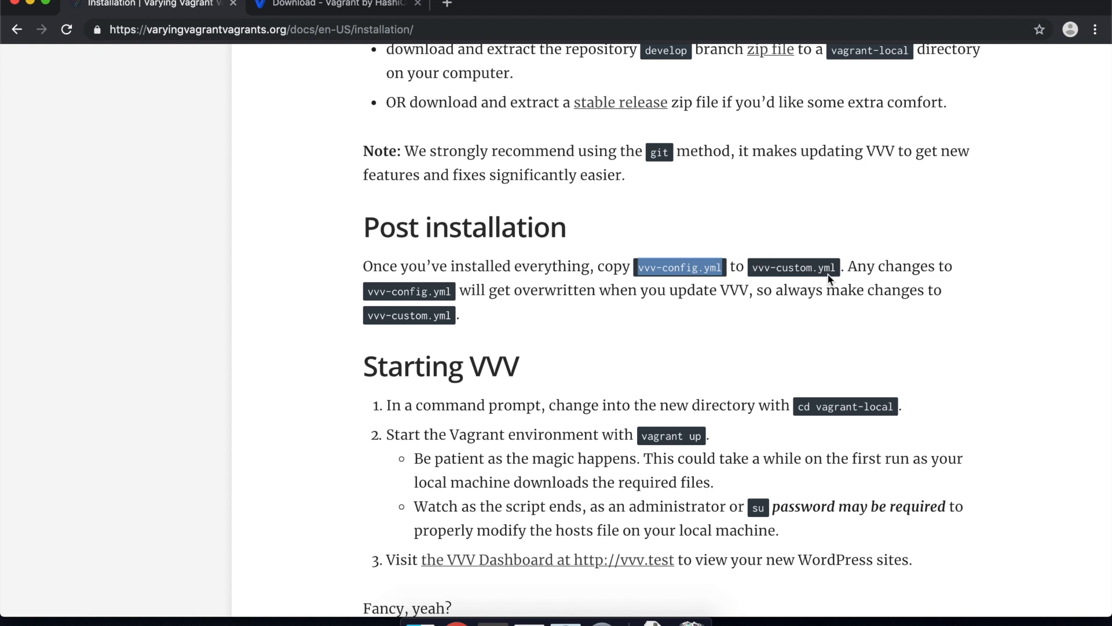
pyautogui.moveTo(760, 268)
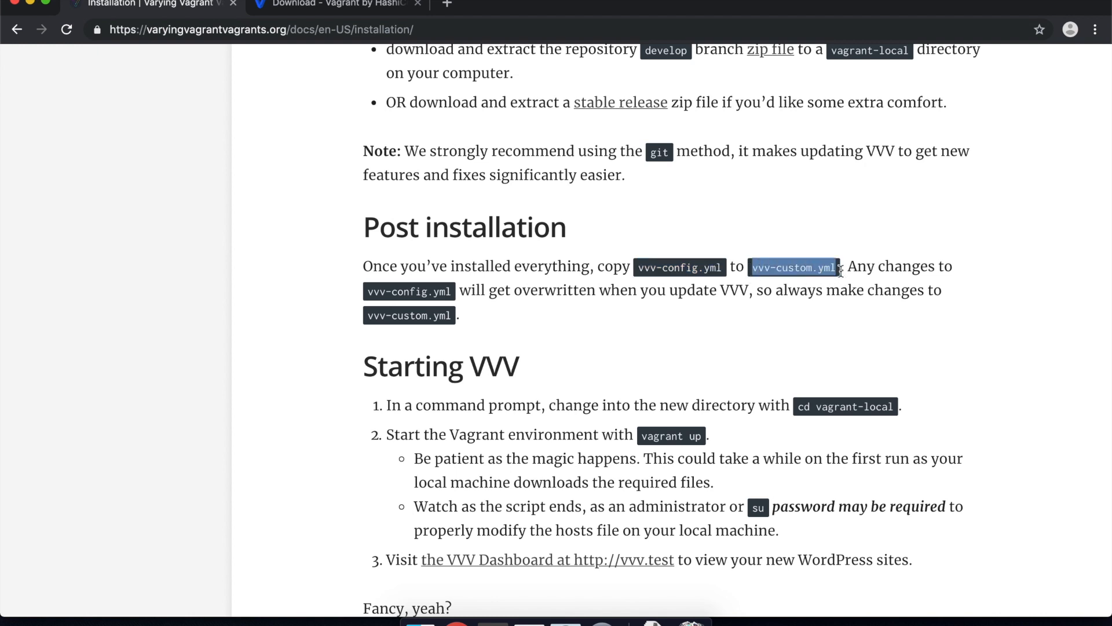
pyautogui.moveTo(601, 502)
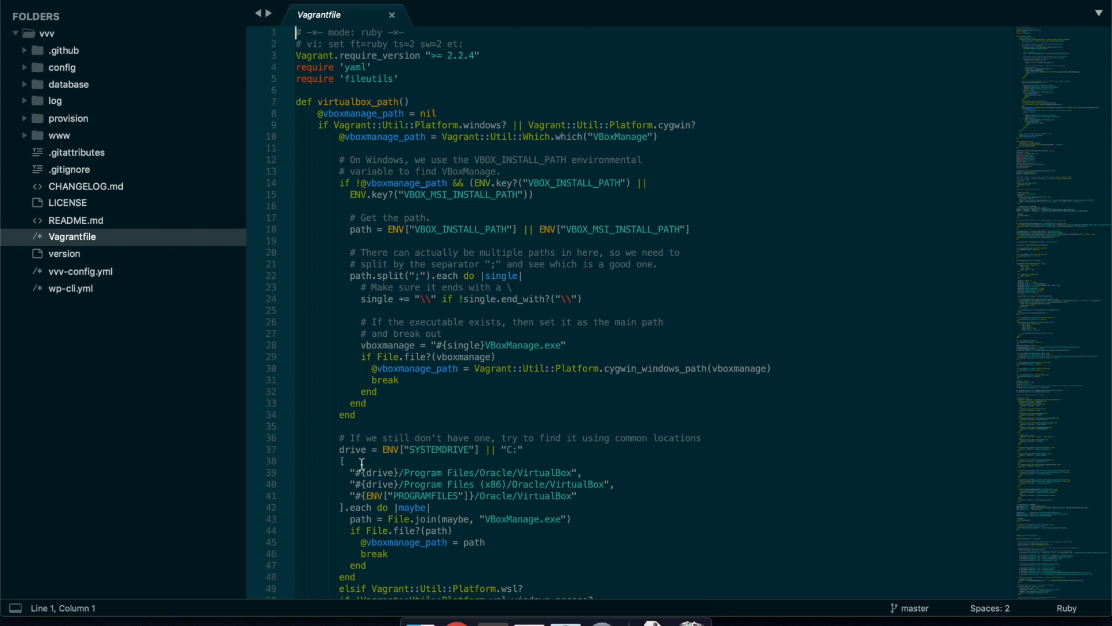
pyautogui.moveTo(90, 276)
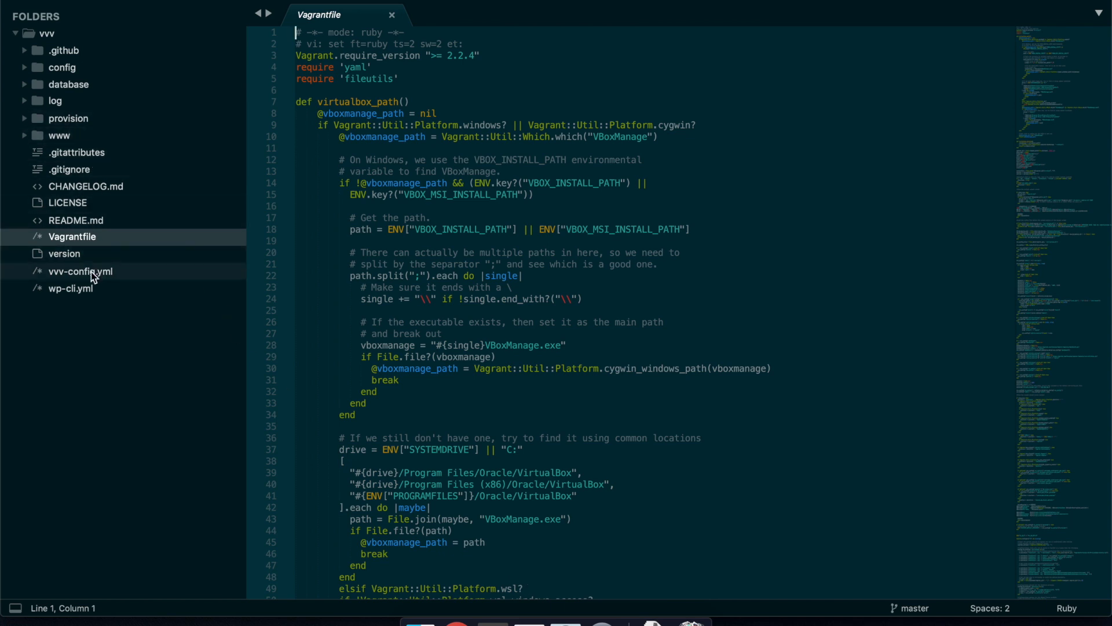
pyautogui.rightClick(80, 271)
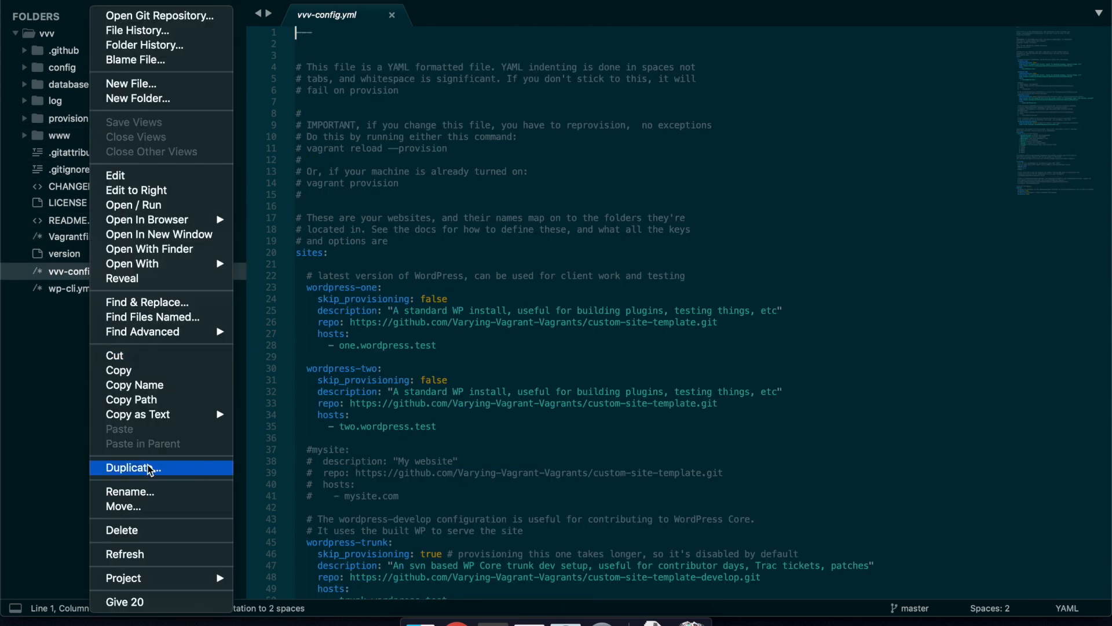
pyautogui.click(135, 467)
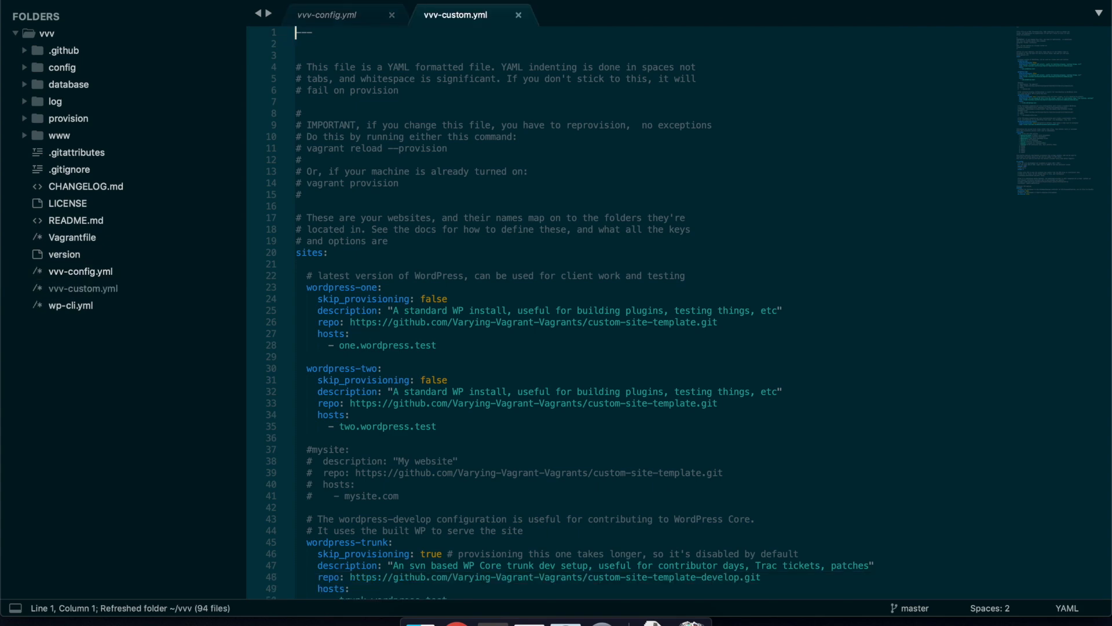
pyautogui.scroll(-3)
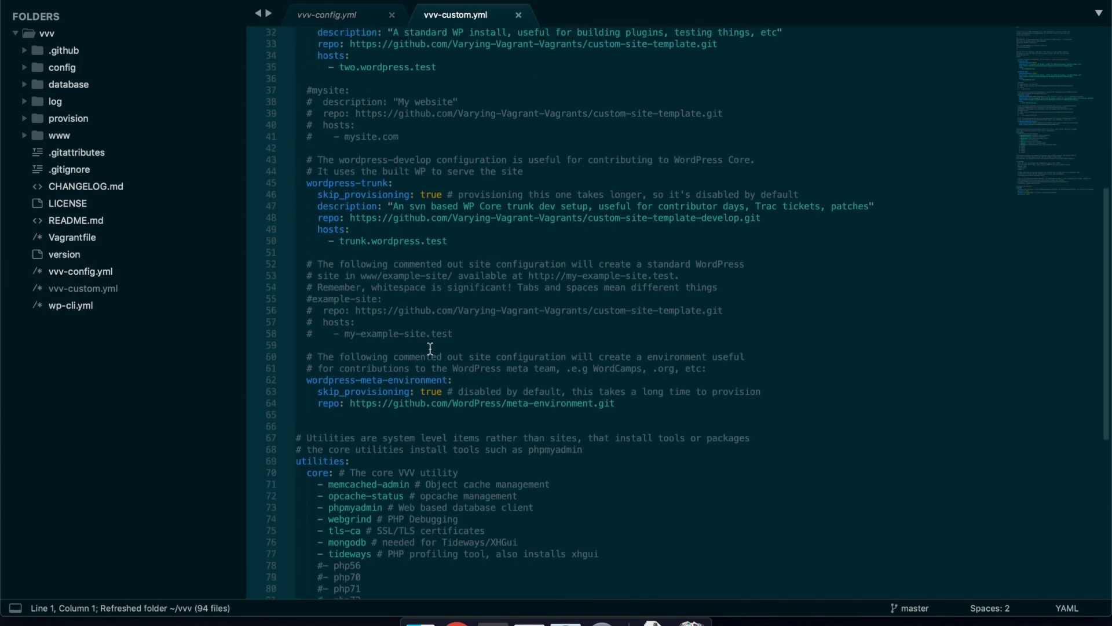
pyautogui.scroll(3)
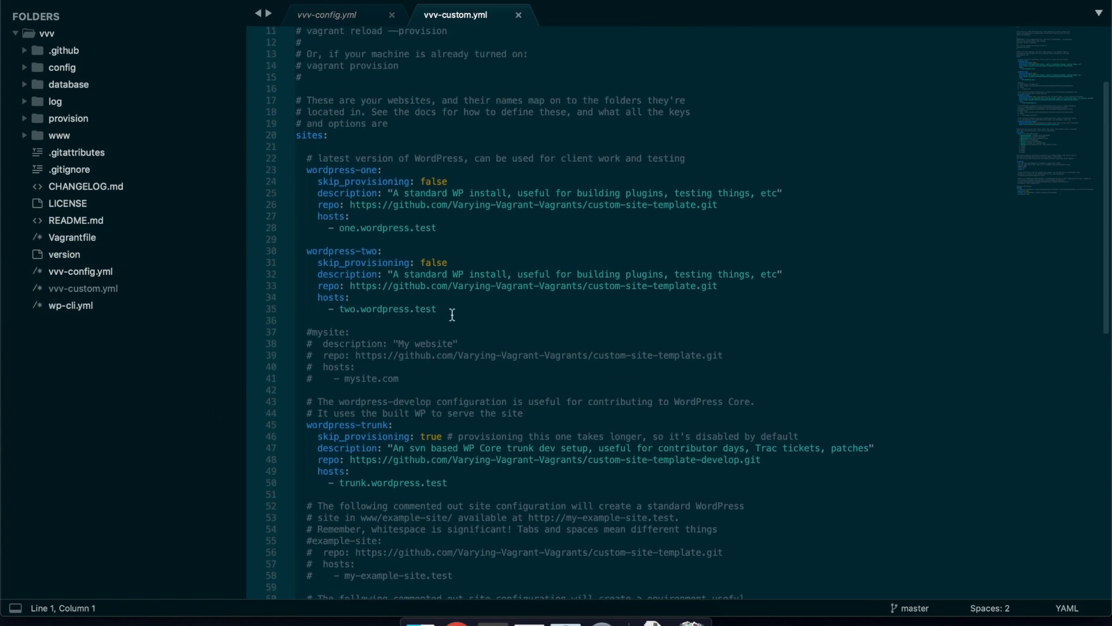
pyautogui.scroll(3)
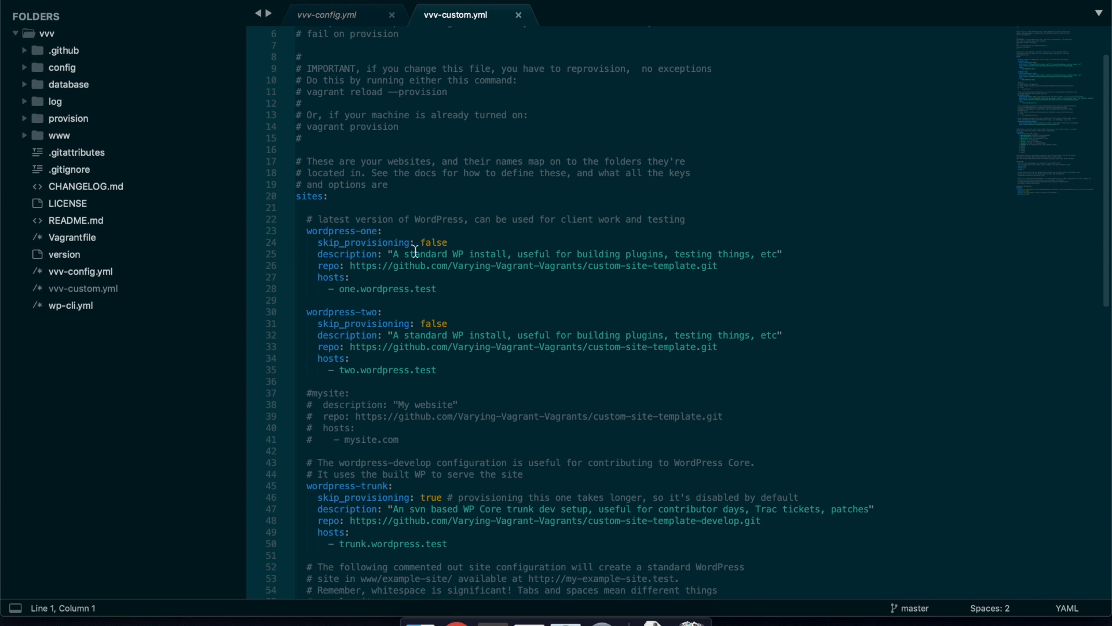
pyautogui.moveTo(323, 210)
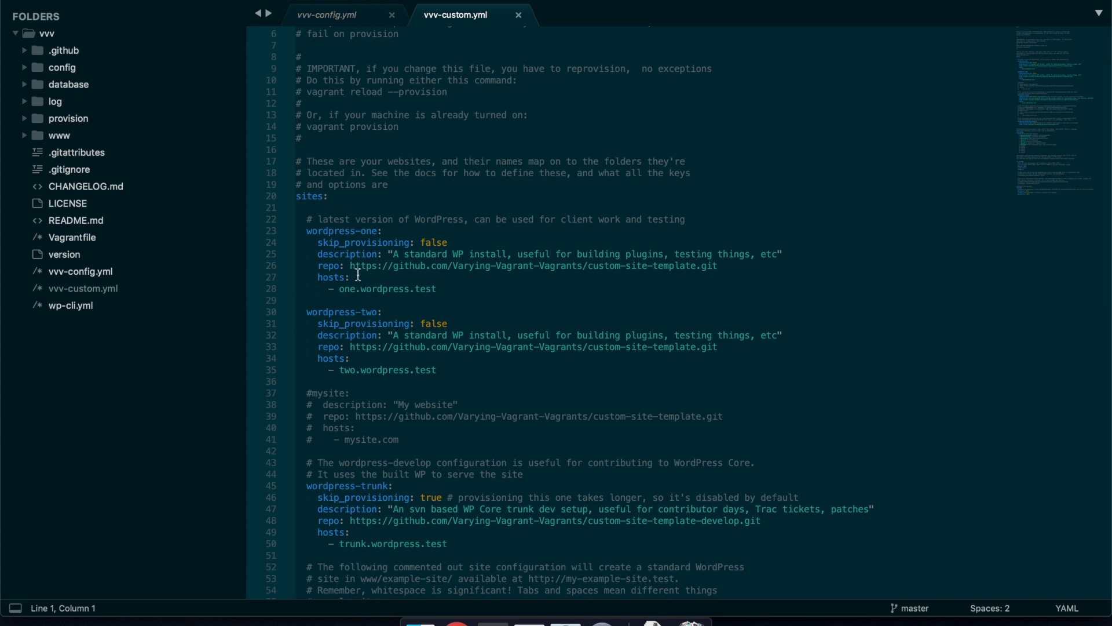
pyautogui.moveTo(447, 374)
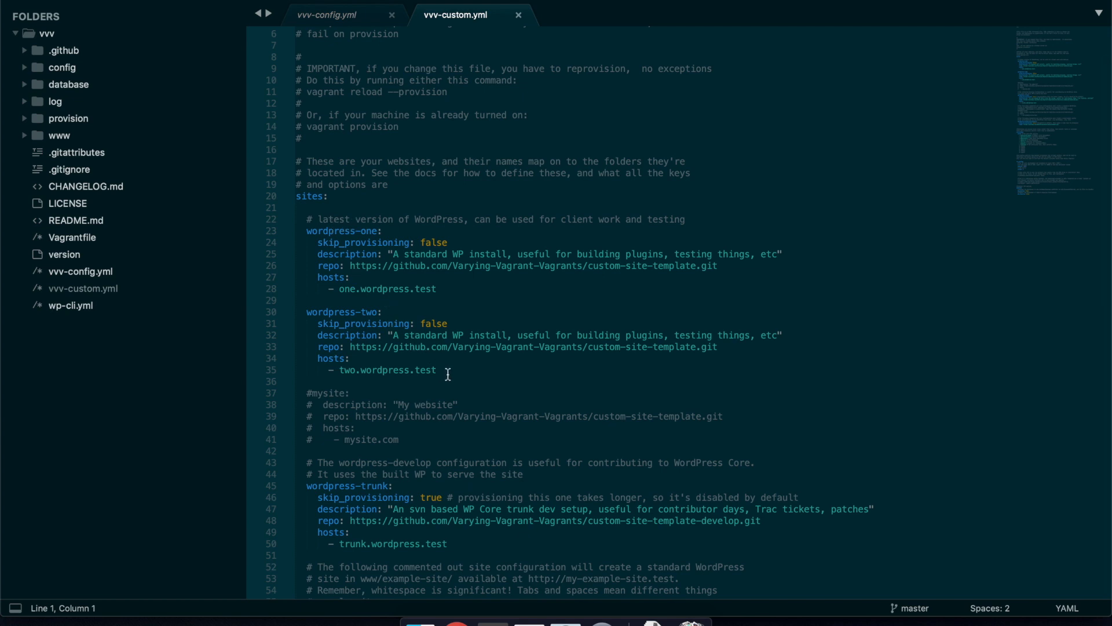
pyautogui.moveTo(337, 289)
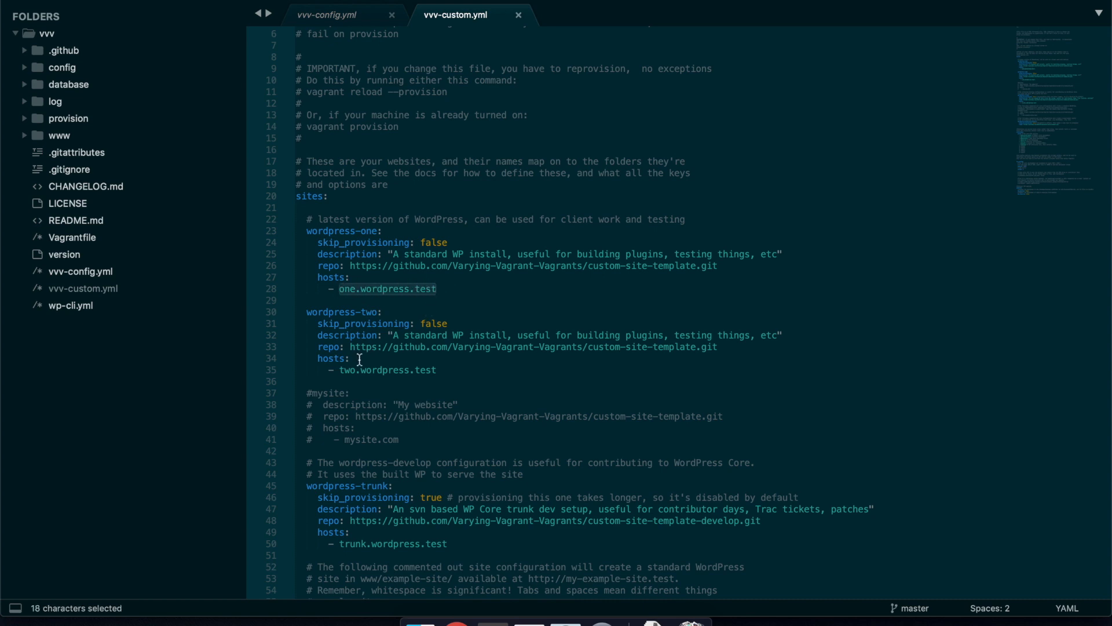
pyautogui.click(350, 358)
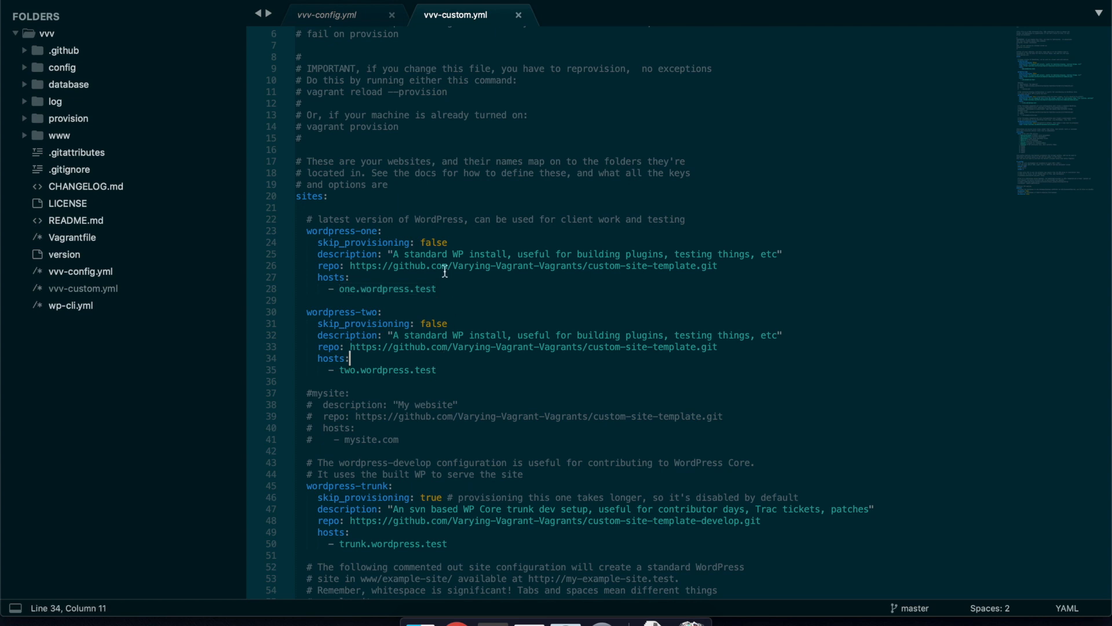
pyautogui.moveTo(432, 319)
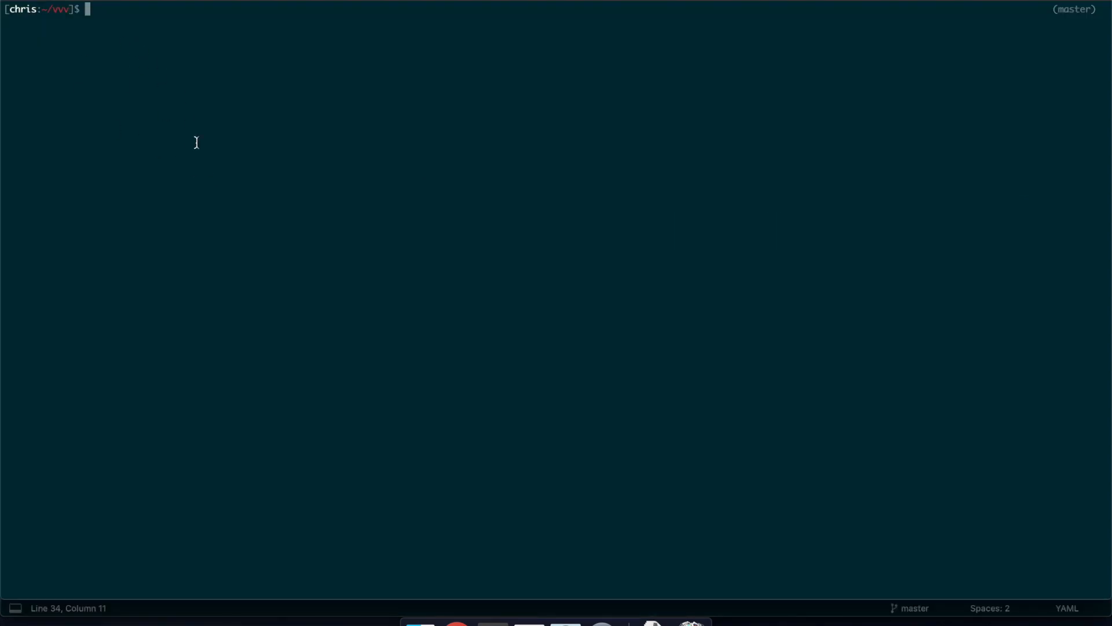
pyautogui.moveTo(91, 14)
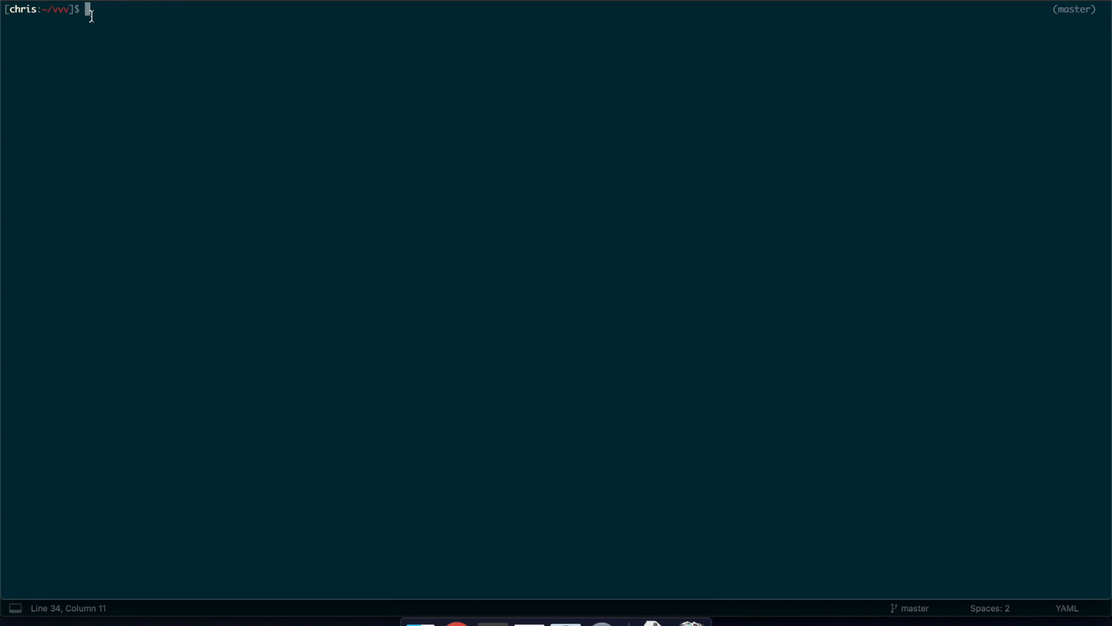
pyautogui.write('vag')
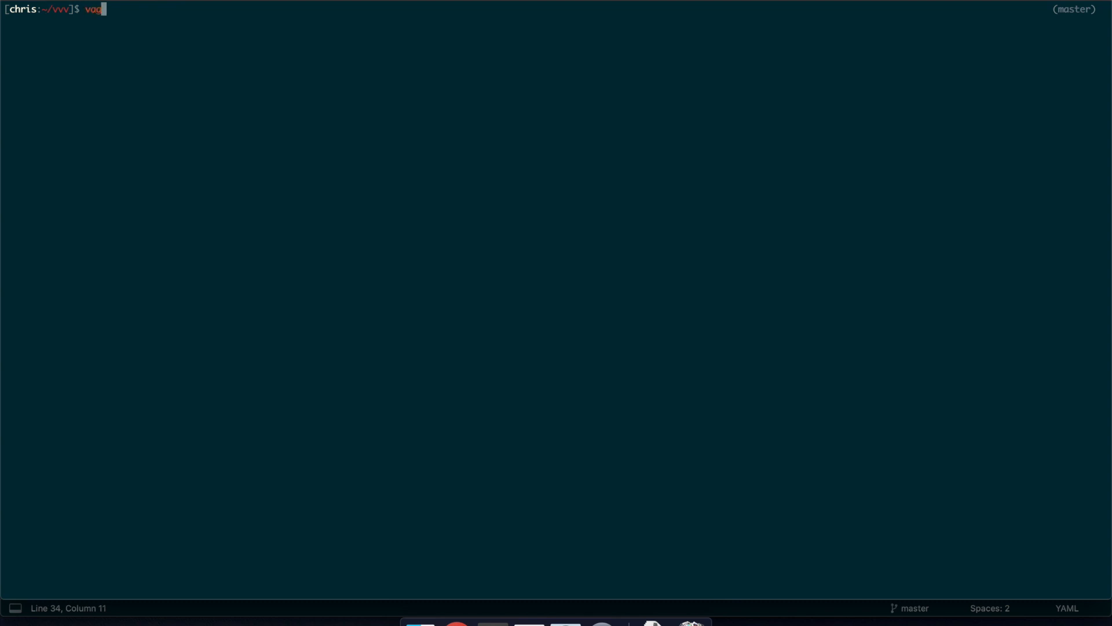
pyautogui.write('rant up')
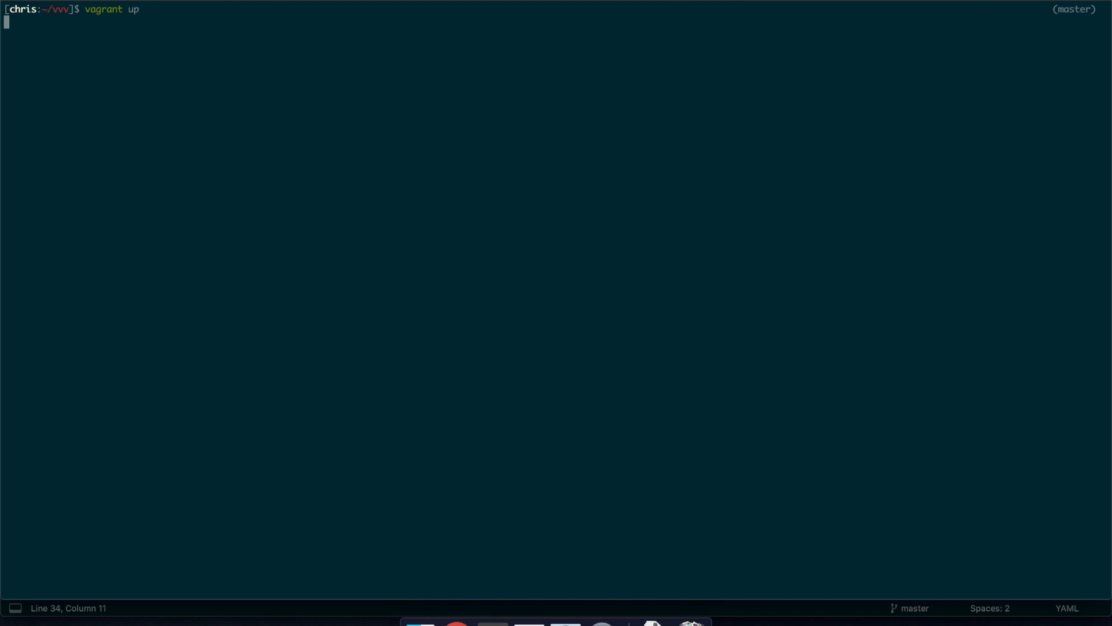
pyautogui.press('Return')
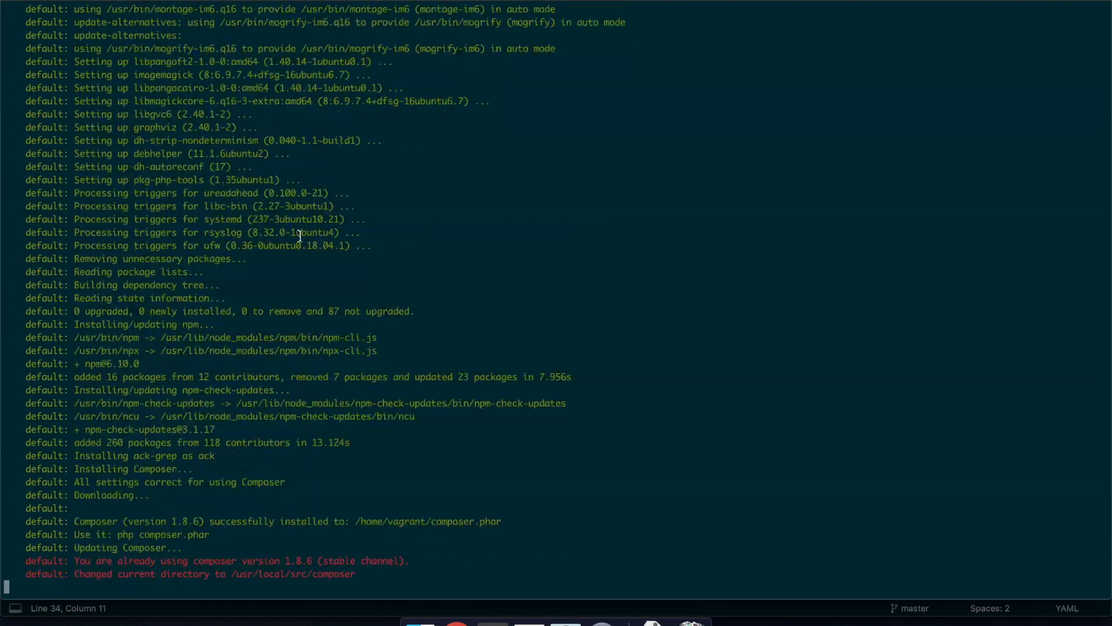
pyautogui.scroll(-3)
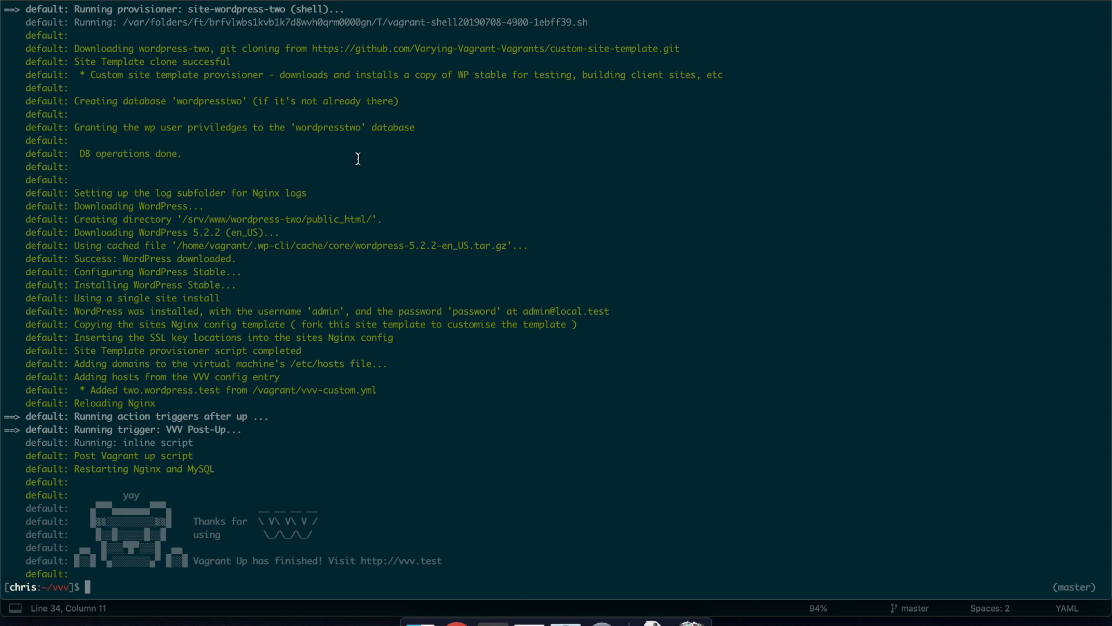
pyautogui.moveTo(267, 342)
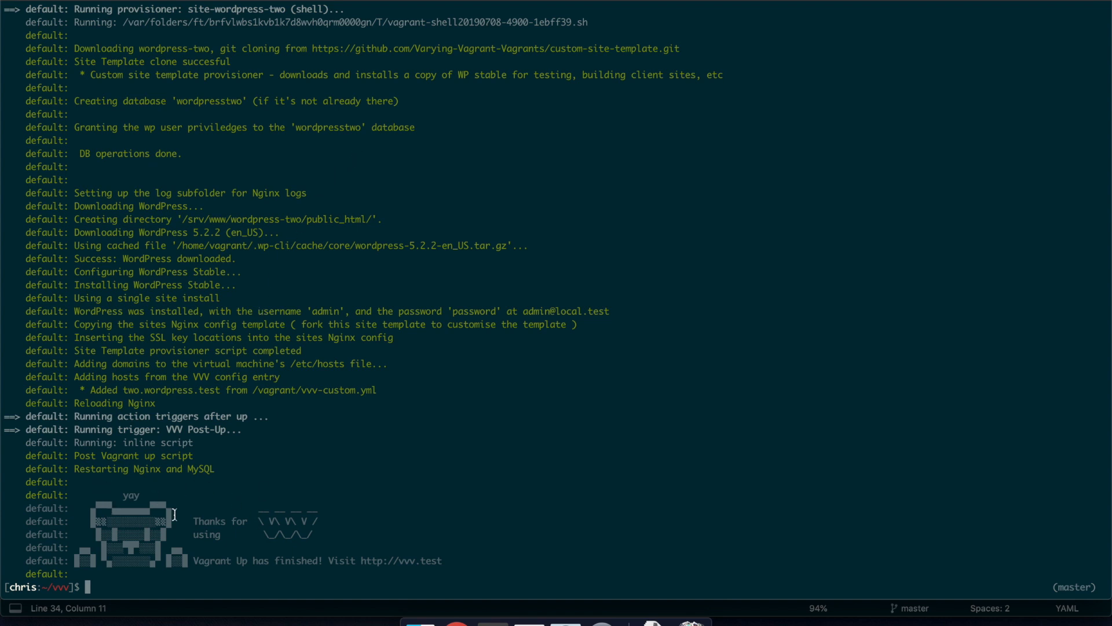
pyautogui.moveTo(366, 565)
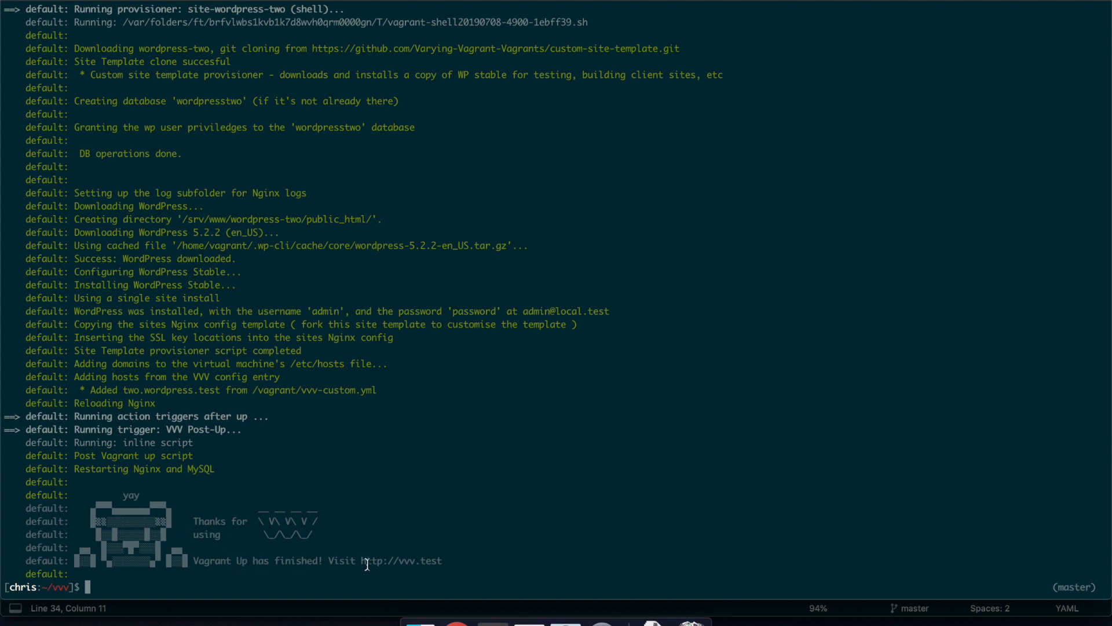
pyautogui.moveTo(409, 564)
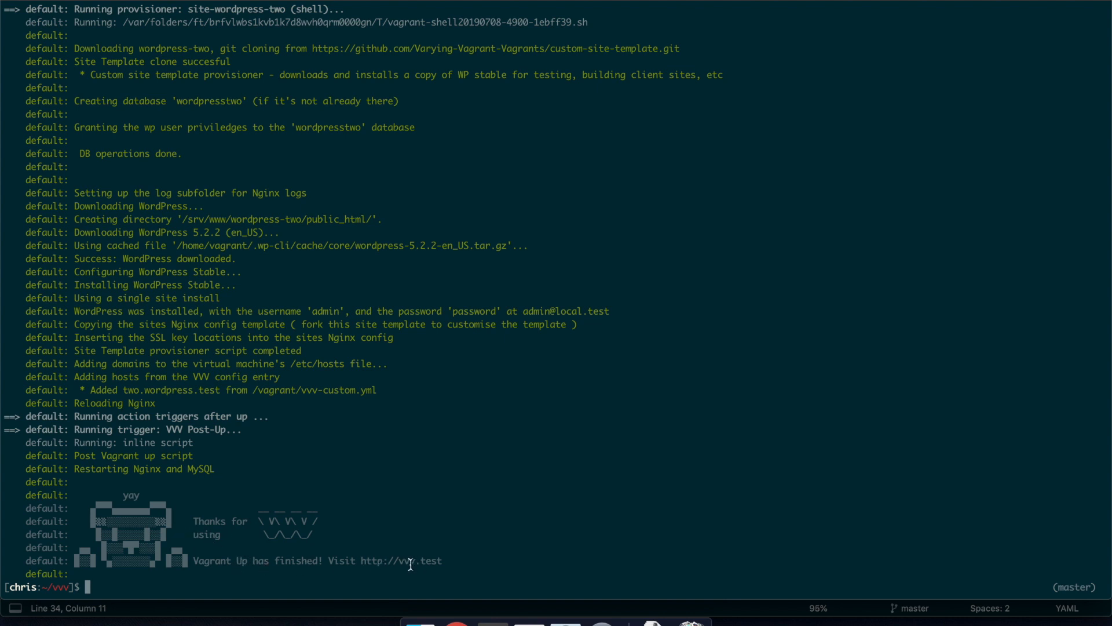
pyautogui.moveTo(400, 561)
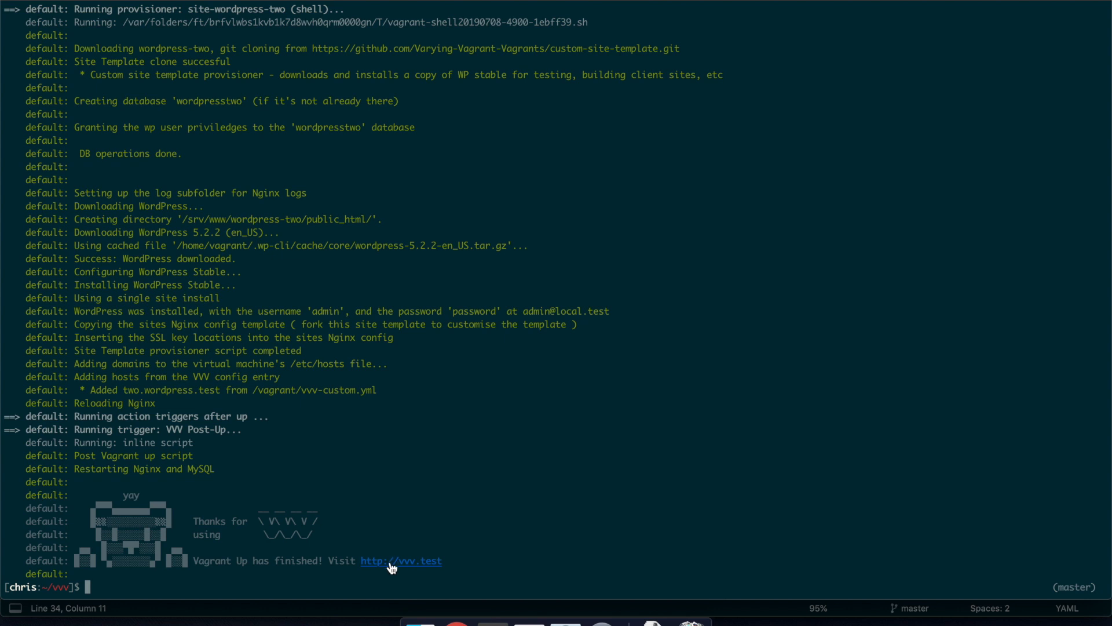
# Step: Follow the vvv.test link and review the dashboard's site list down to Bundled Tools
pyautogui.click(401, 561)
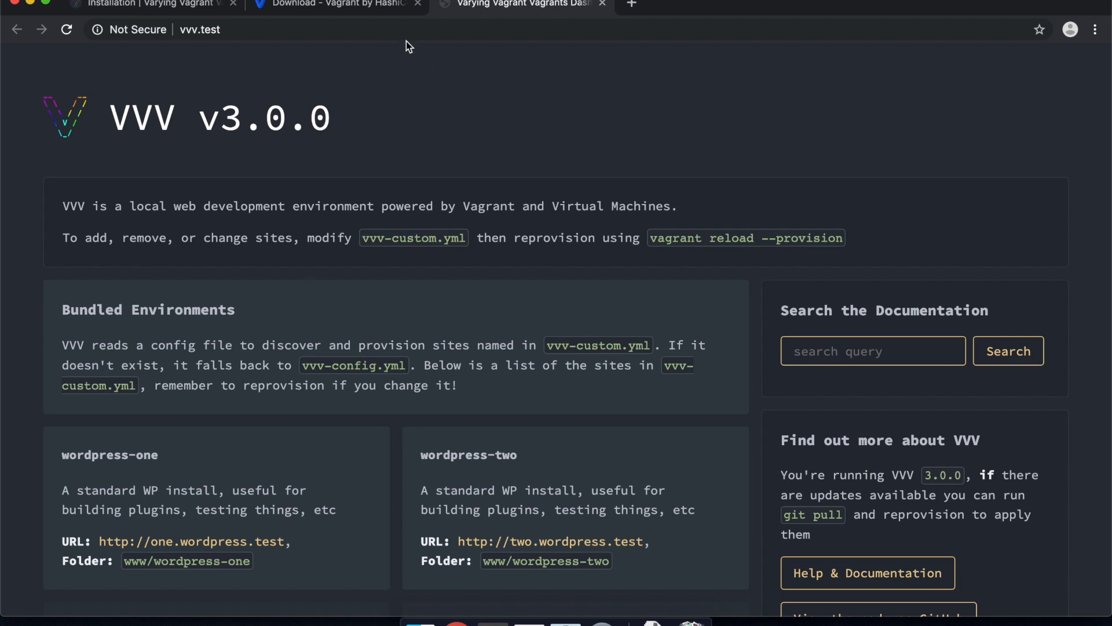
pyautogui.moveTo(558, 168)
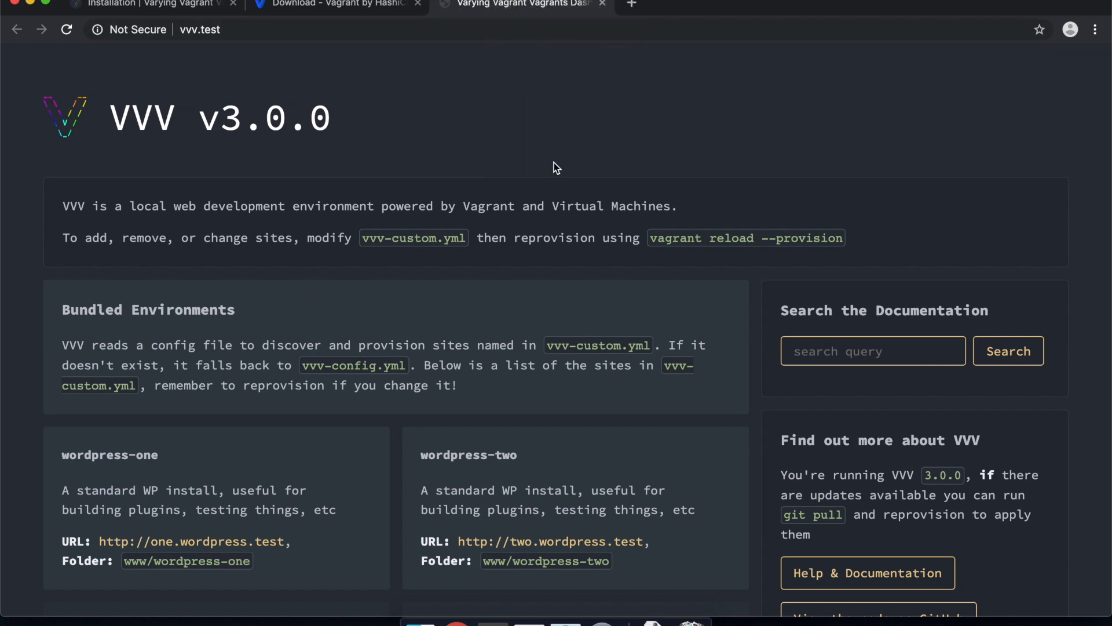
pyautogui.scroll(-3)
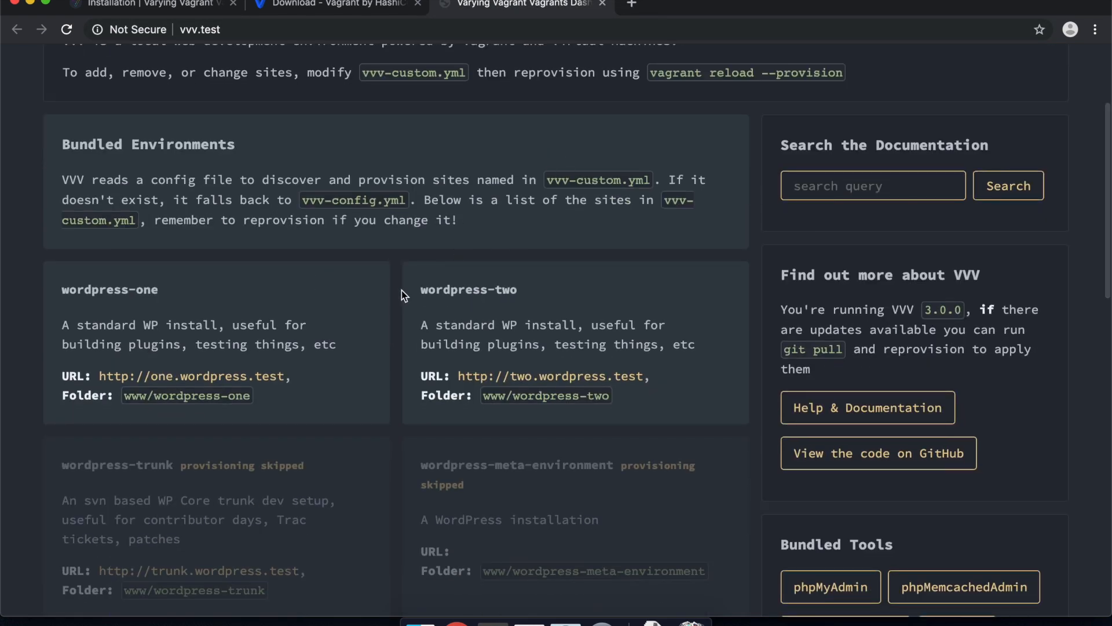
pyautogui.scroll(-3)
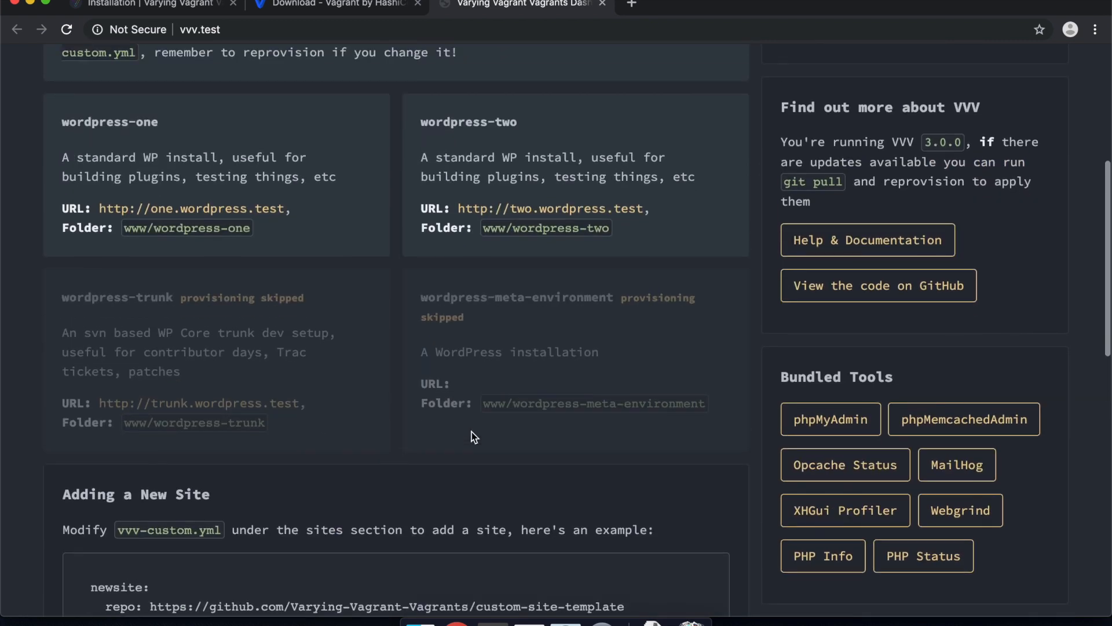
pyautogui.scroll(3)
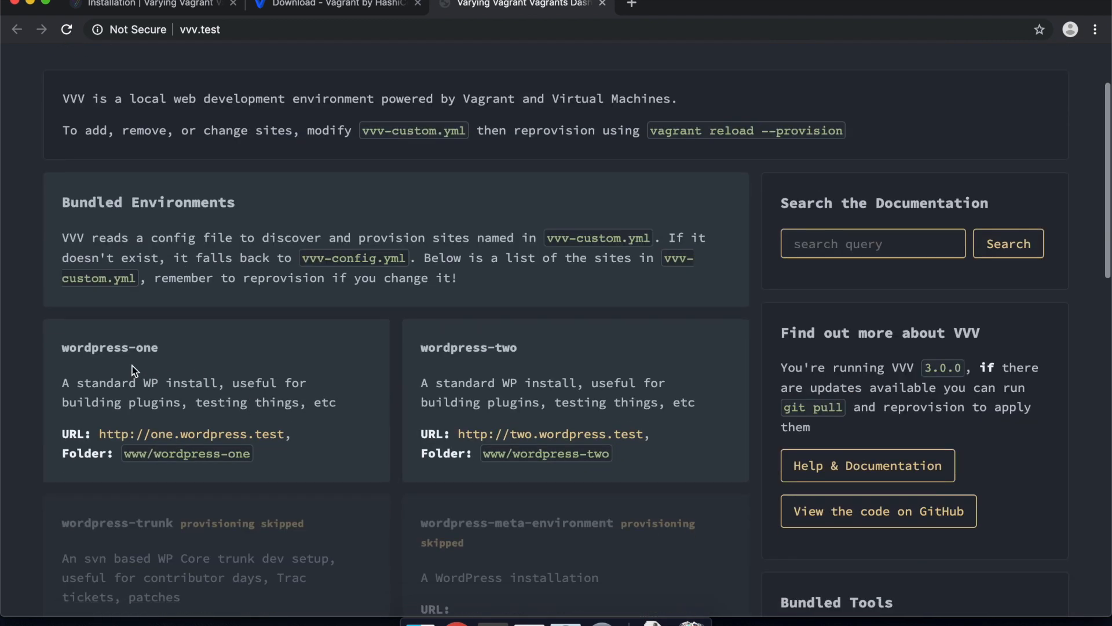
pyautogui.moveTo(532, 358)
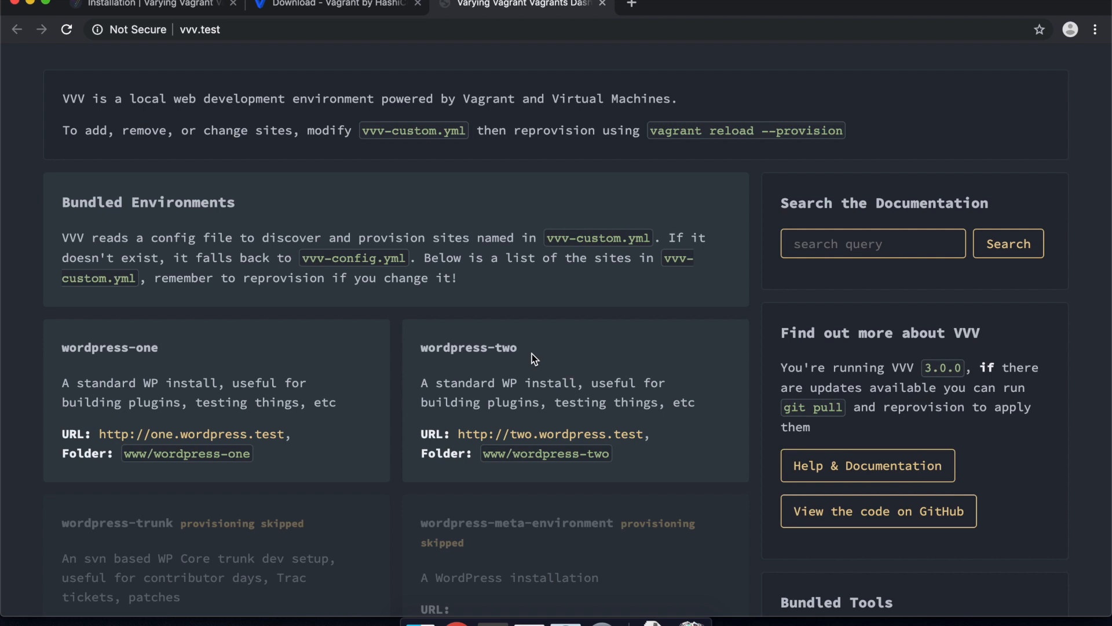
pyautogui.moveTo(560, 615)
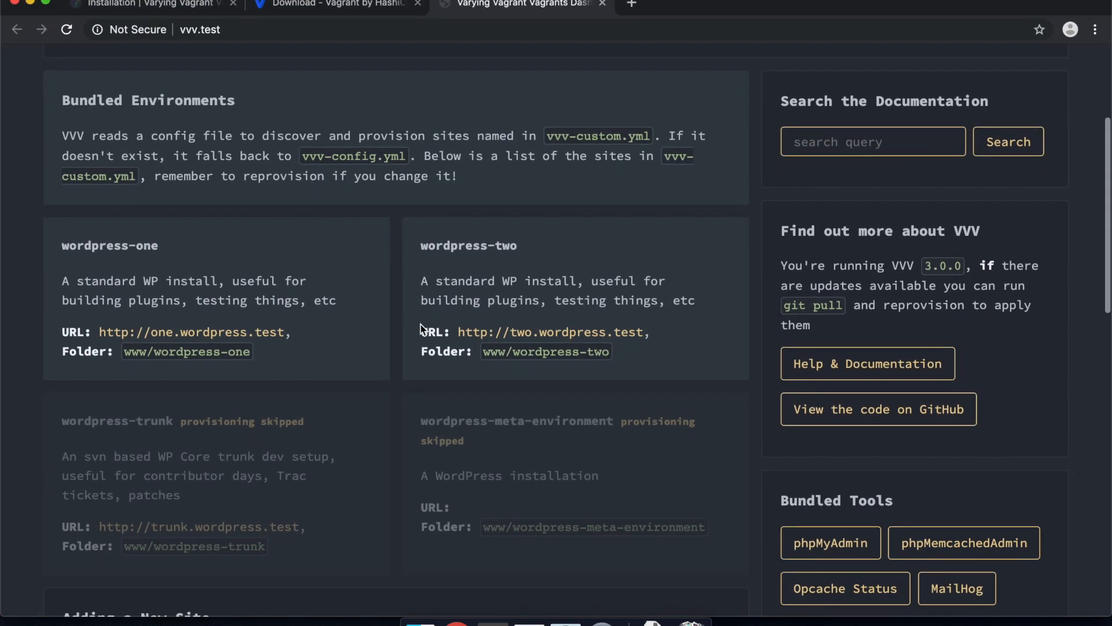
pyautogui.scroll(-3)
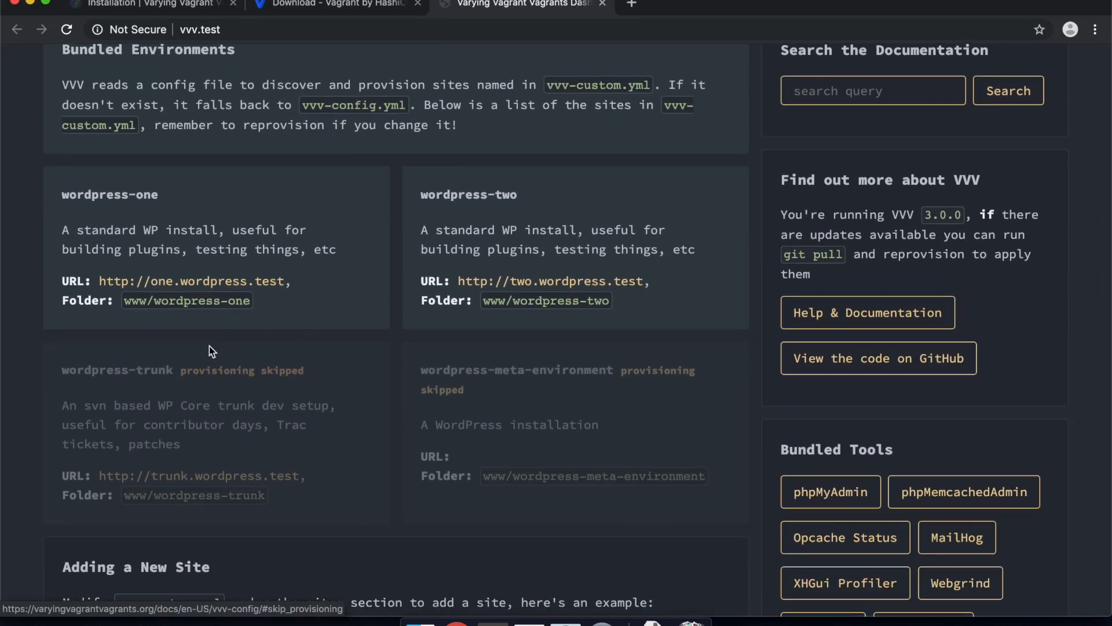
pyautogui.scroll(-3)
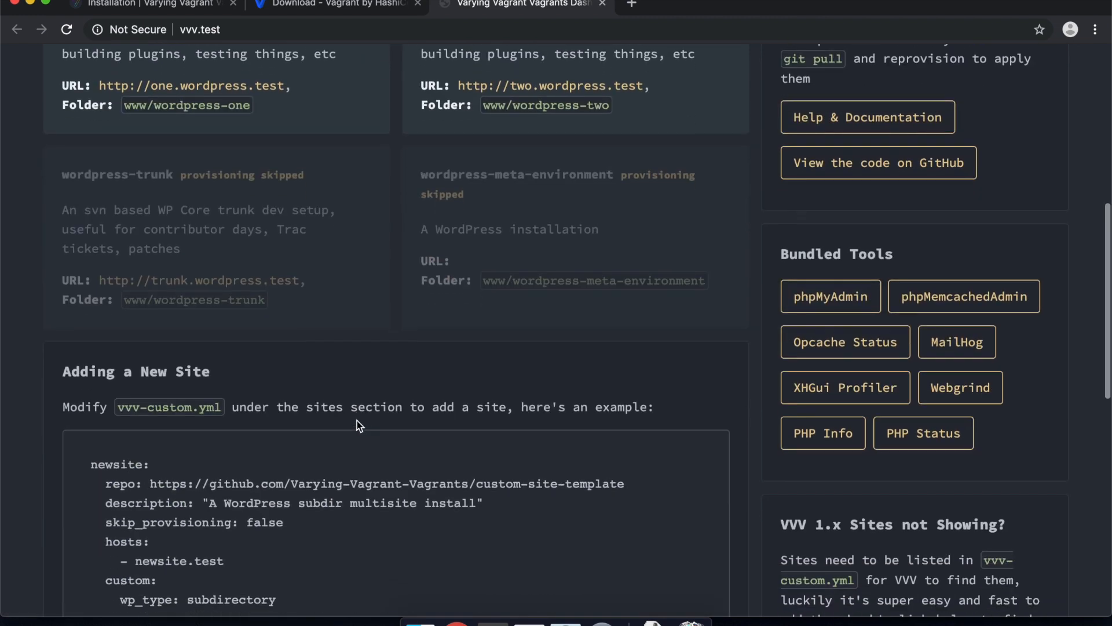
pyautogui.scroll(-3)
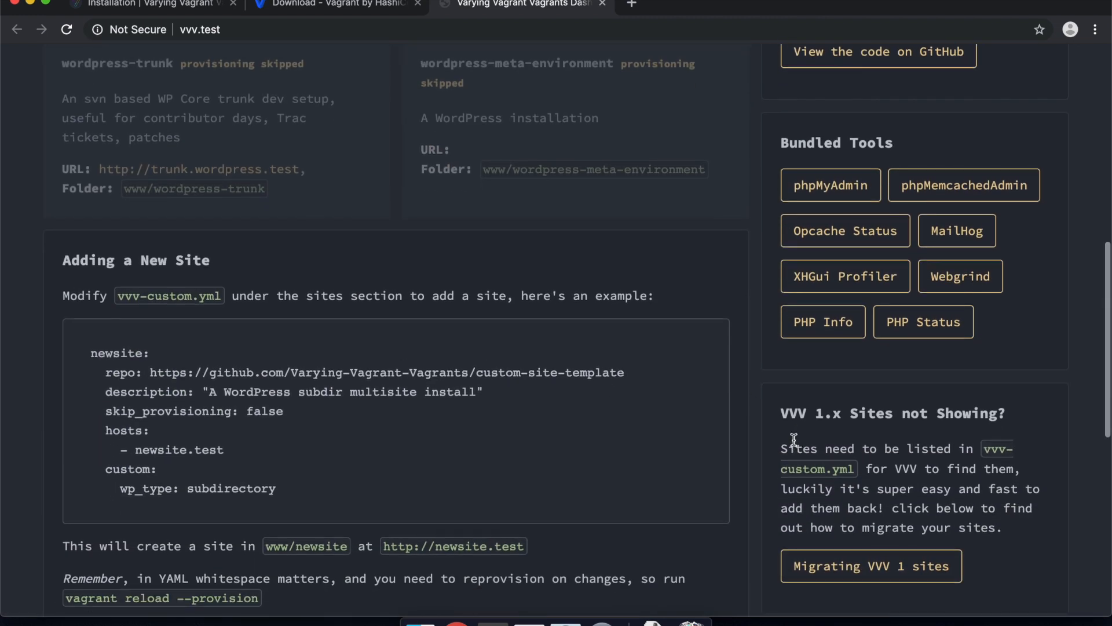
pyautogui.moveTo(844, 191)
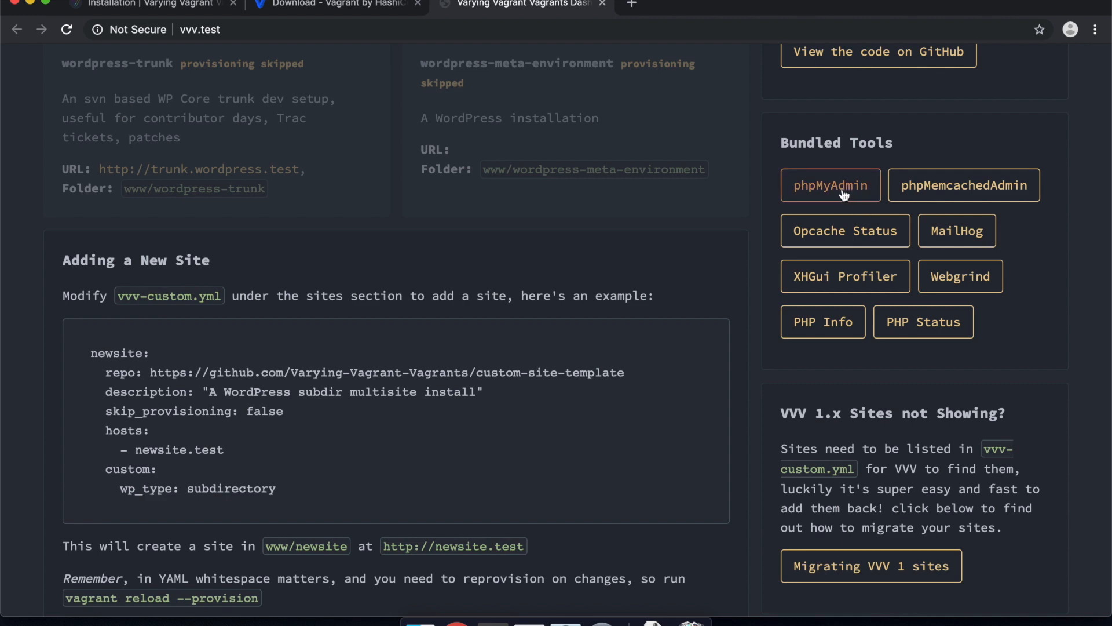
pyautogui.moveTo(956, 230)
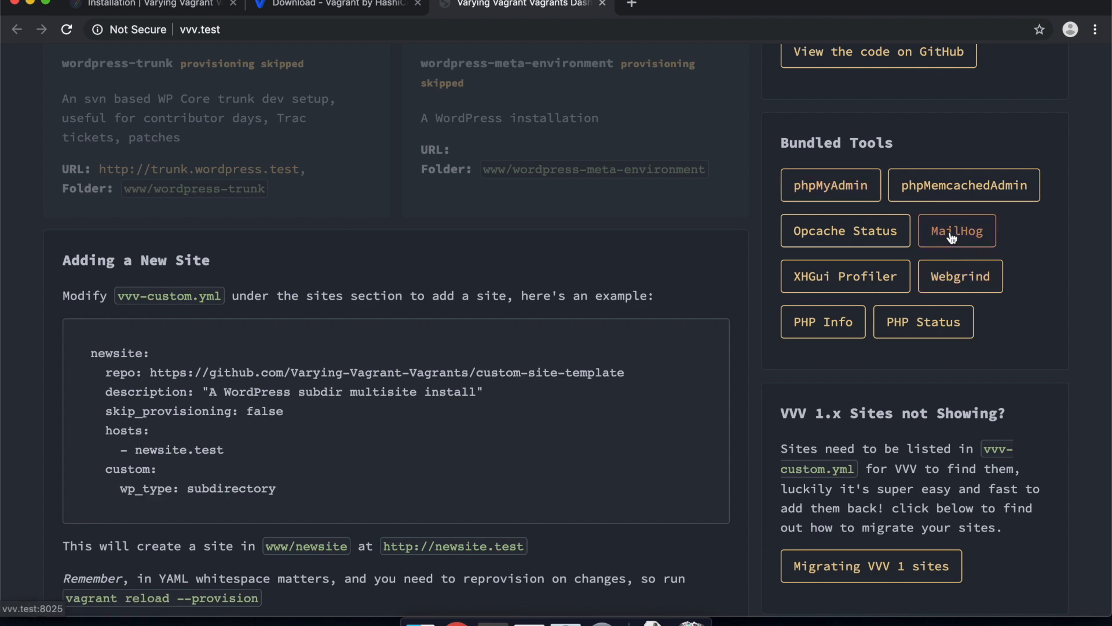
# Step: Launch MailHog from the dashboard to see its inbox of 'New WordPress Site' emails
pyautogui.click(956, 230)
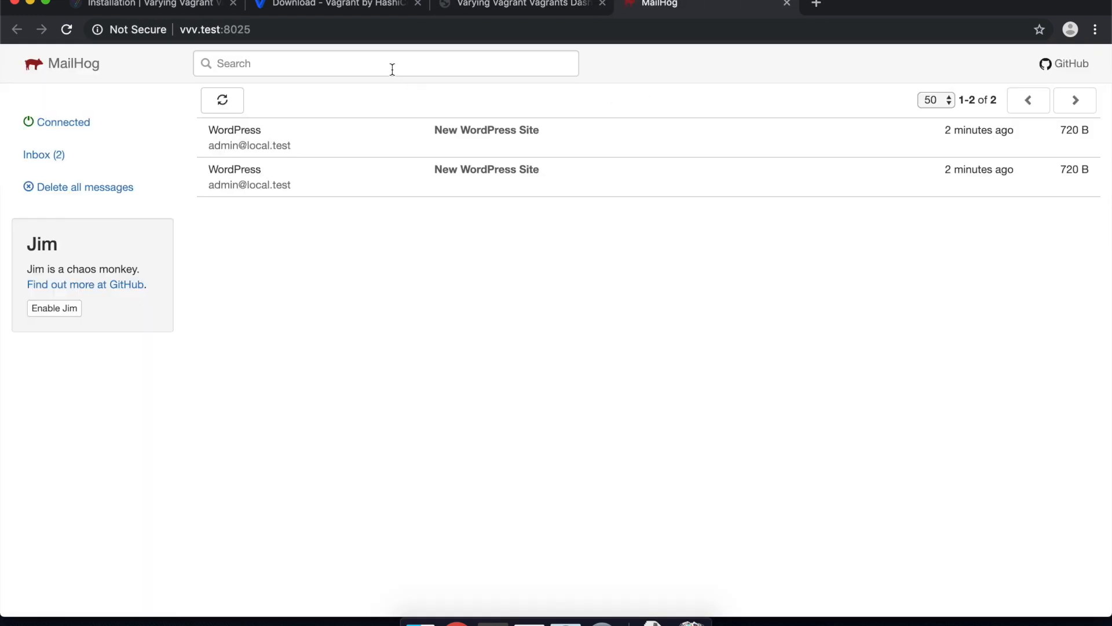
pyautogui.moveTo(257, 154)
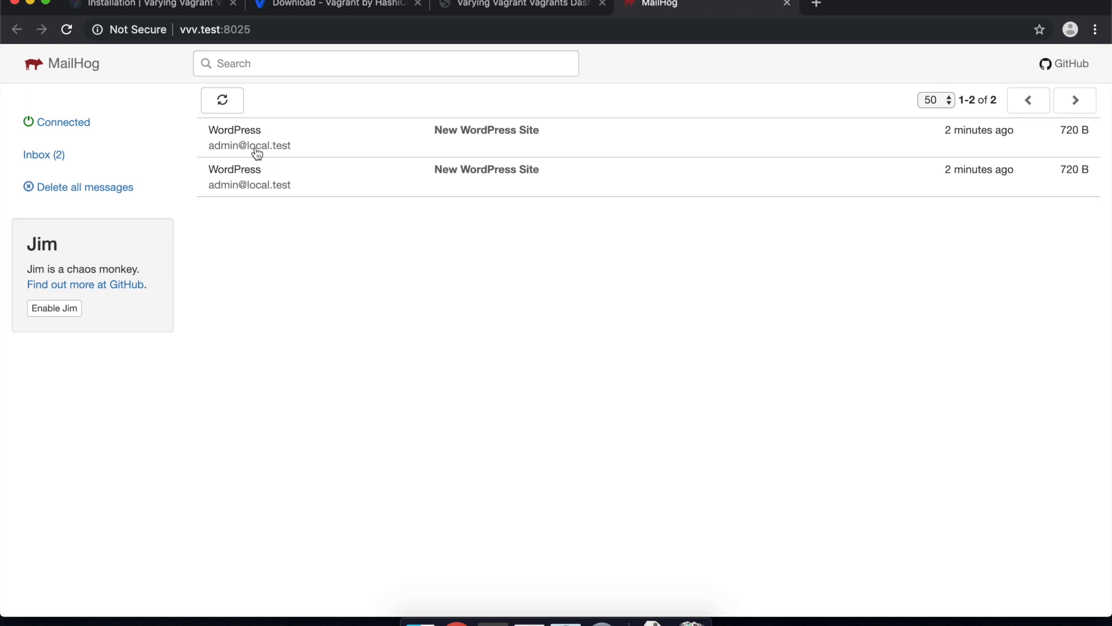
pyautogui.moveTo(378, 117)
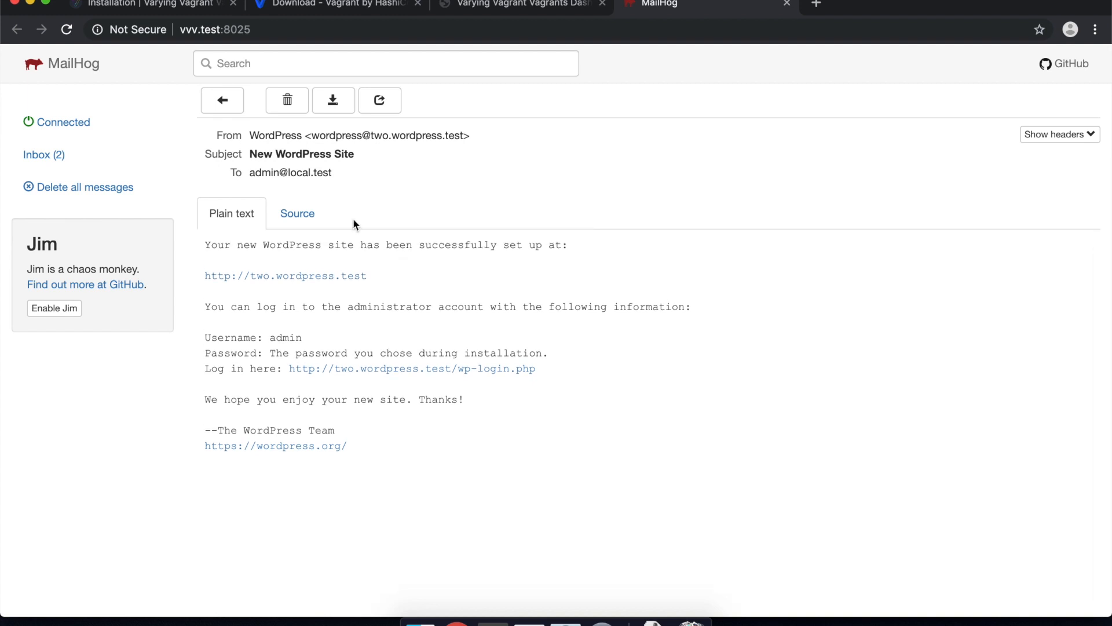
pyautogui.moveTo(332, 99)
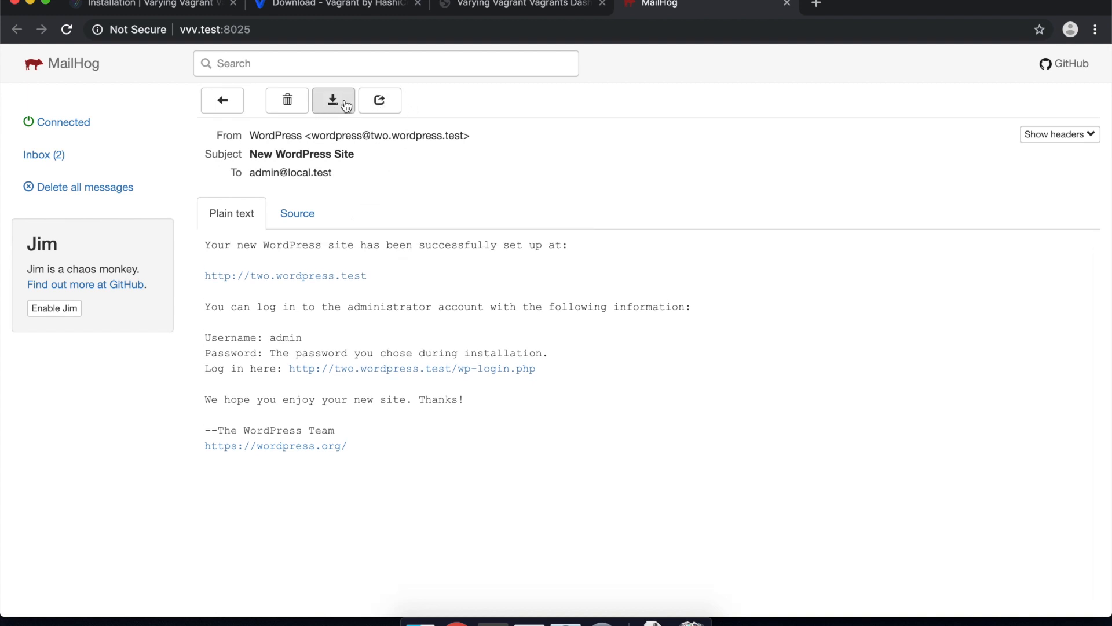
pyautogui.moveTo(223, 99)
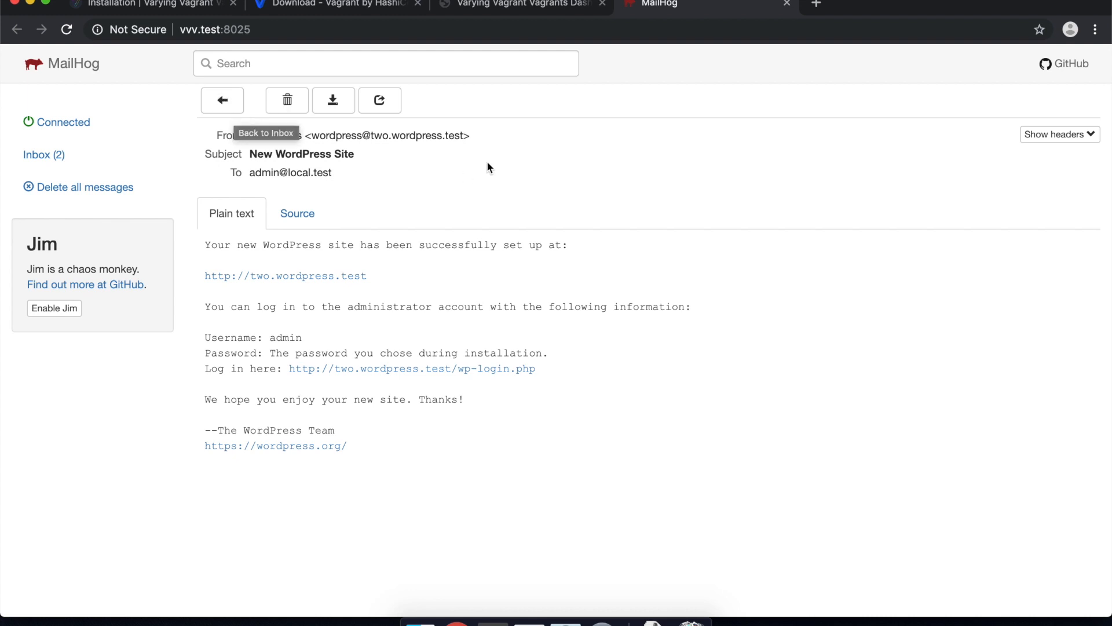
pyautogui.moveTo(475, 42)
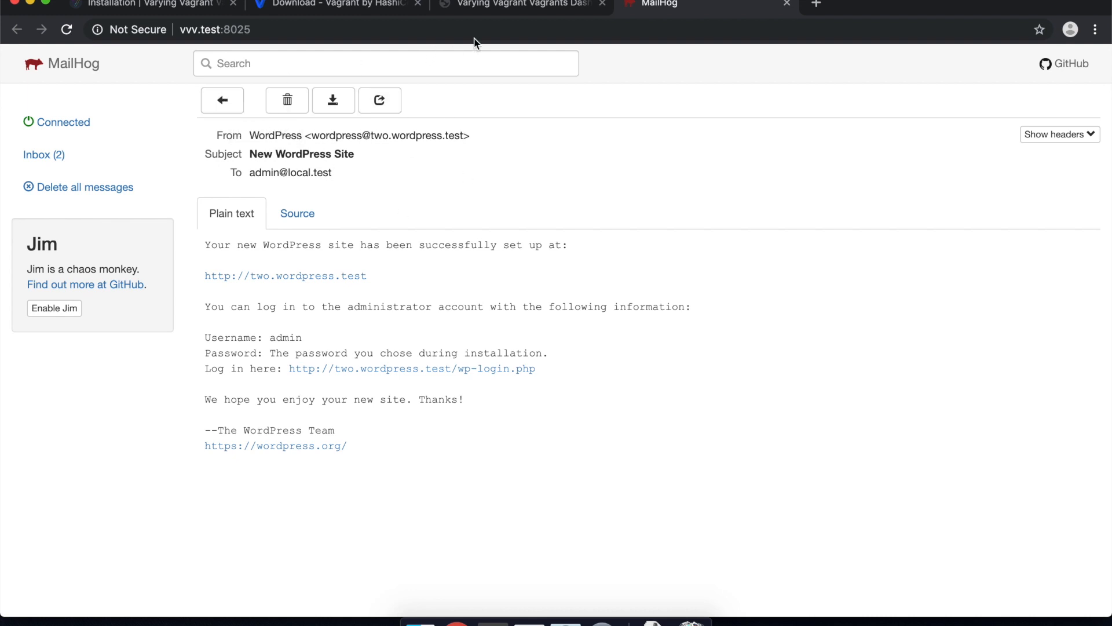
# Step: Launch phpMyAdmin from the dashboard and log in as user wp to reach the database overview
pyautogui.click(517, 5)
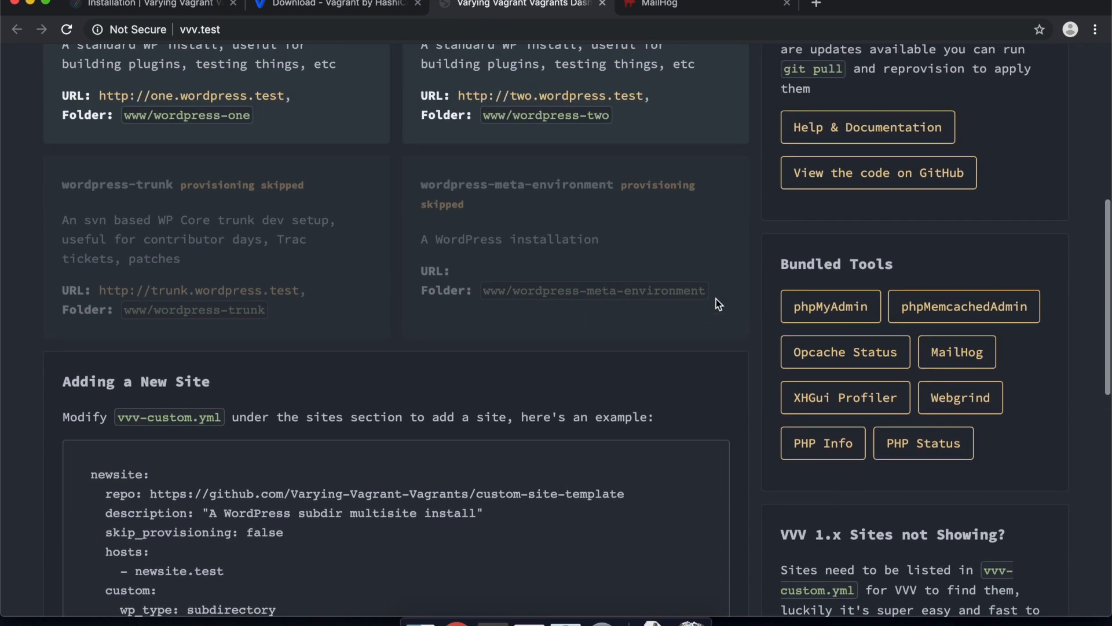
pyautogui.click(830, 306)
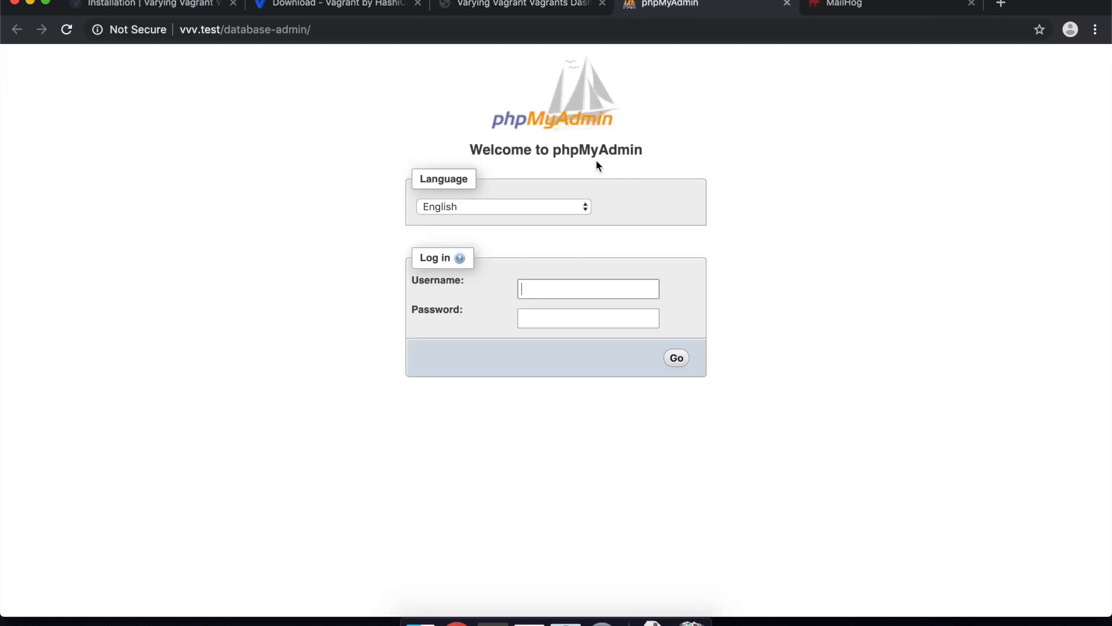
pyautogui.write('wp')
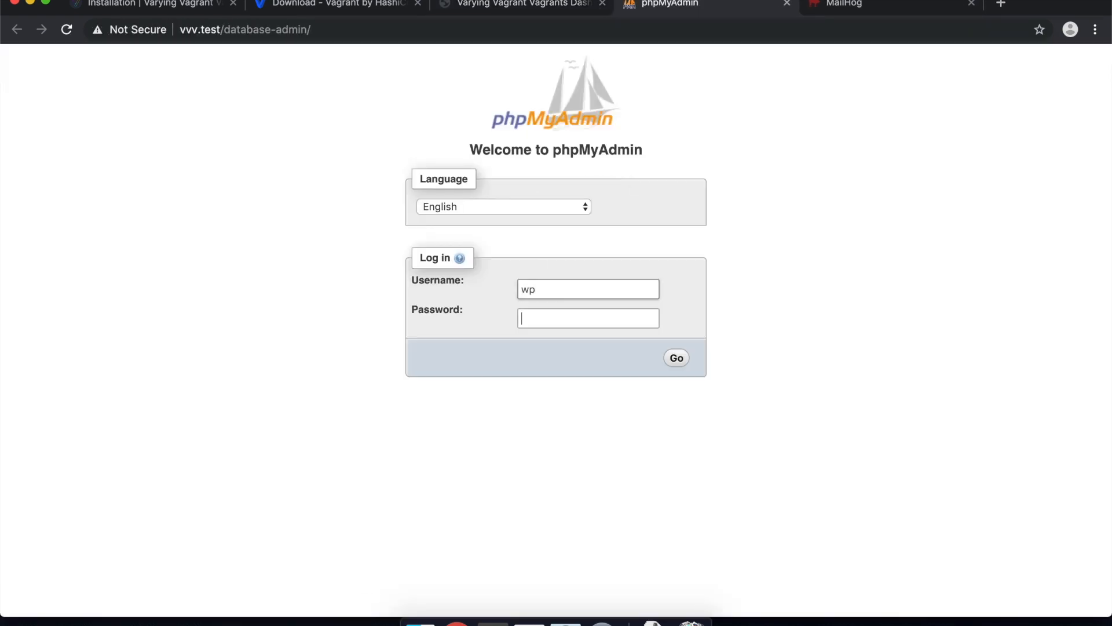
pyautogui.click(674, 358)
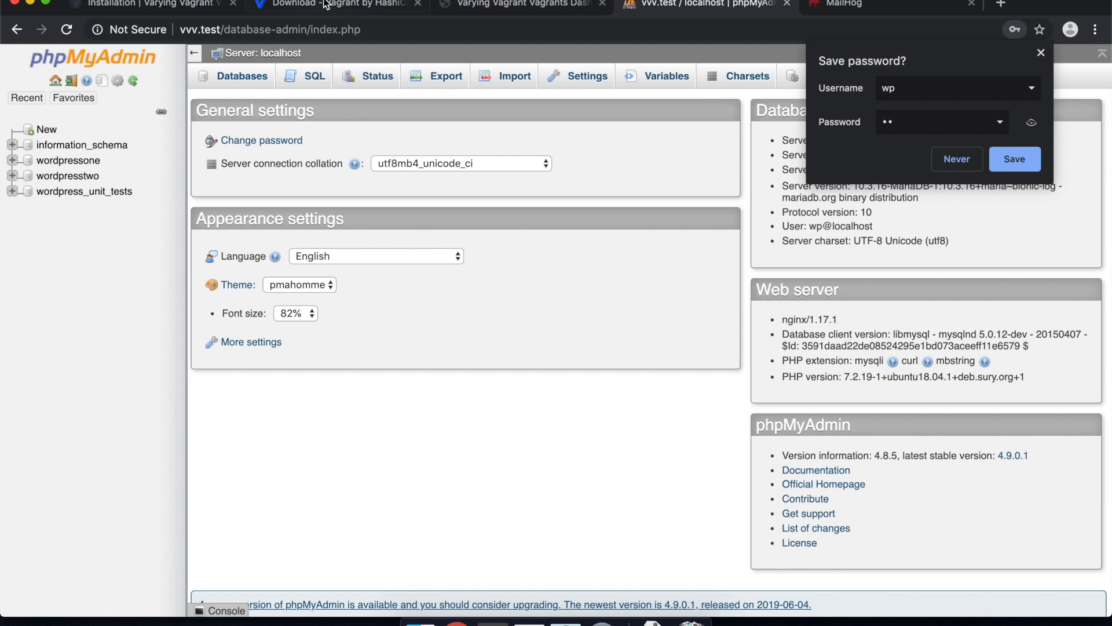
# Step: Glance at the installation docs, then return to the dashboard's Bundled Environments section
pyautogui.click(141, 5)
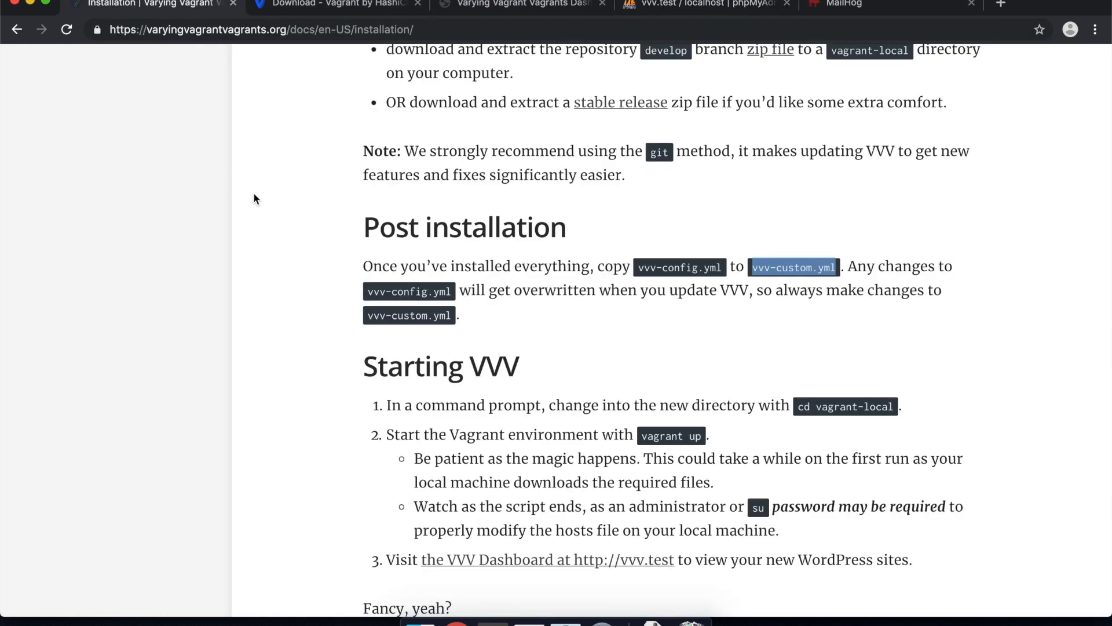
pyautogui.scroll(3)
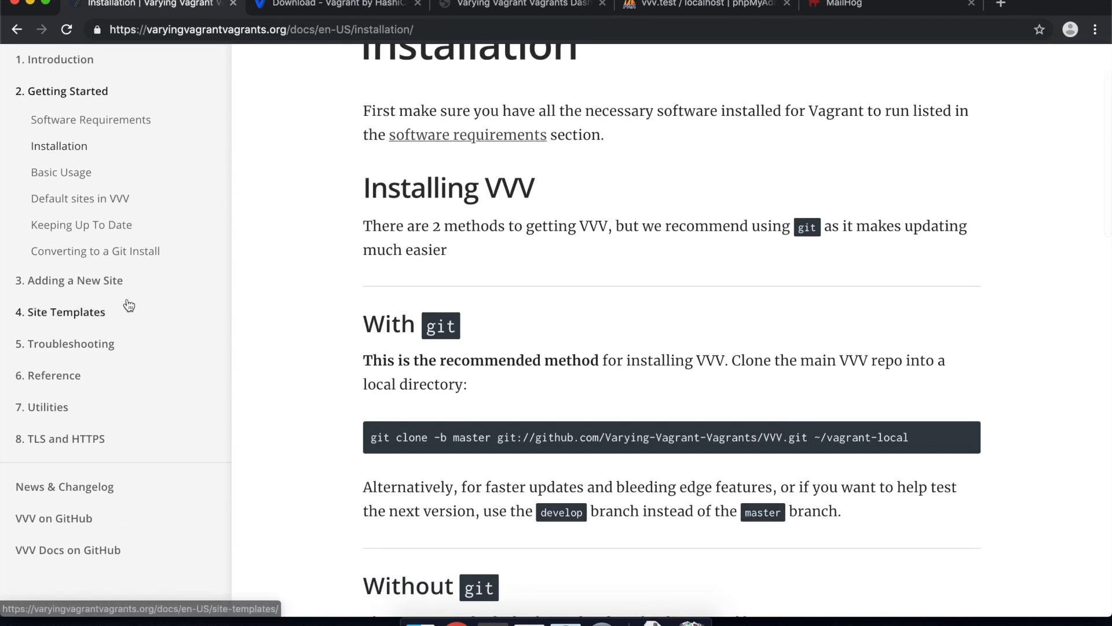
pyautogui.scroll(3)
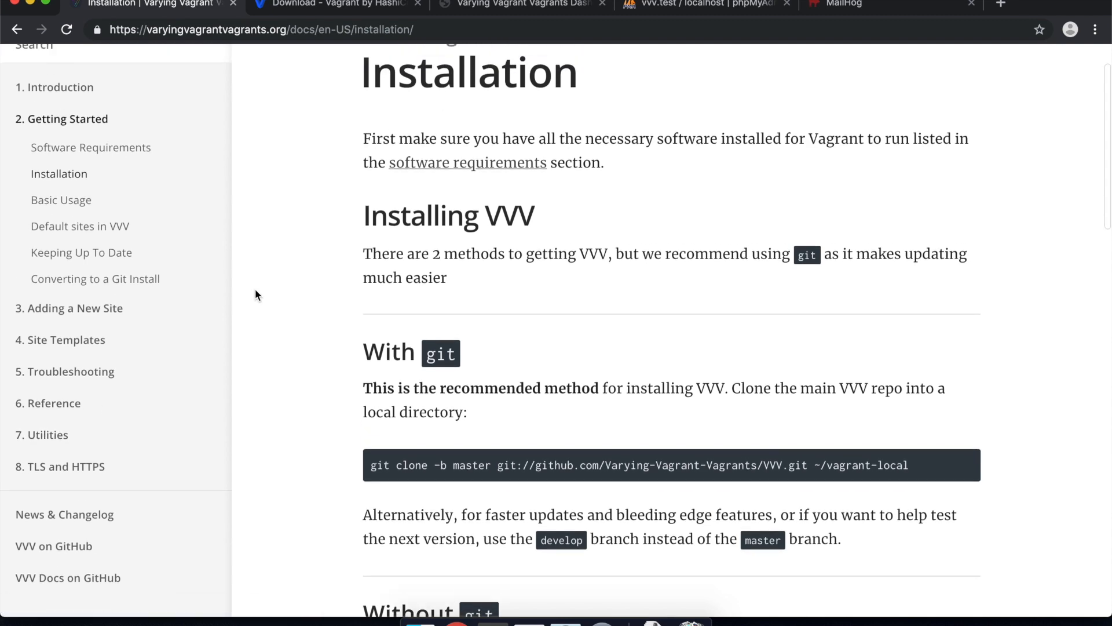
pyautogui.click(521, 5)
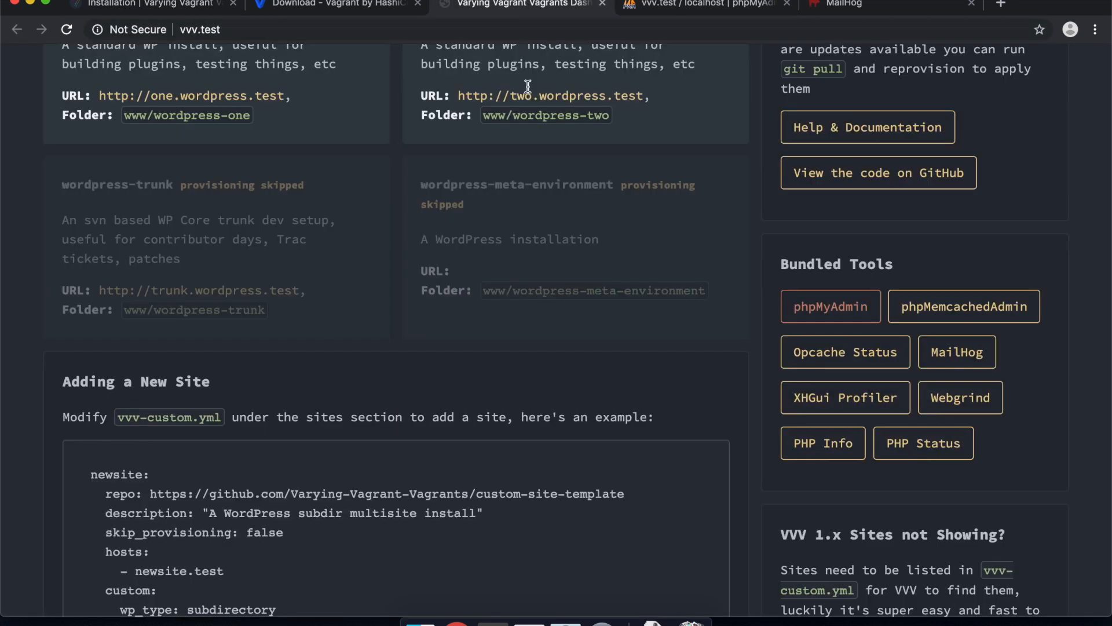
pyautogui.scroll(3)
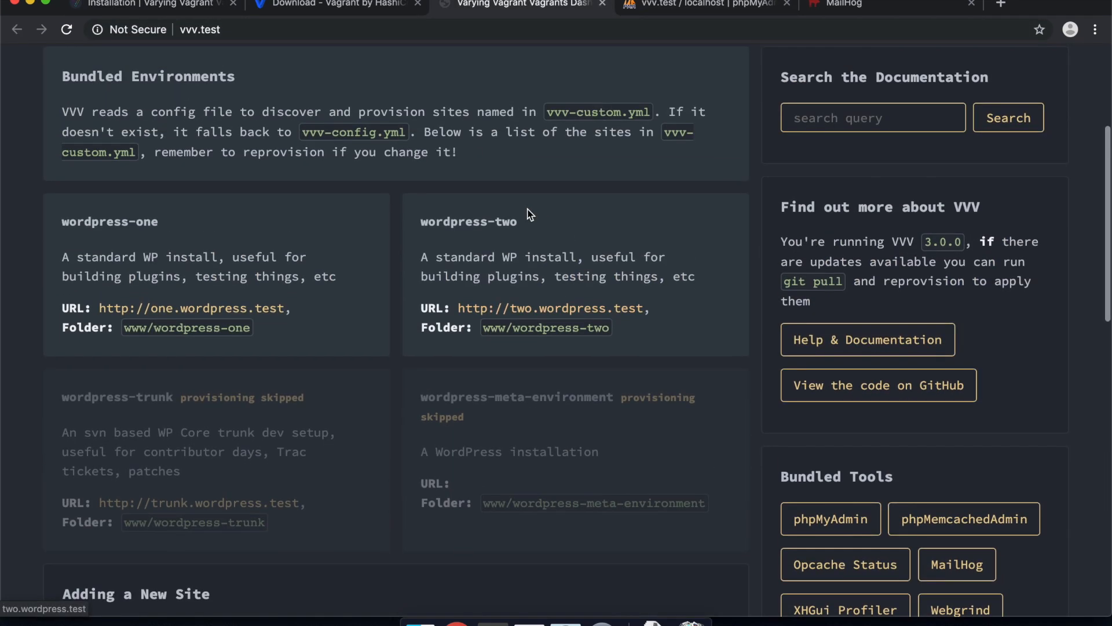
pyautogui.moveTo(124, 192)
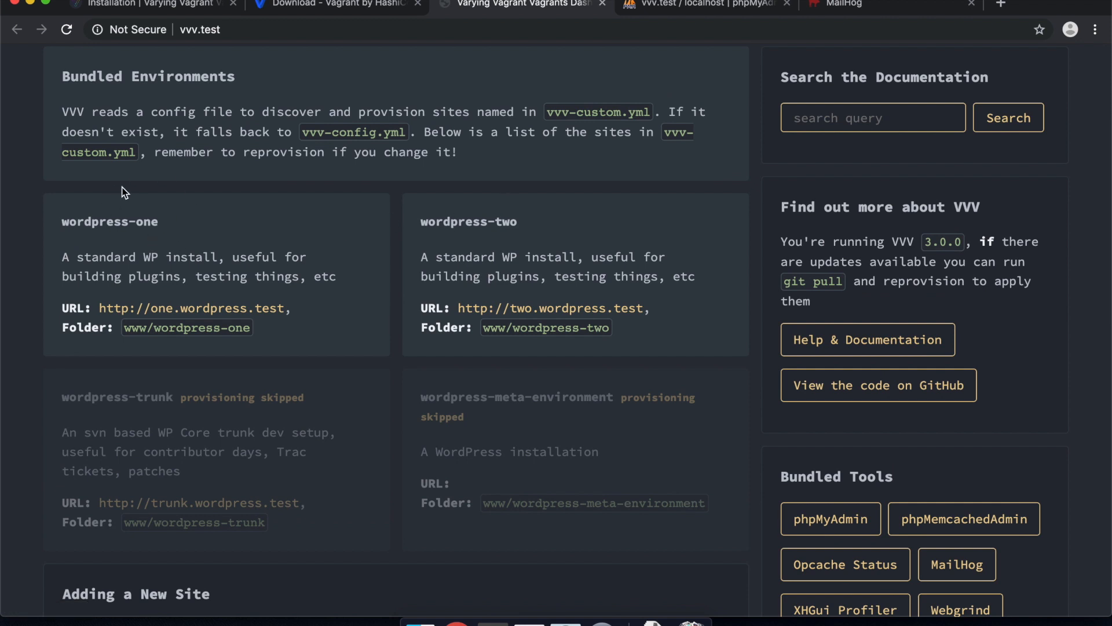
pyautogui.moveTo(525, 616)
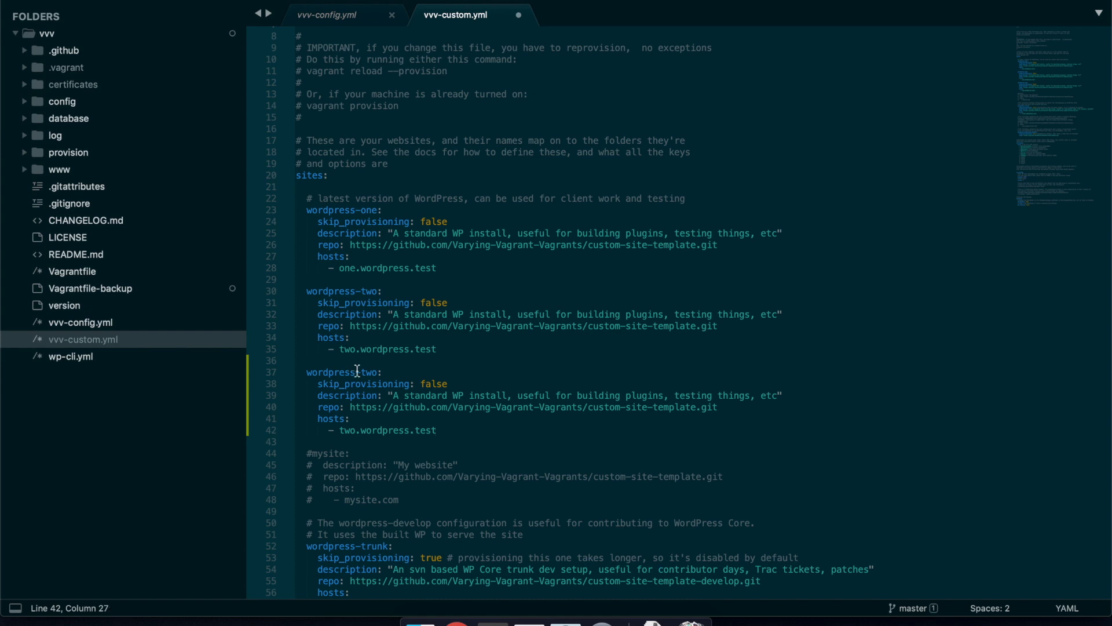
# Step: Rename the copied block to foobar, drop skip_provisioning and set description 'Example site'
pyautogui.doubleClick(344, 372)
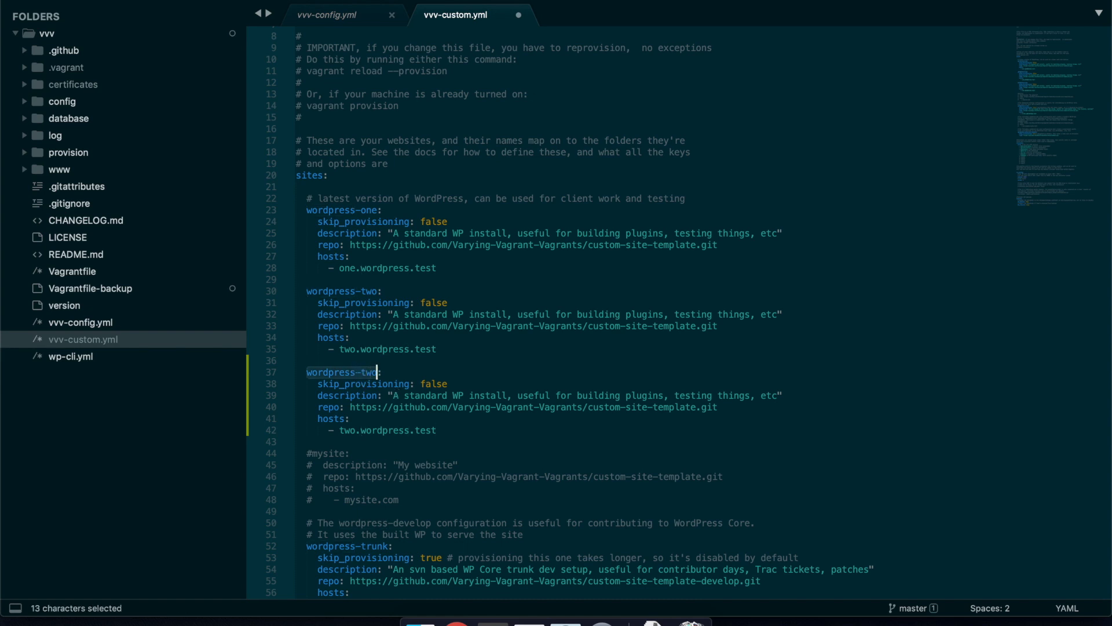
pyautogui.write('foo:')
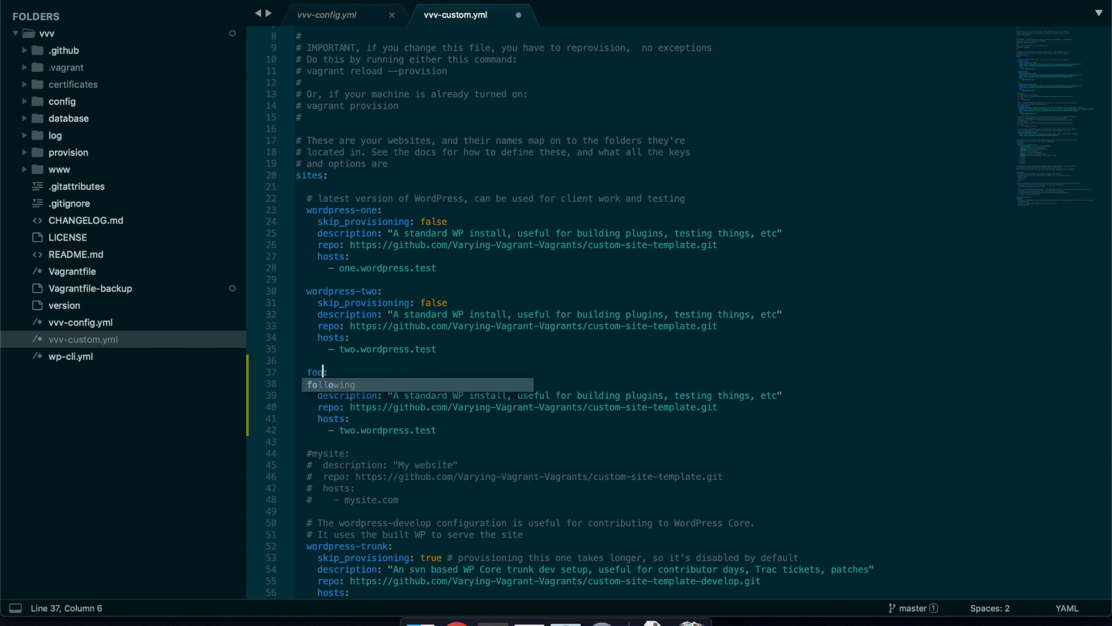
pyautogui.write('bar')
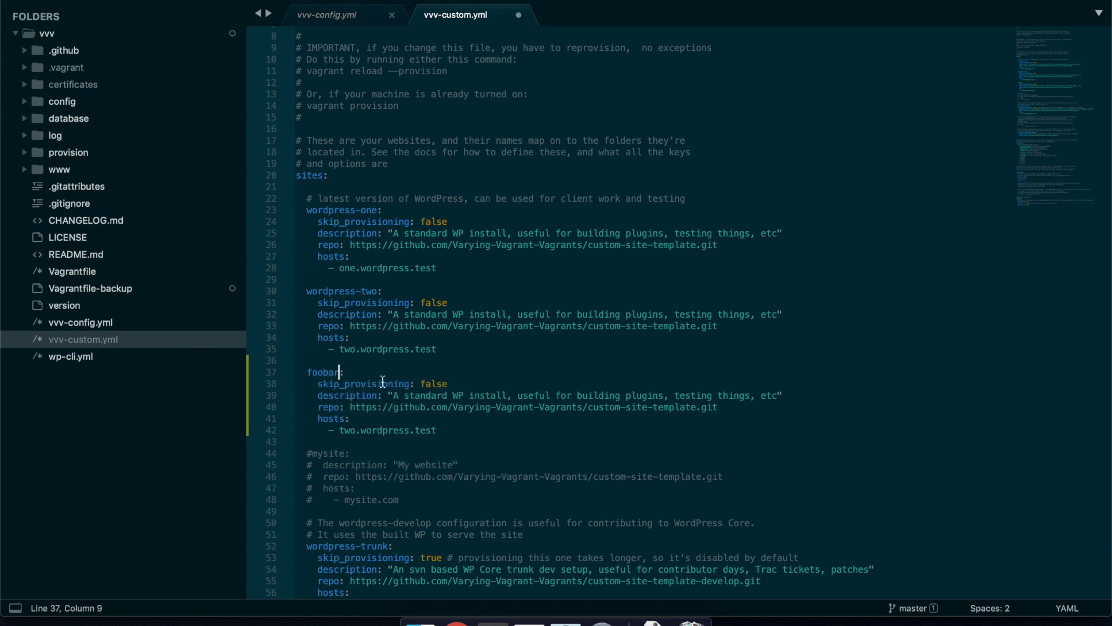
pyautogui.click(449, 384)
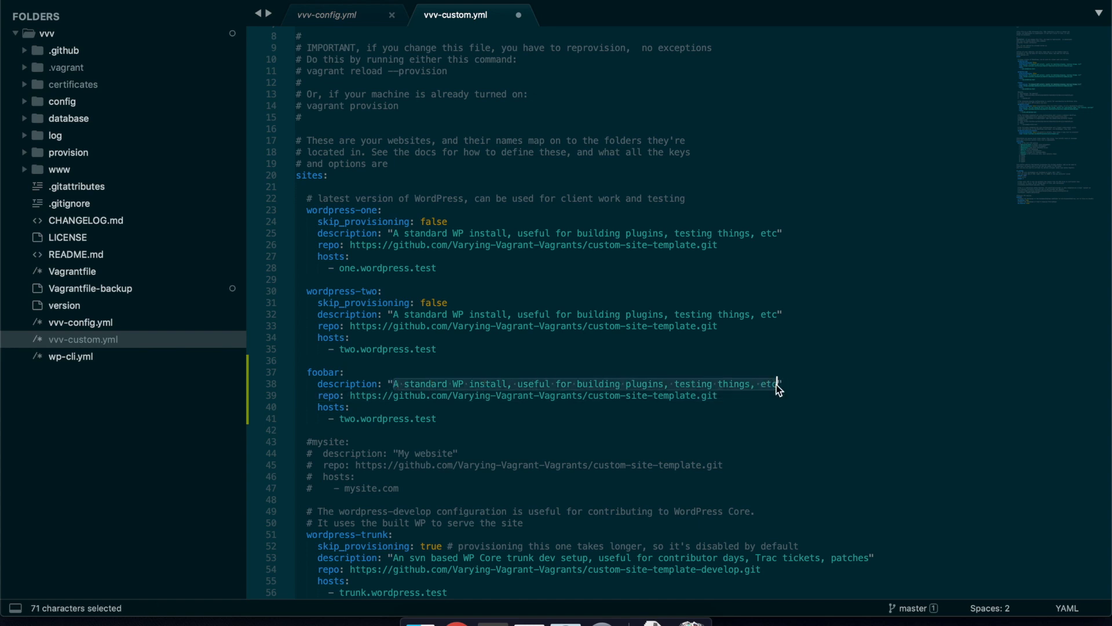
pyautogui.moveTo(708, 341)
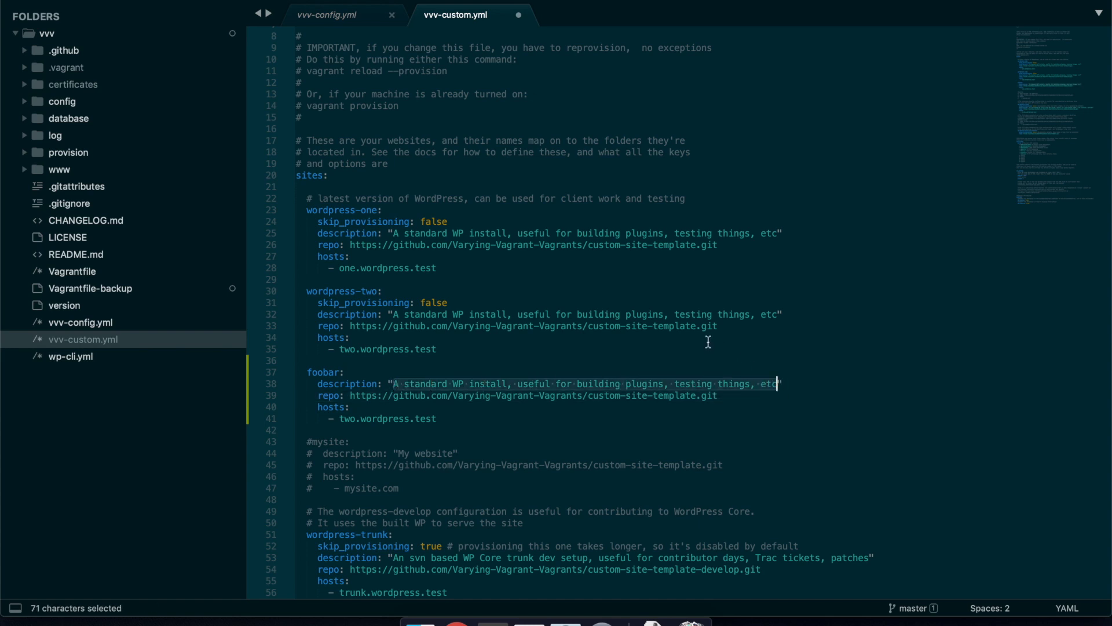
pyautogui.moveTo(717, 381)
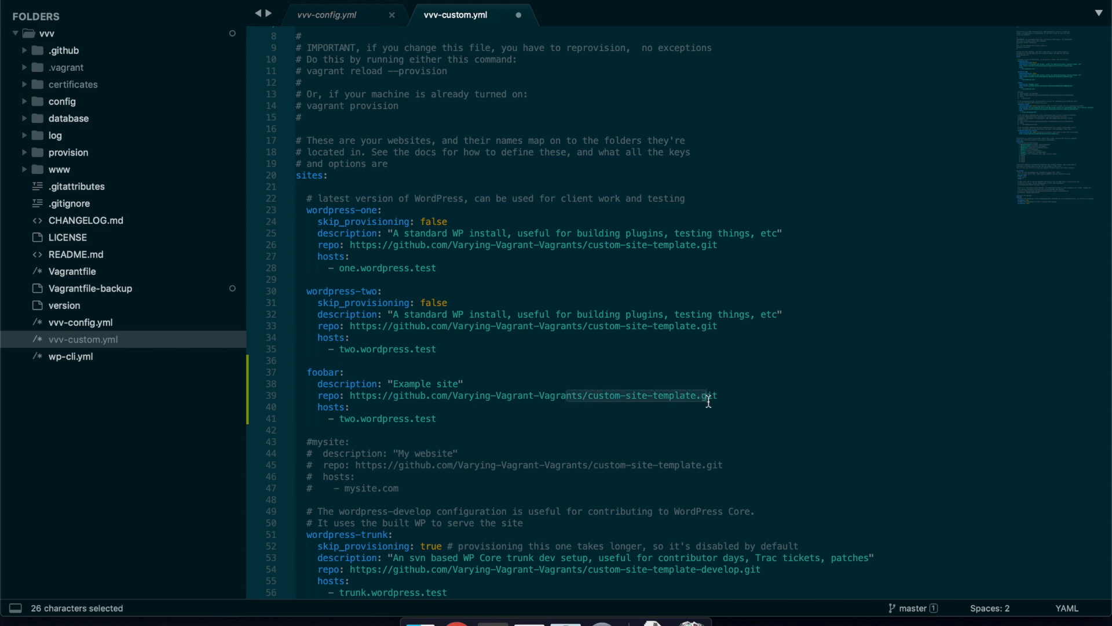
pyautogui.moveTo(566, 409)
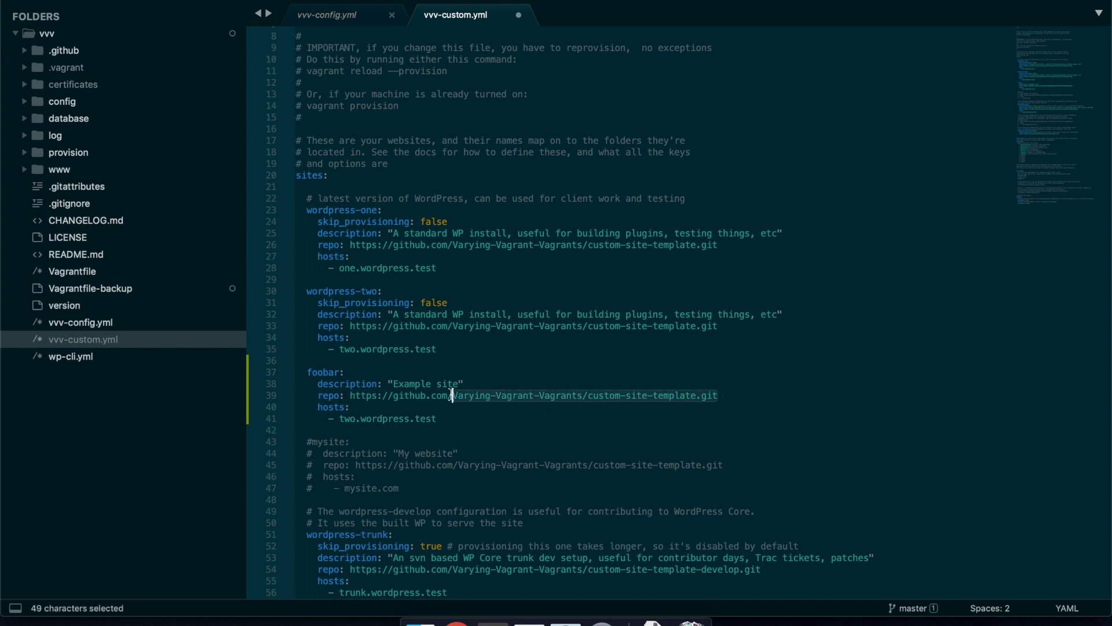
pyautogui.click(349, 419)
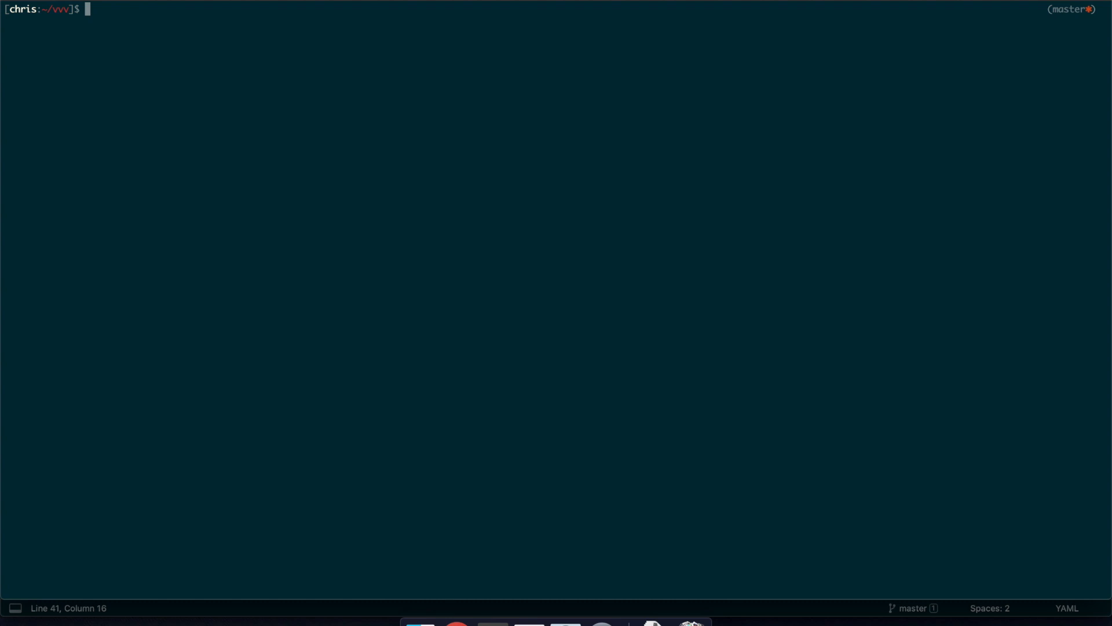
# Step: Run vagrant reload --provision and watch site-foobar's database, WordPress install and host entry complete
pyautogui.write('vagr')
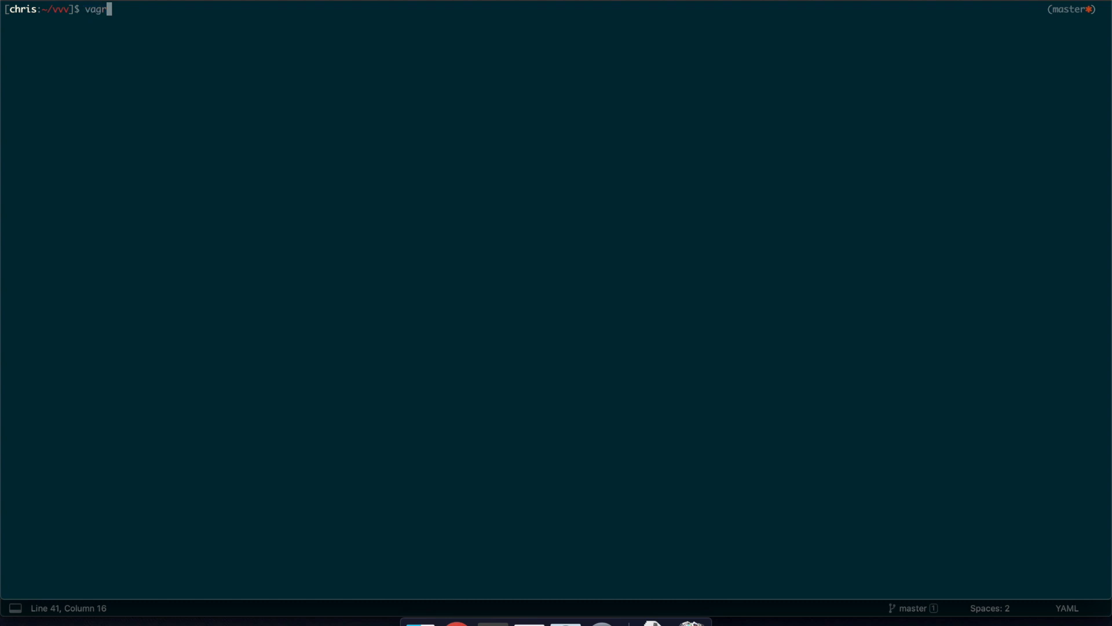
pyautogui.write('ant reload --p')
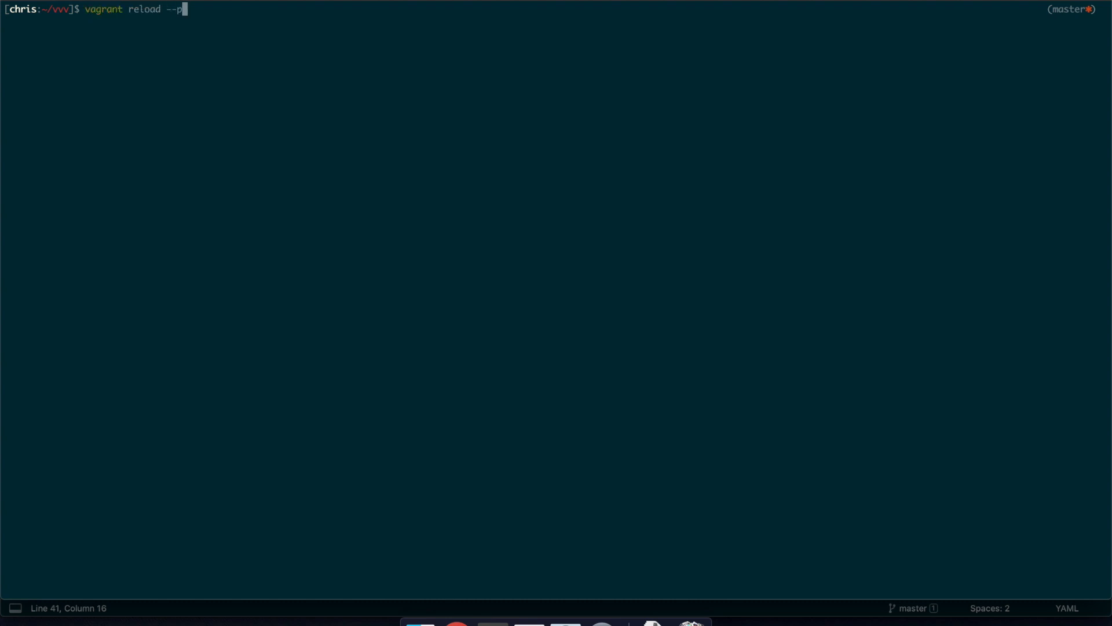
pyautogui.write('rovision')
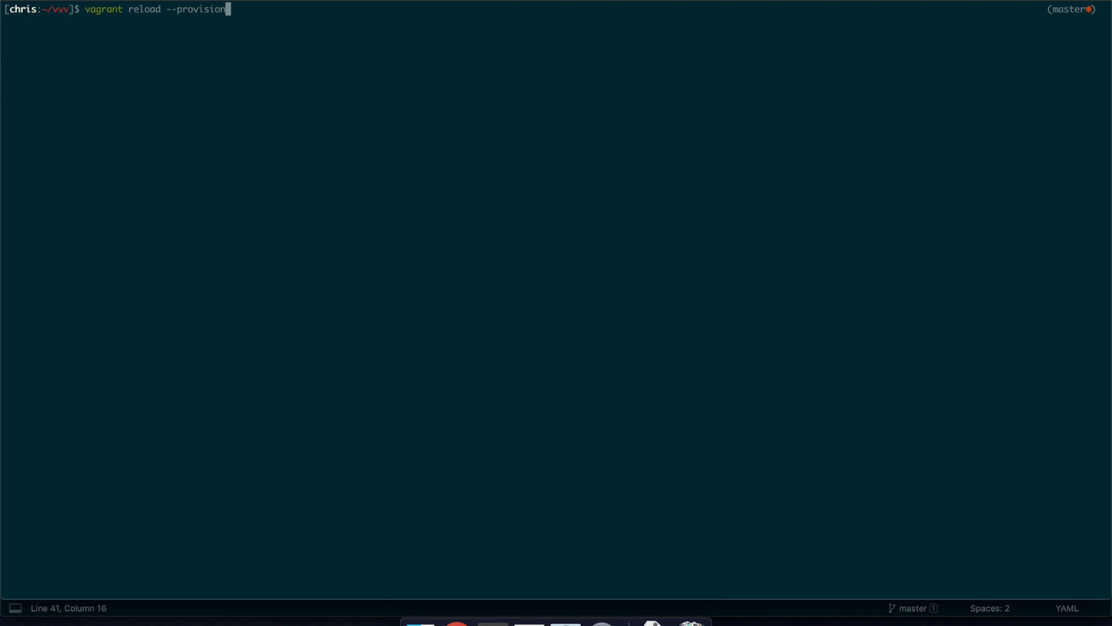
pyautogui.press('Return')
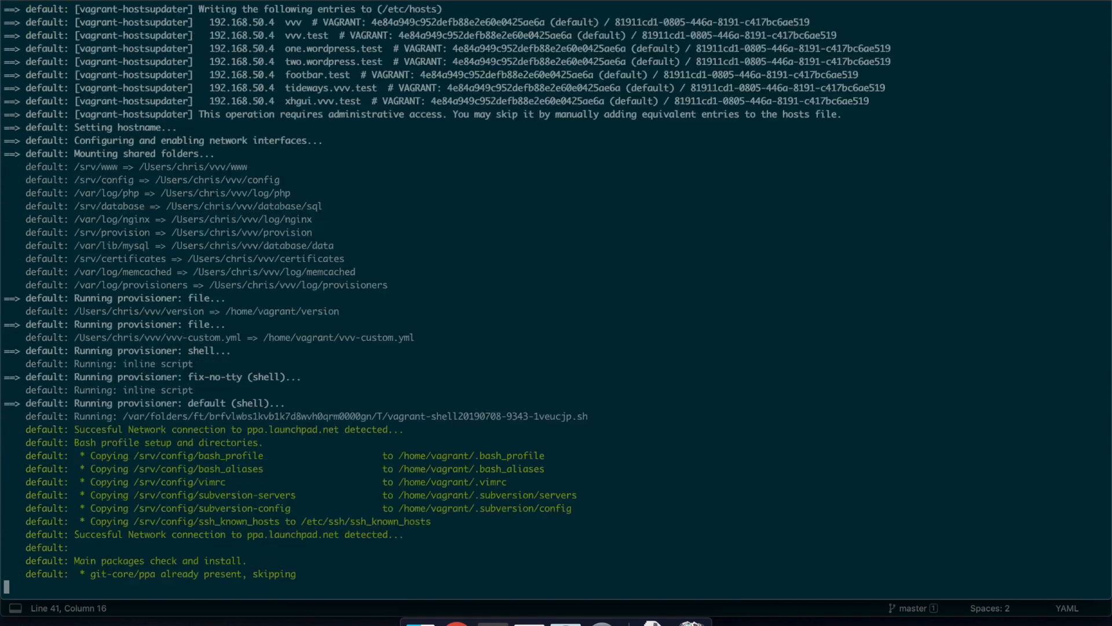
pyautogui.scroll(-3)
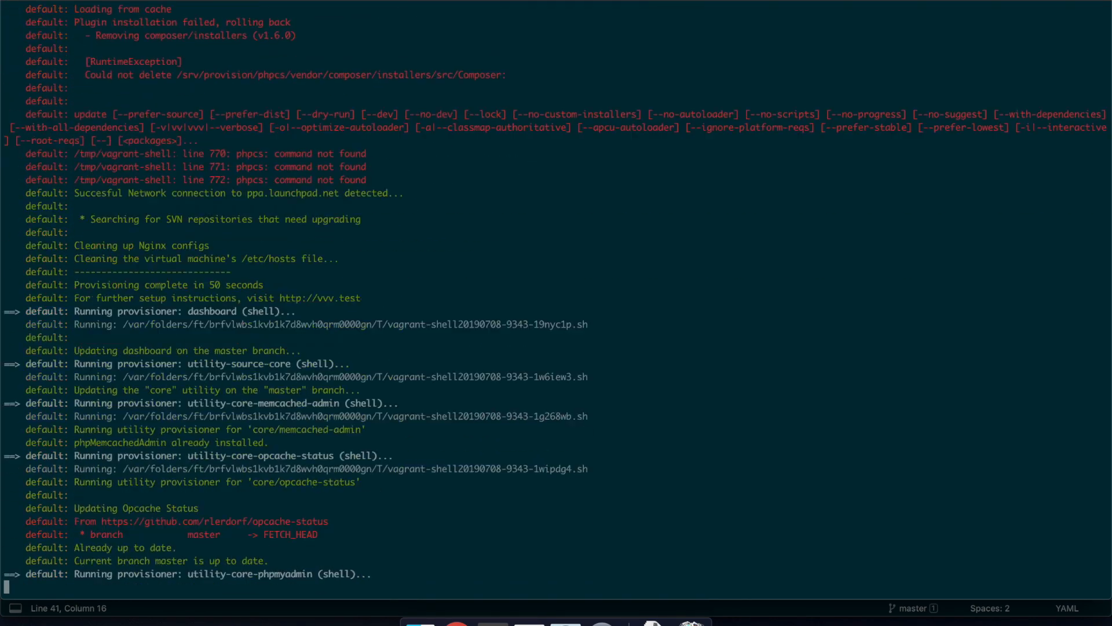
pyautogui.scroll(-3)
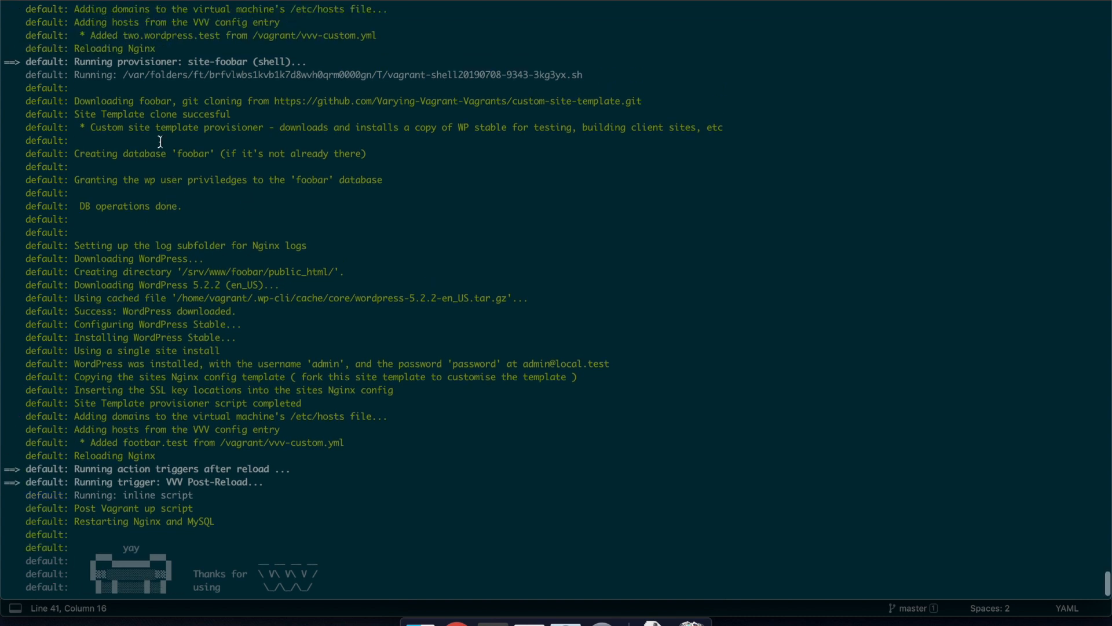
pyautogui.moveTo(206, 51)
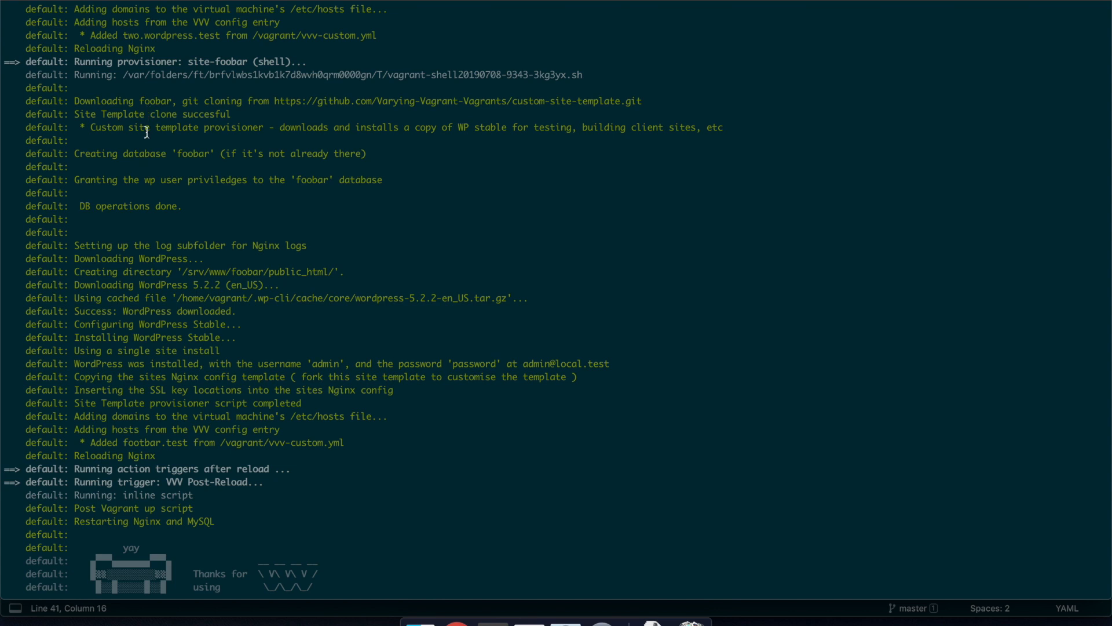
pyautogui.moveTo(216, 206)
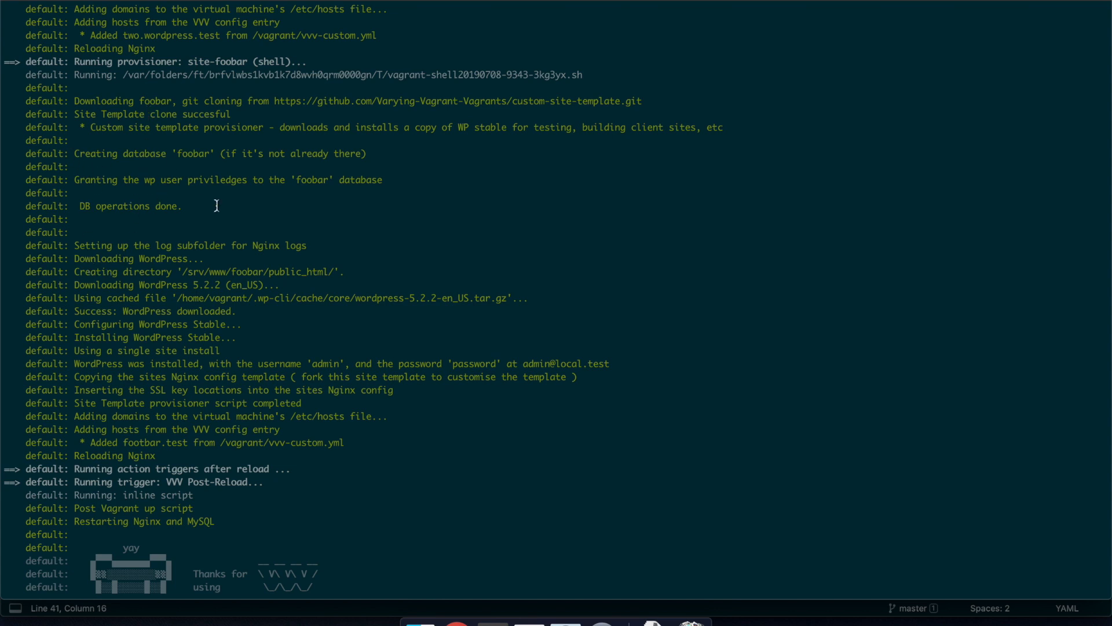
pyautogui.moveTo(160, 358)
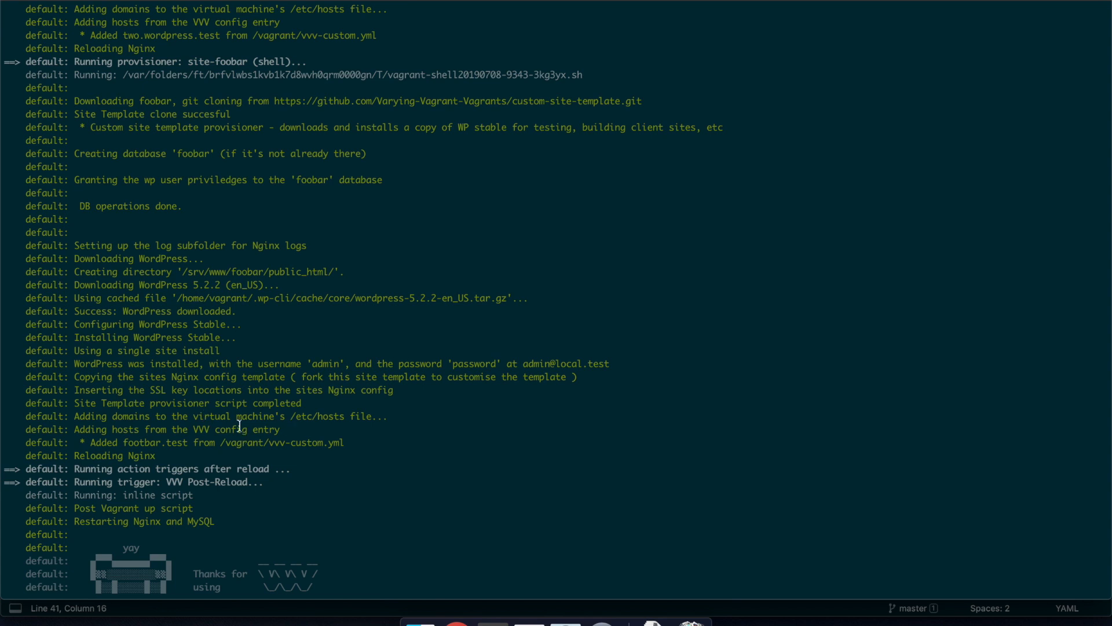
pyautogui.moveTo(295, 444)
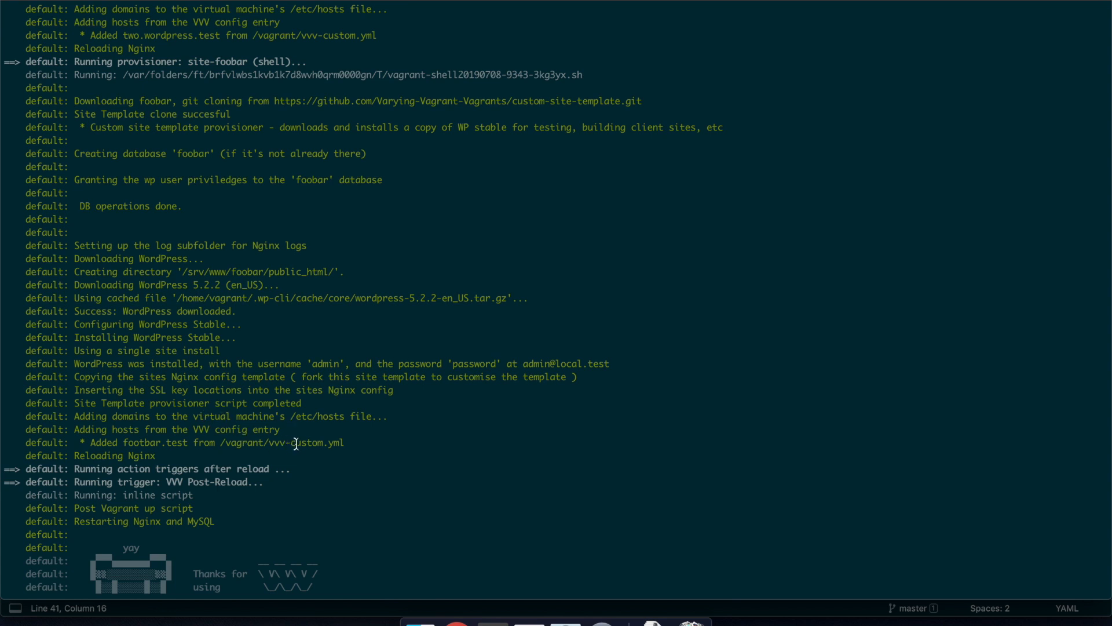
pyautogui.moveTo(154, 363)
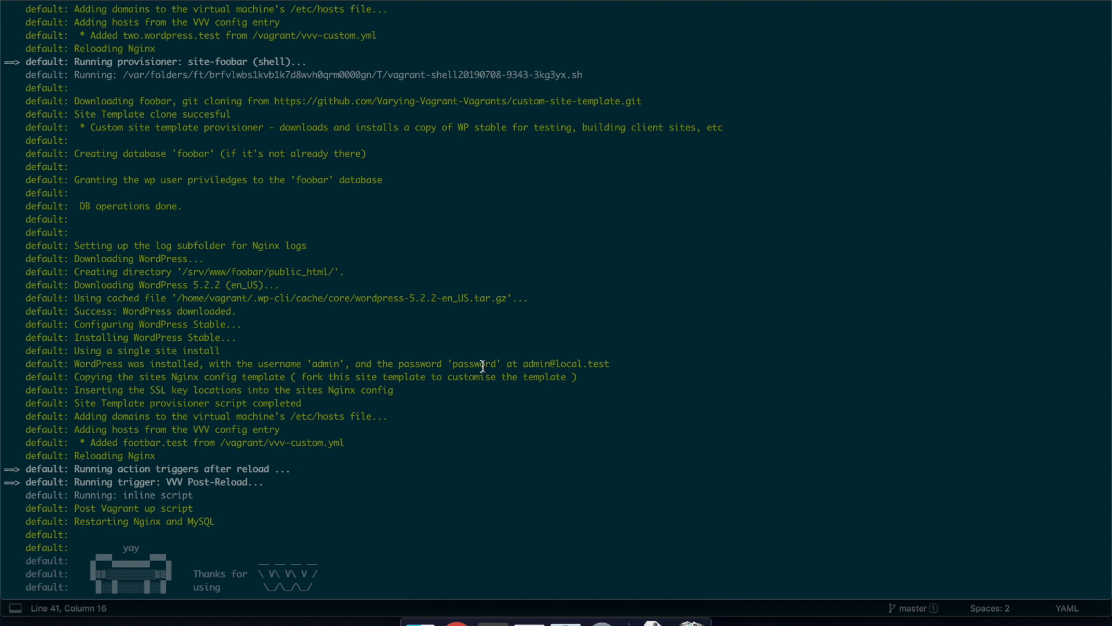
pyautogui.moveTo(524, 363)
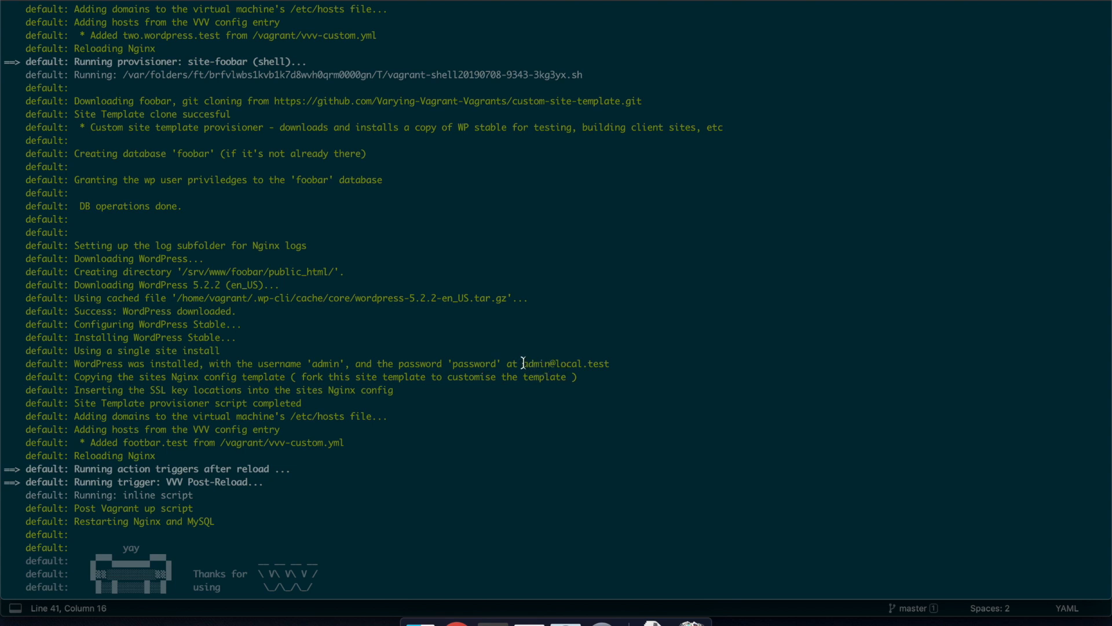
pyautogui.moveTo(603, 384)
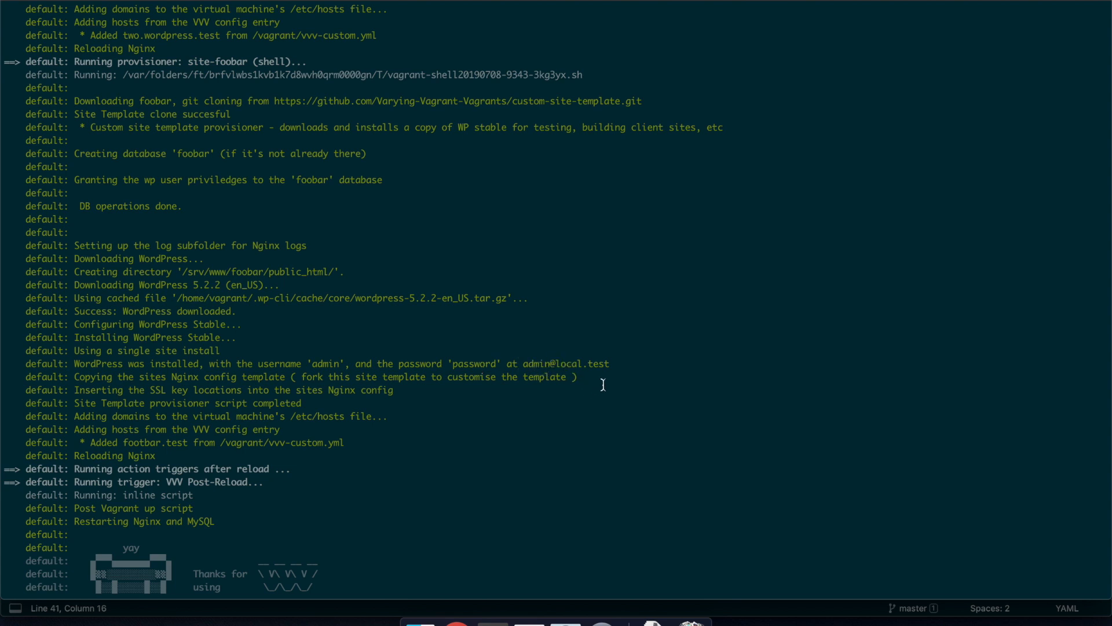
pyautogui.moveTo(488, 613)
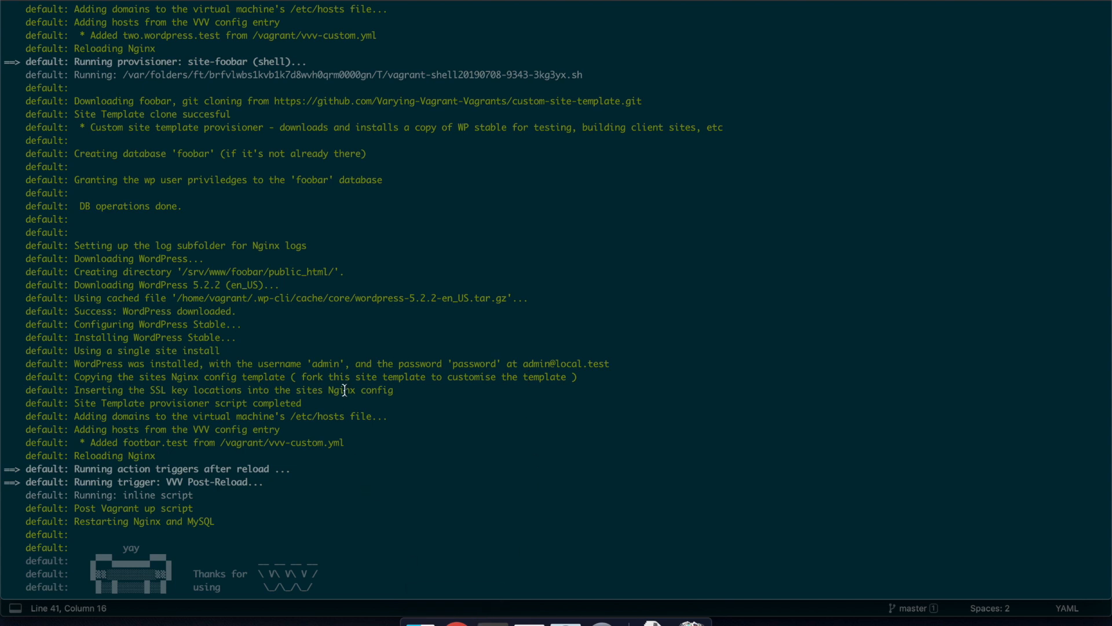
# Step: Find foobar on the reloaded vvv.test dashboard and visit the footbar.test site
pyautogui.scroll(-3)
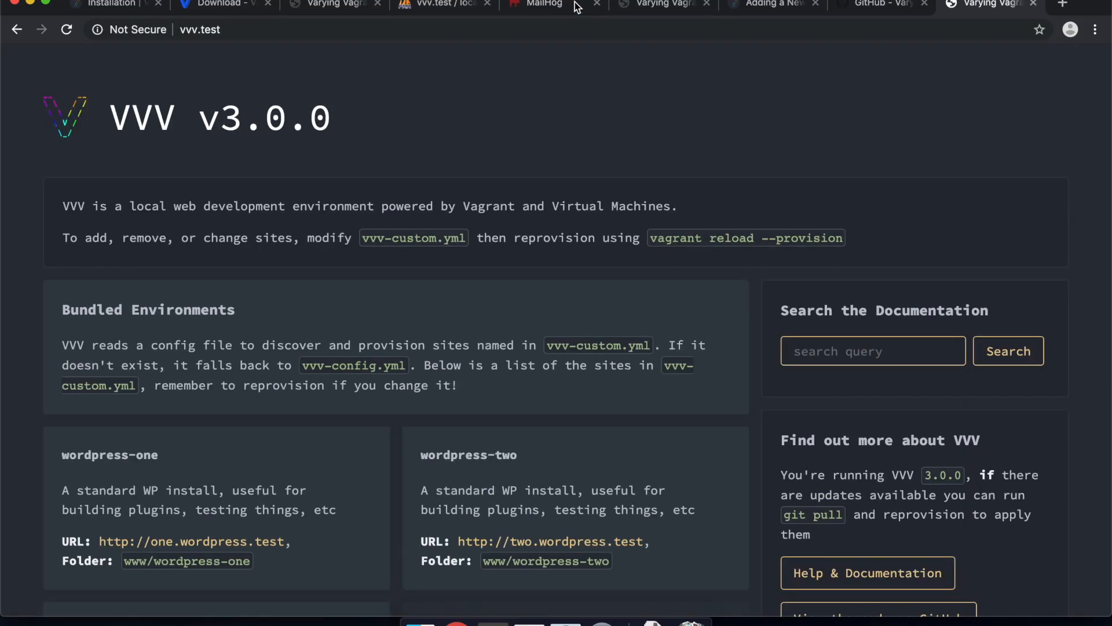
pyautogui.scroll(-3)
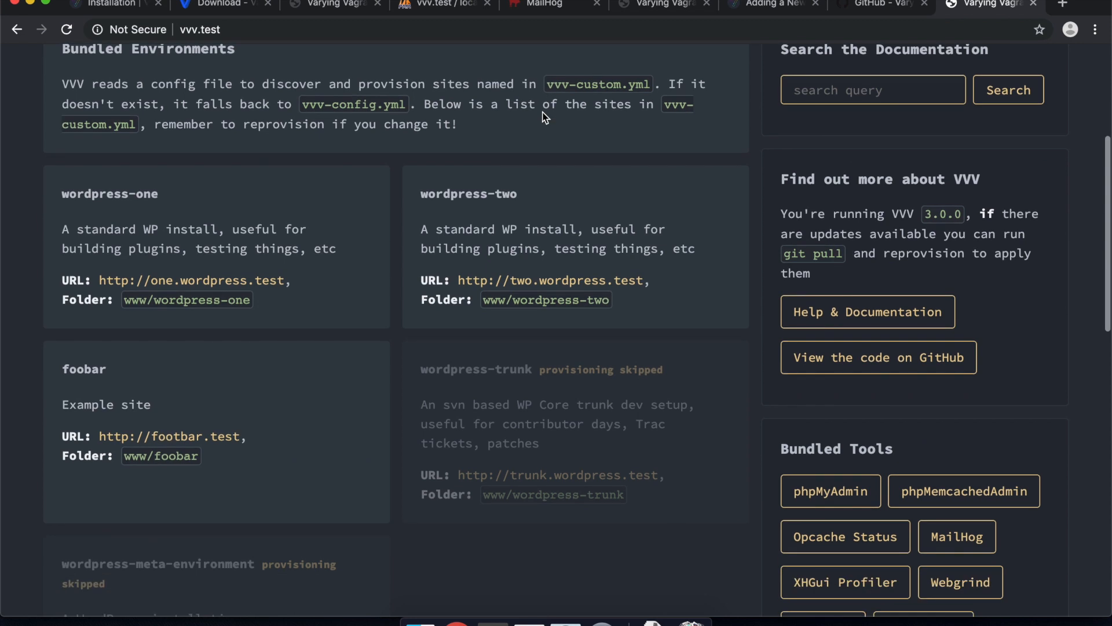
pyautogui.moveTo(97, 375)
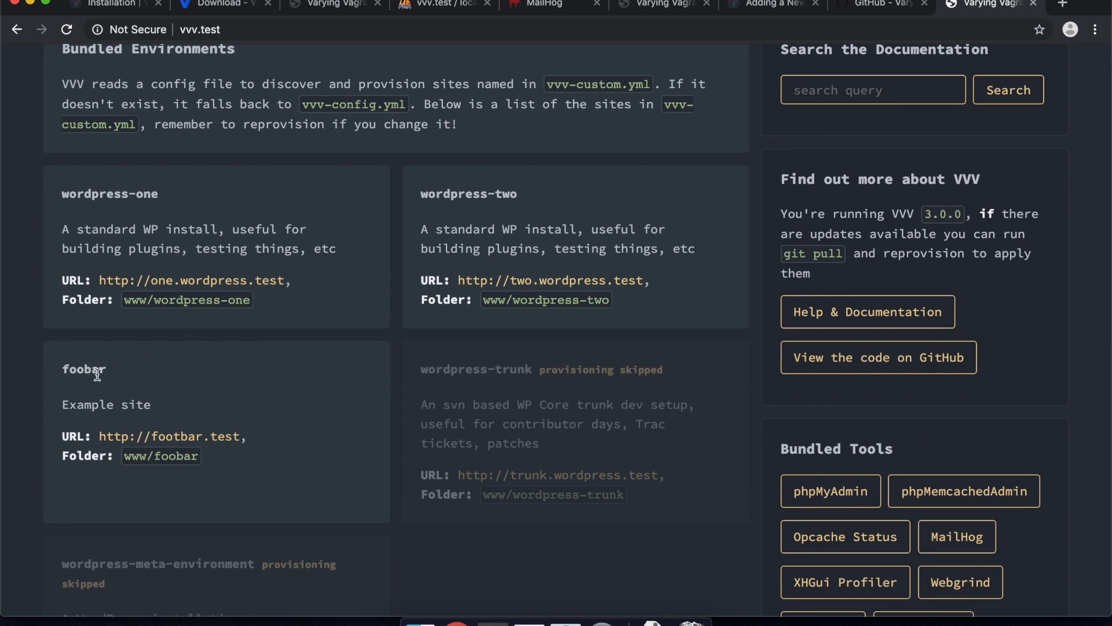
pyautogui.moveTo(222, 417)
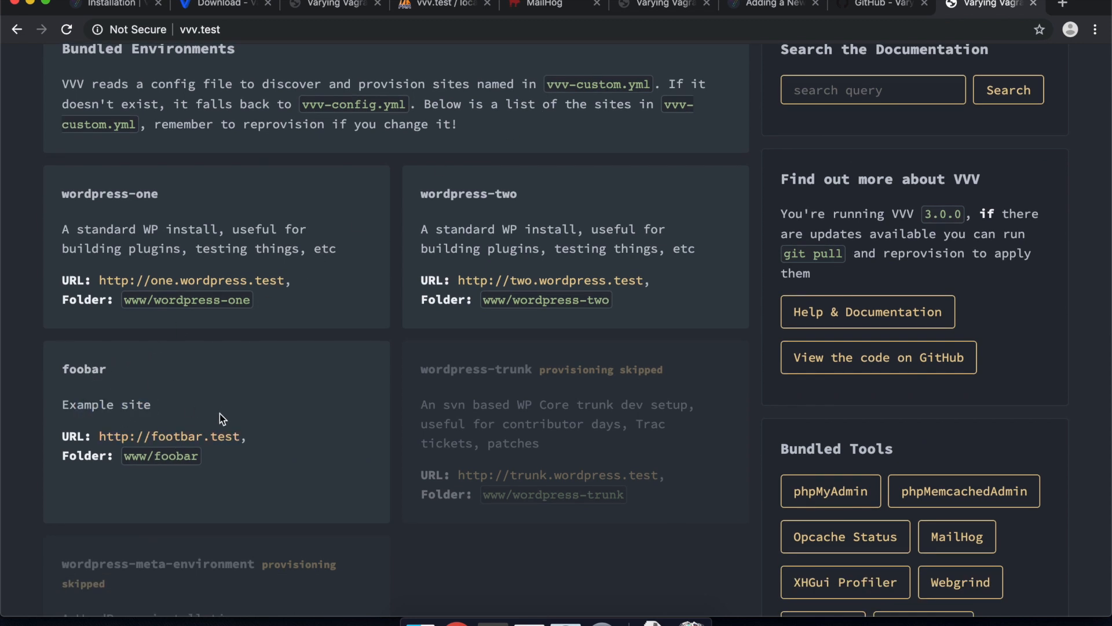
pyautogui.click(171, 436)
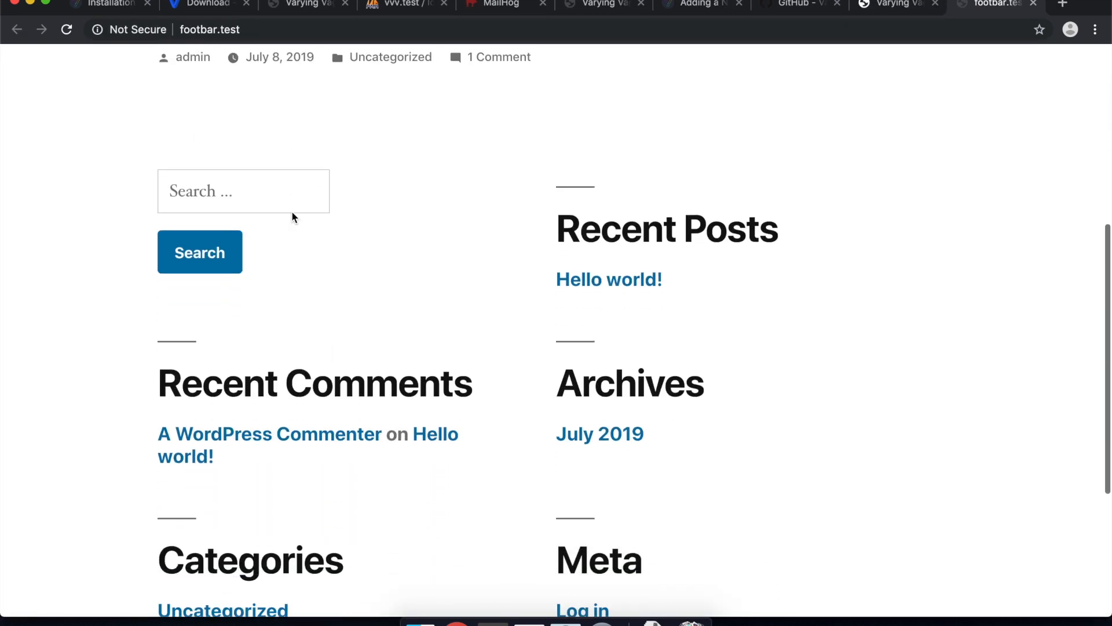
pyautogui.scroll(3)
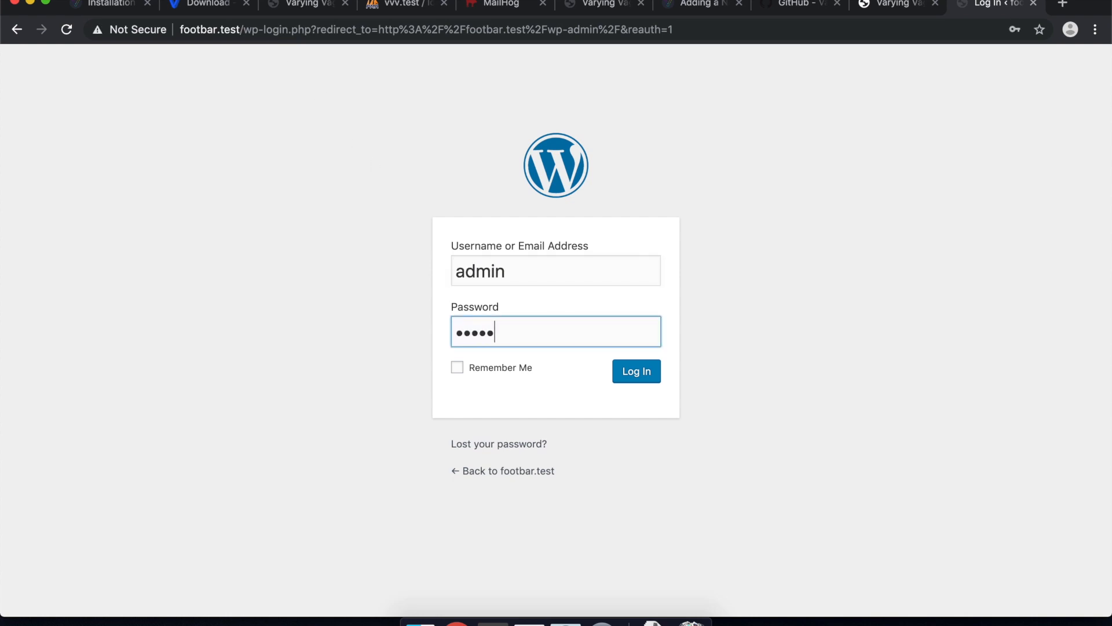
# Step: Sign in to wp-admin as admin, visit the site's front page, then return to the terminal
pyautogui.click(635, 371)
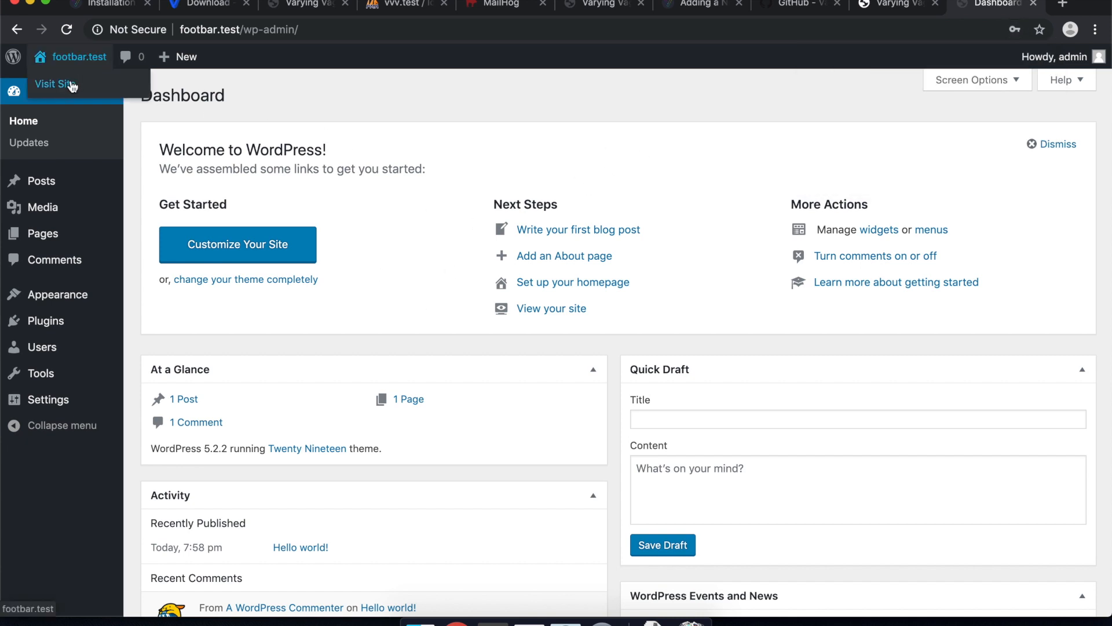
pyautogui.click(52, 83)
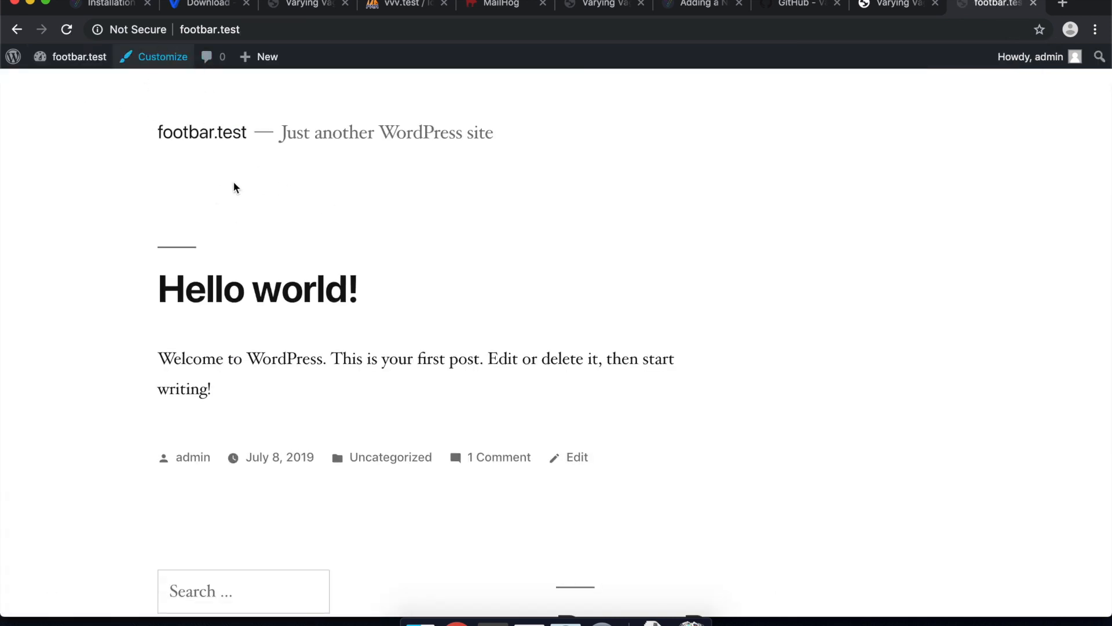
pyautogui.click(80, 57)
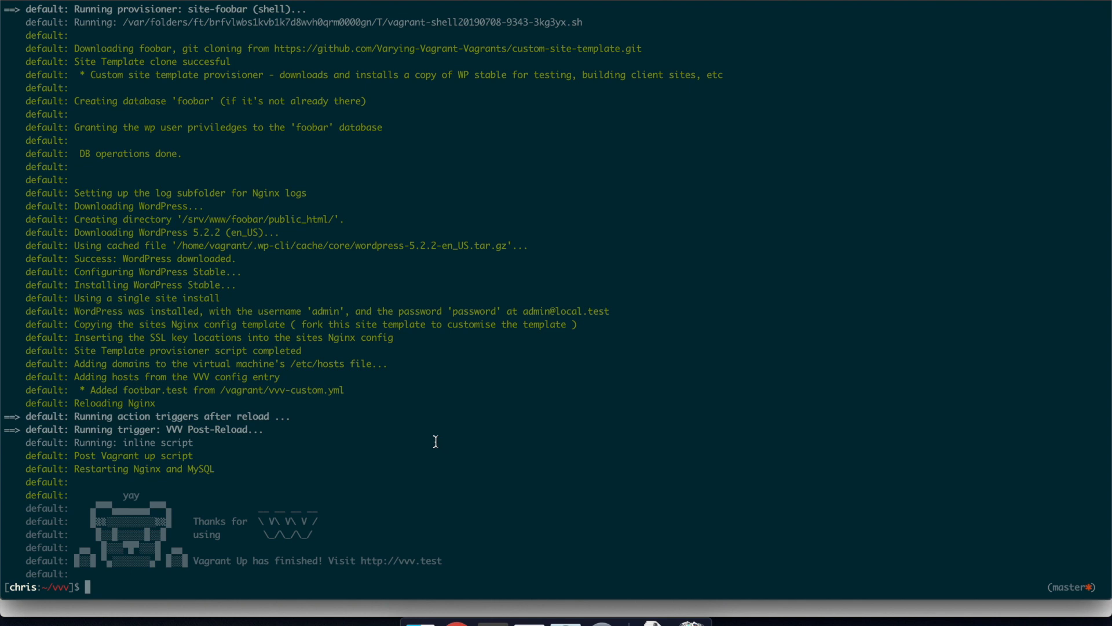
# Step: Navigate into www/foobar/public_html, list its WordPress files and open the folder with sublime
pyautogui.write('cd www/')
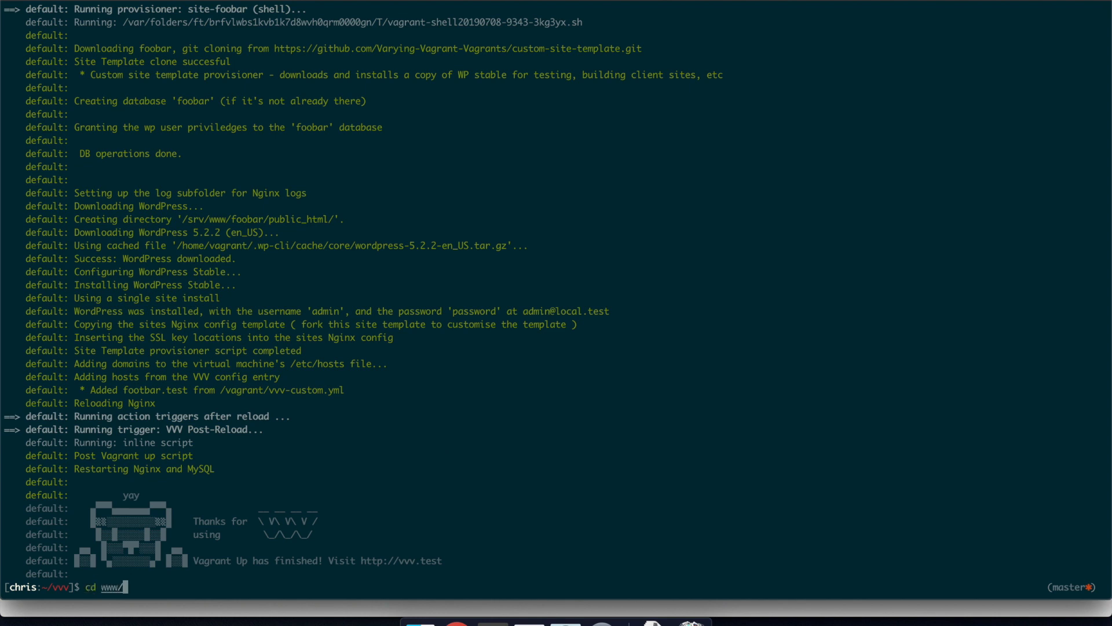
pyautogui.press('Return')
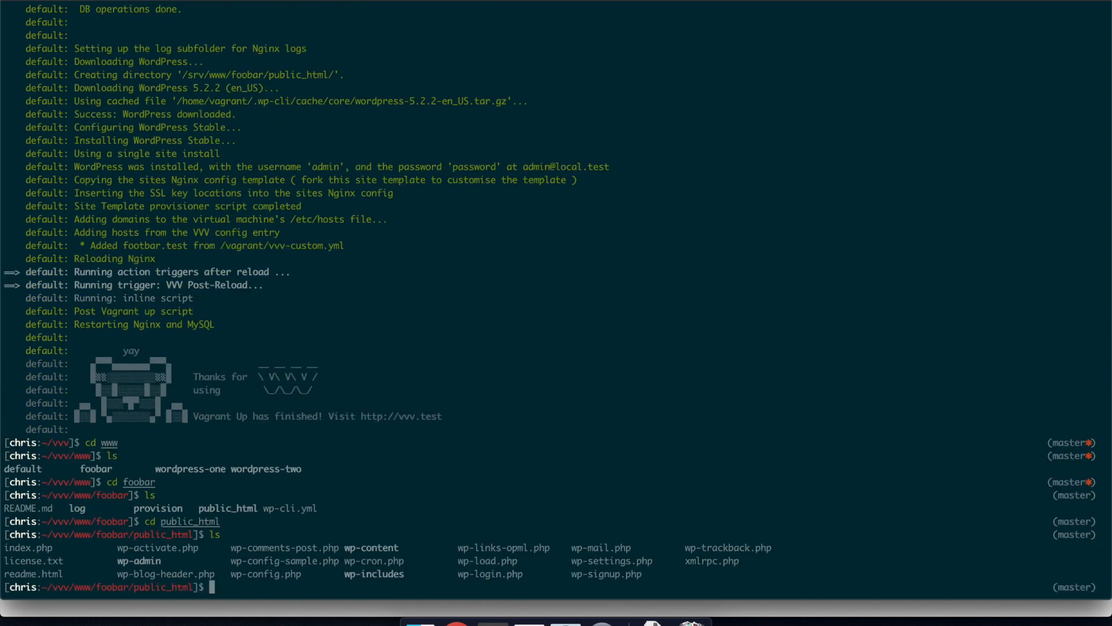
pyautogui.write('sublime .')
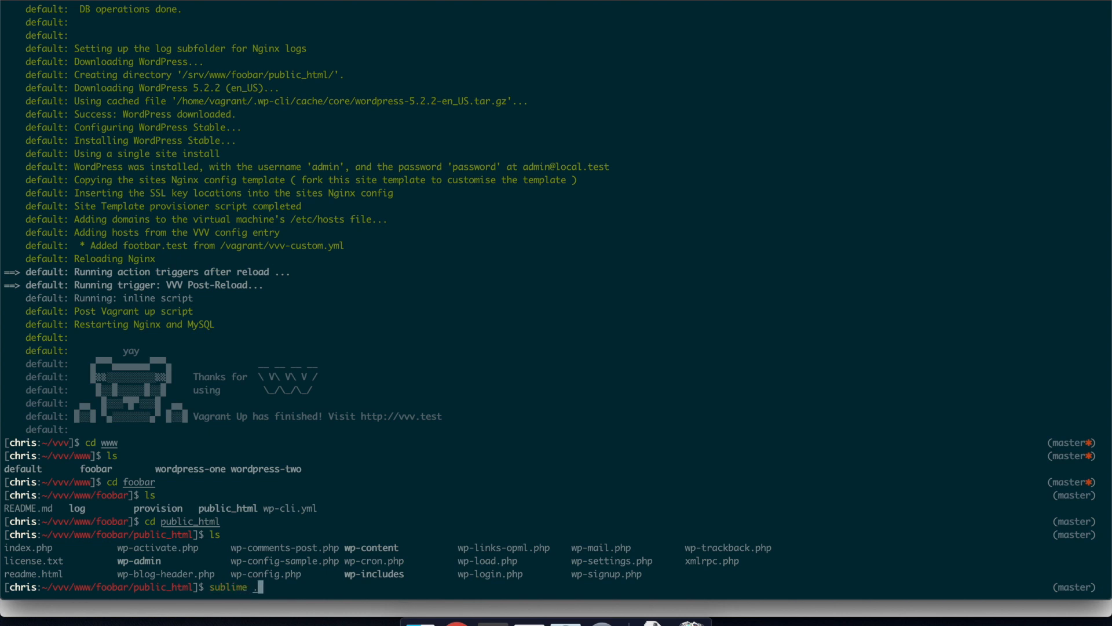
pyautogui.press('Return')
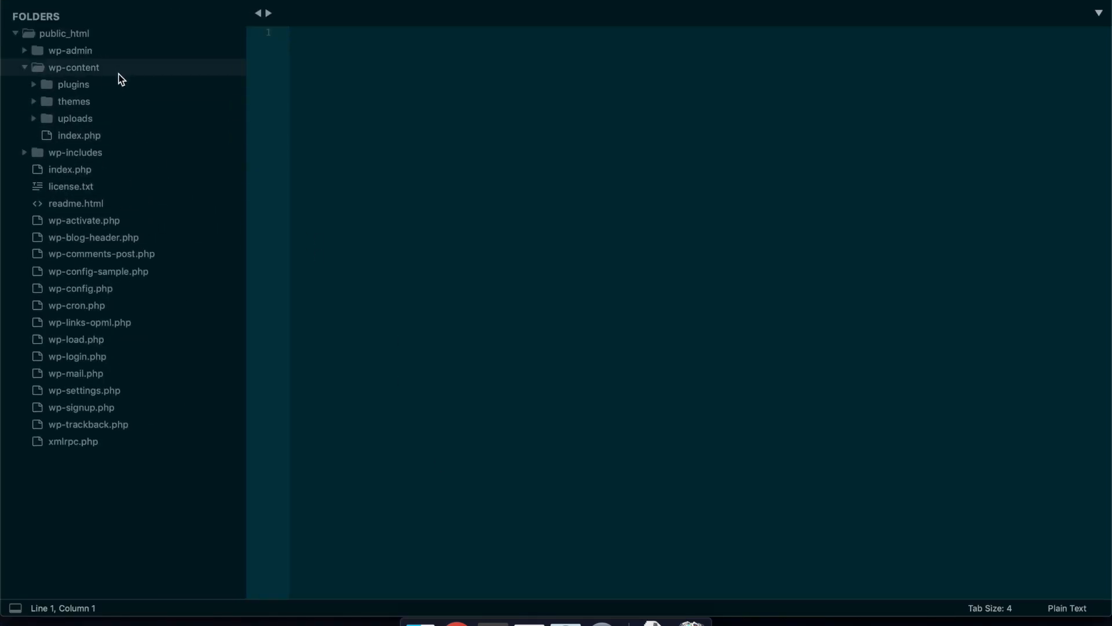
pyautogui.click(73, 101)
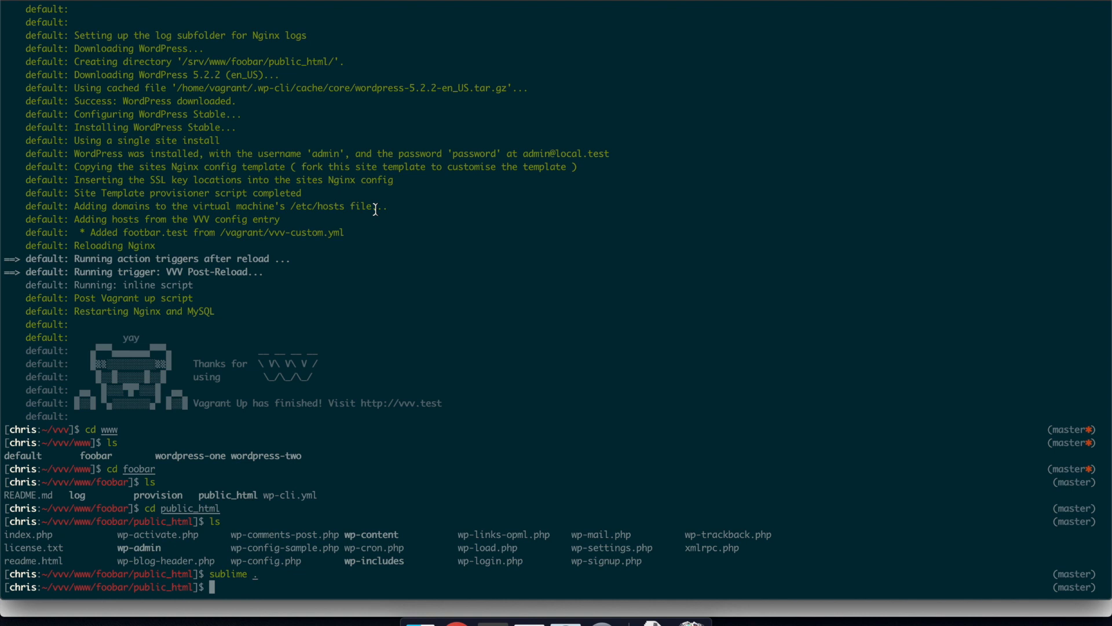
pyautogui.write('cd ../')
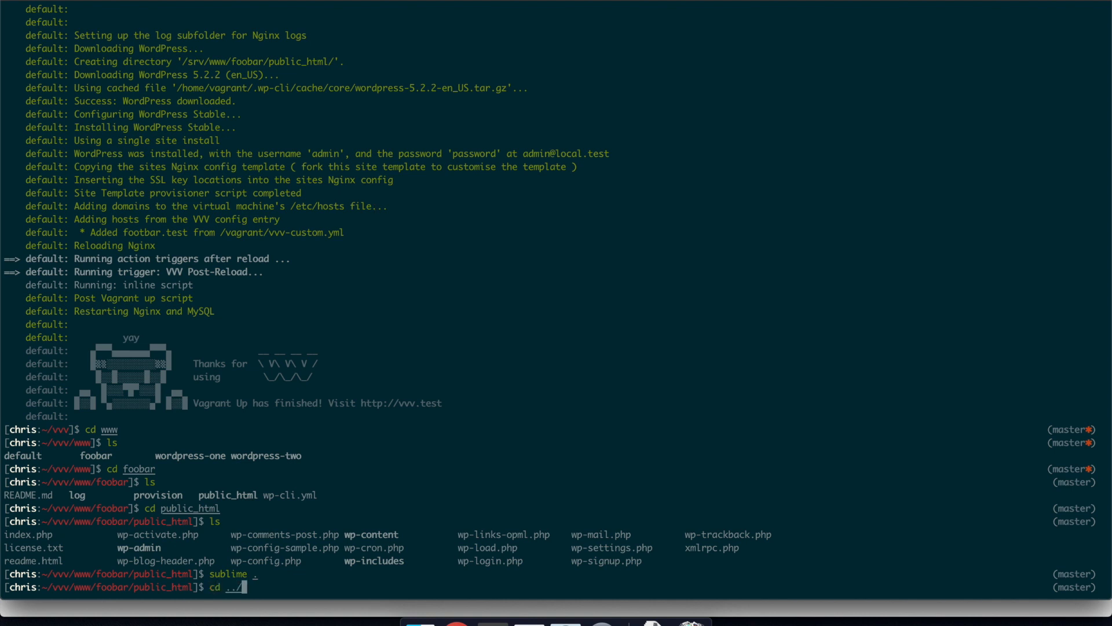
pyautogui.press('Return')
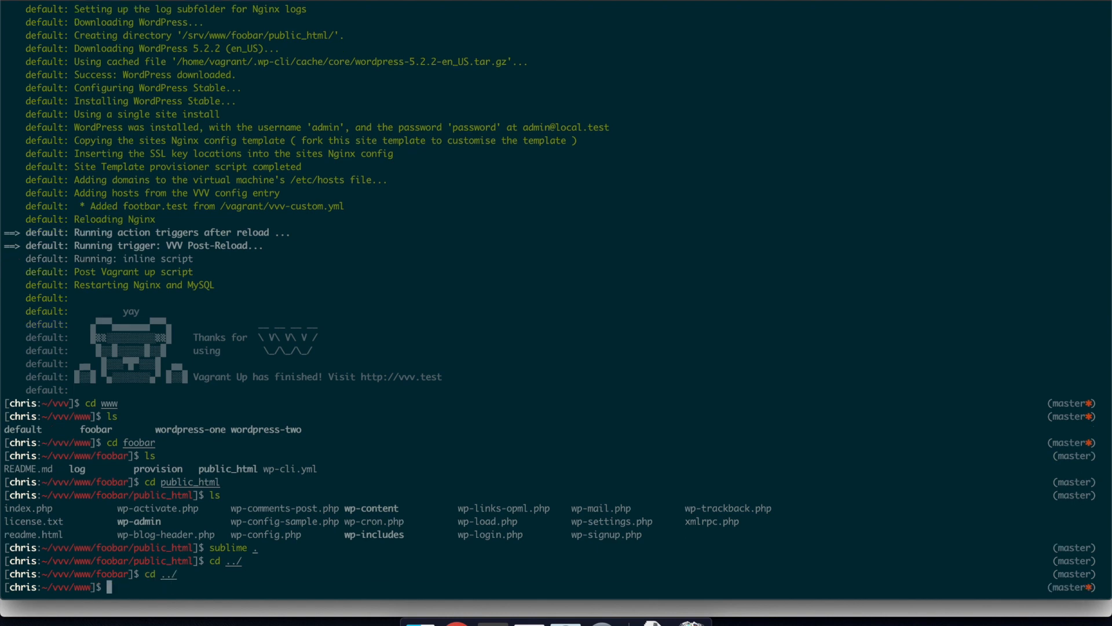
pyautogui.write('vagrant ssh')
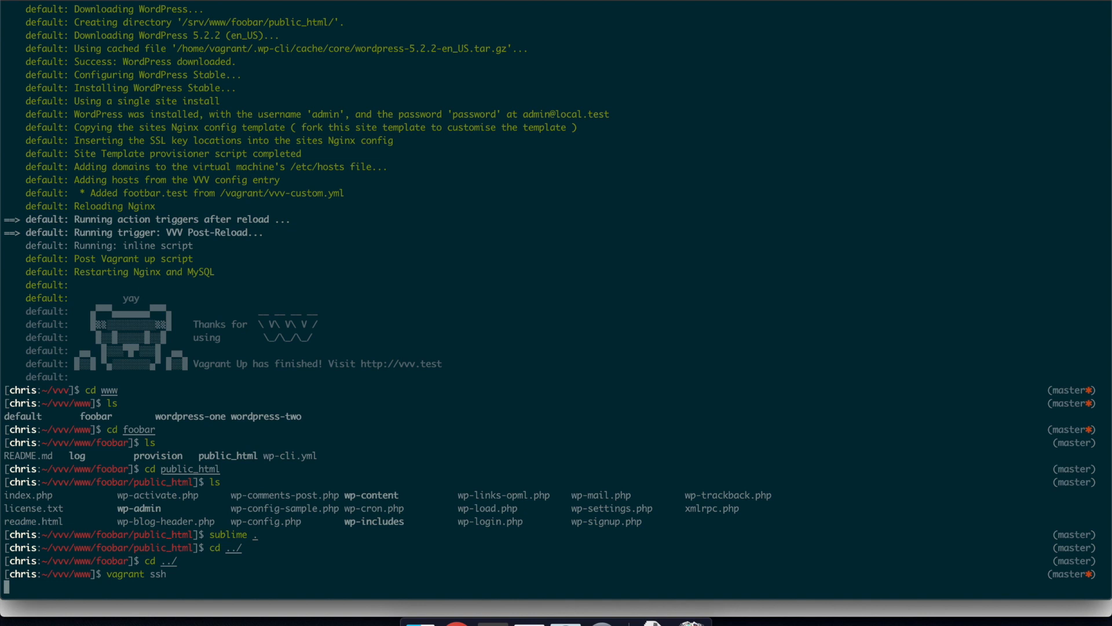
pyautogui.press('Return')
pyautogui.write('ls')
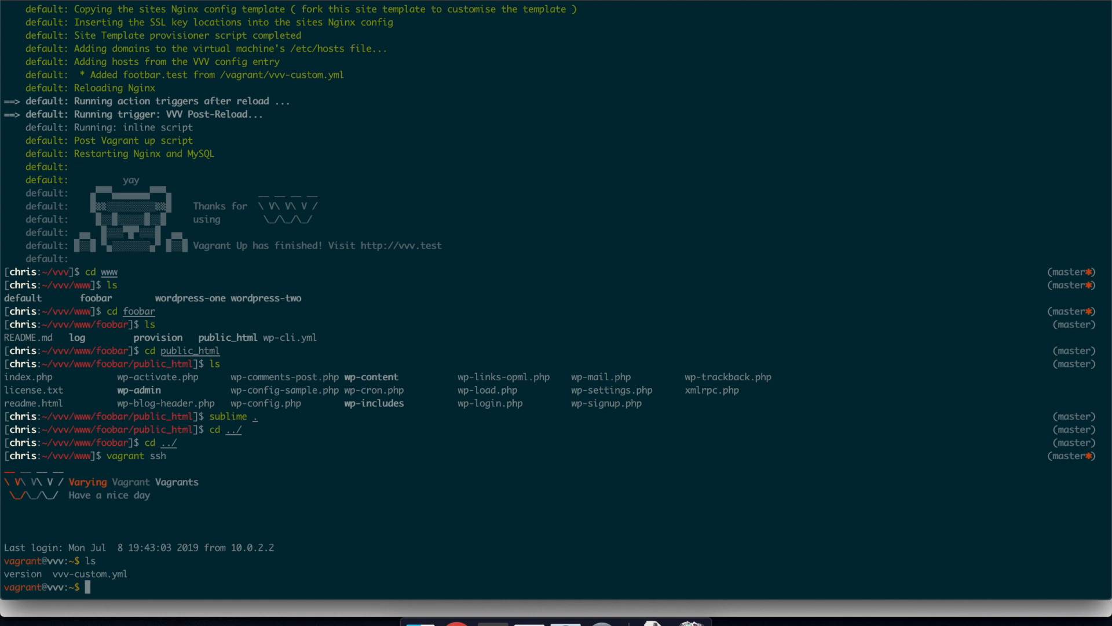
pyautogui.write('cd /srv/www')
pyautogui.write('ls')
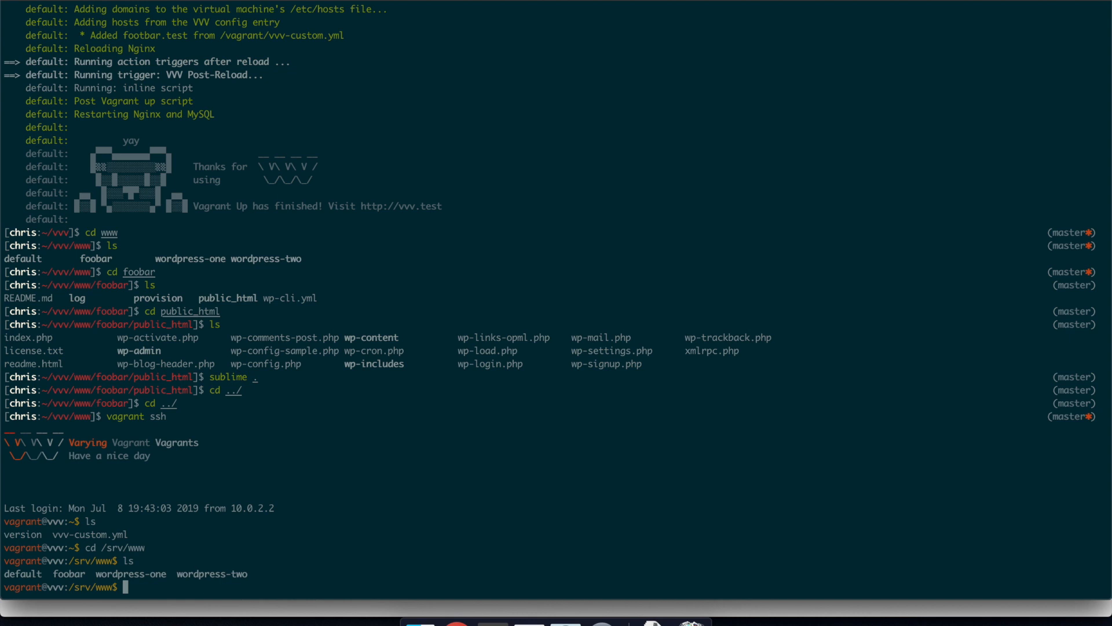
pyautogui.moveTo(605, 140)
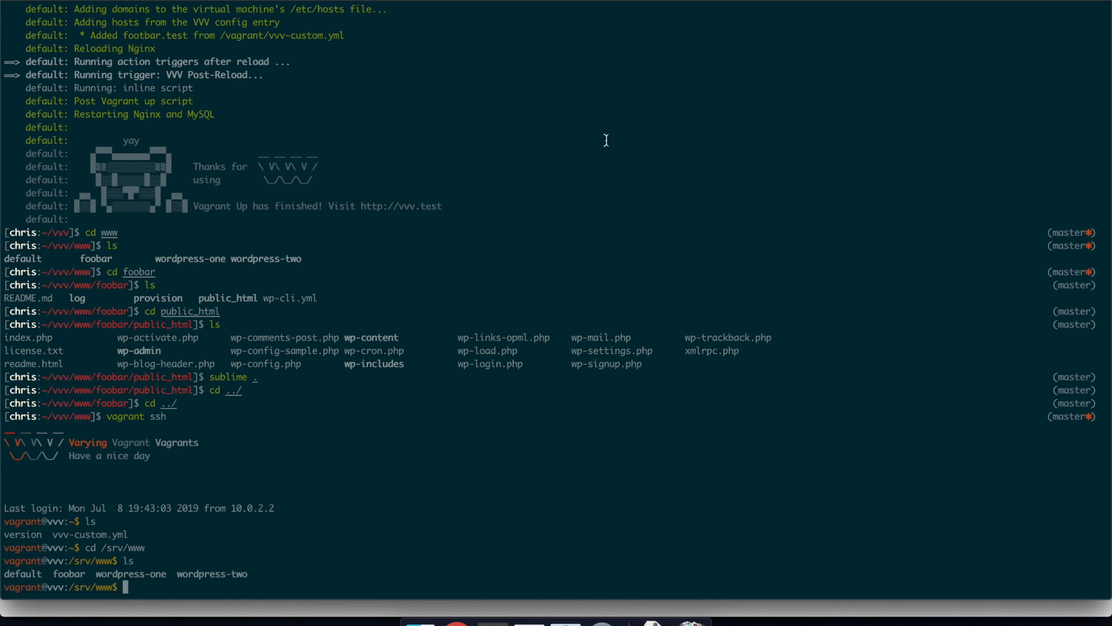
pyautogui.moveTo(577, 146)
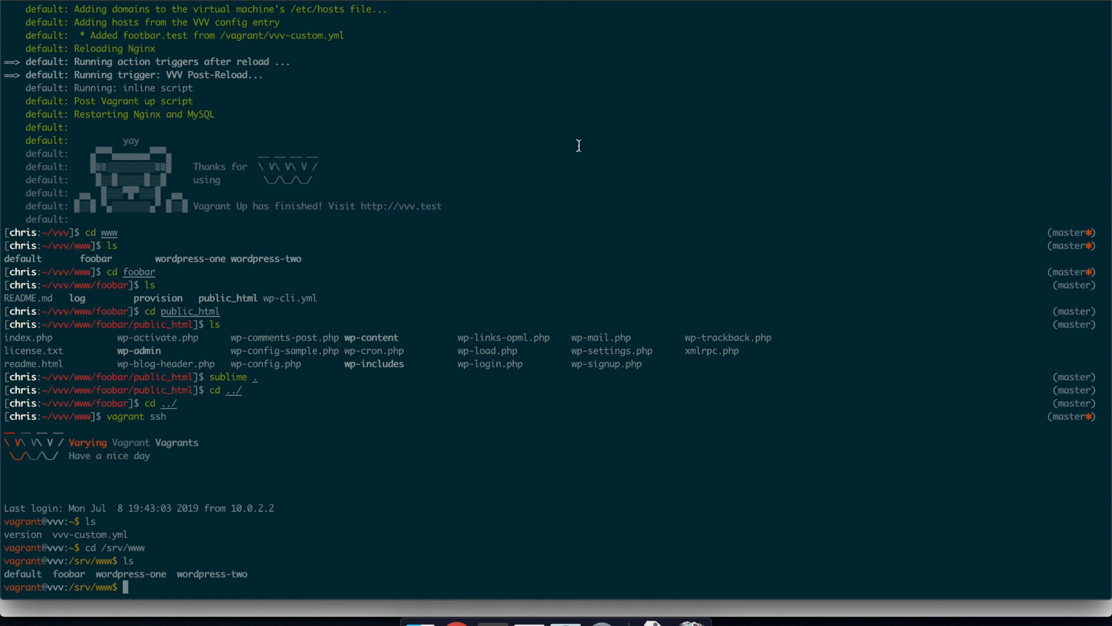